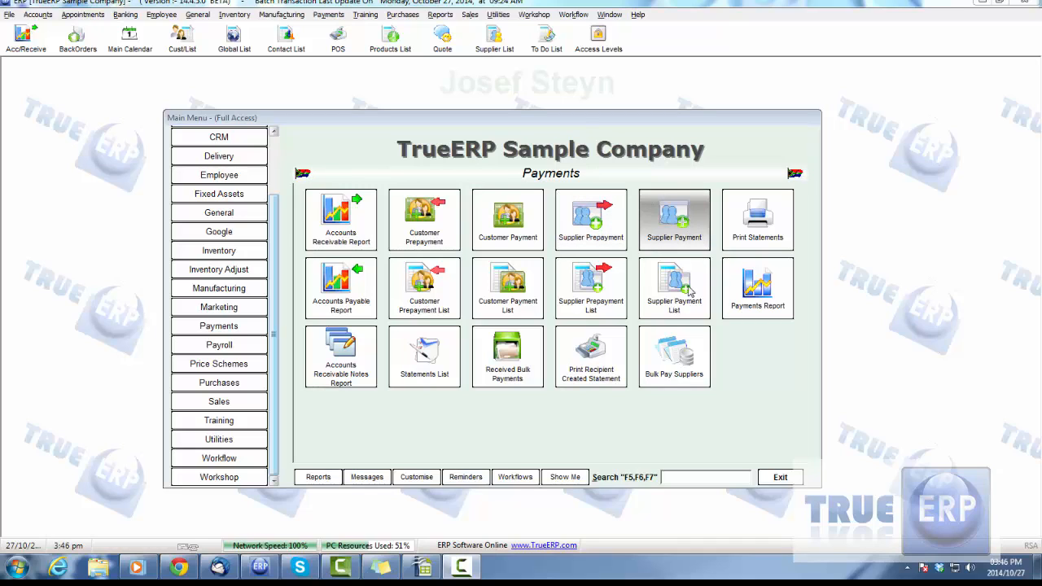
{"action": "mouse_move", "coordinate": [591, 289]}
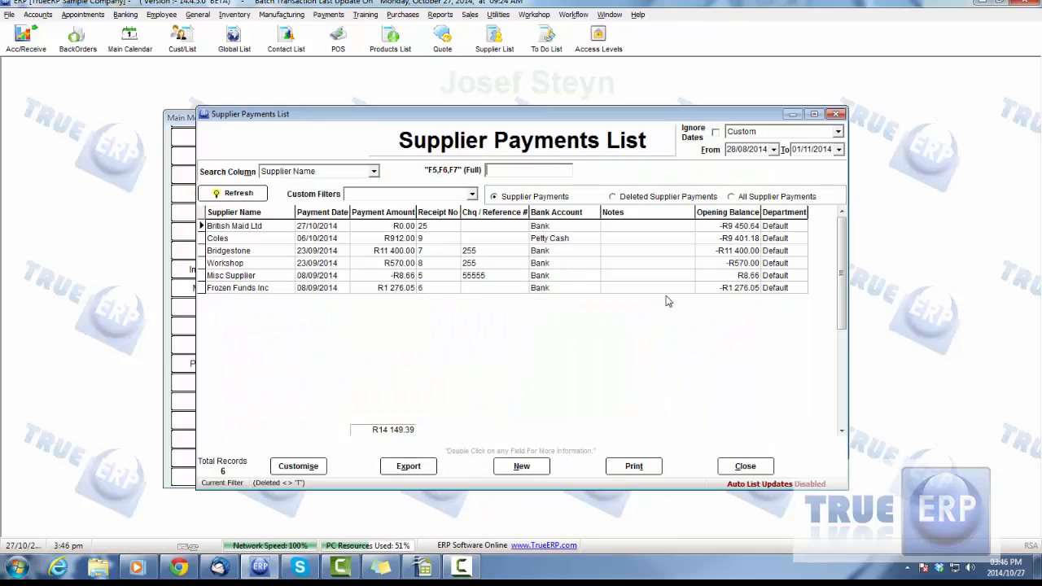
{"action": "mouse_move", "coordinate": [529, 298]}
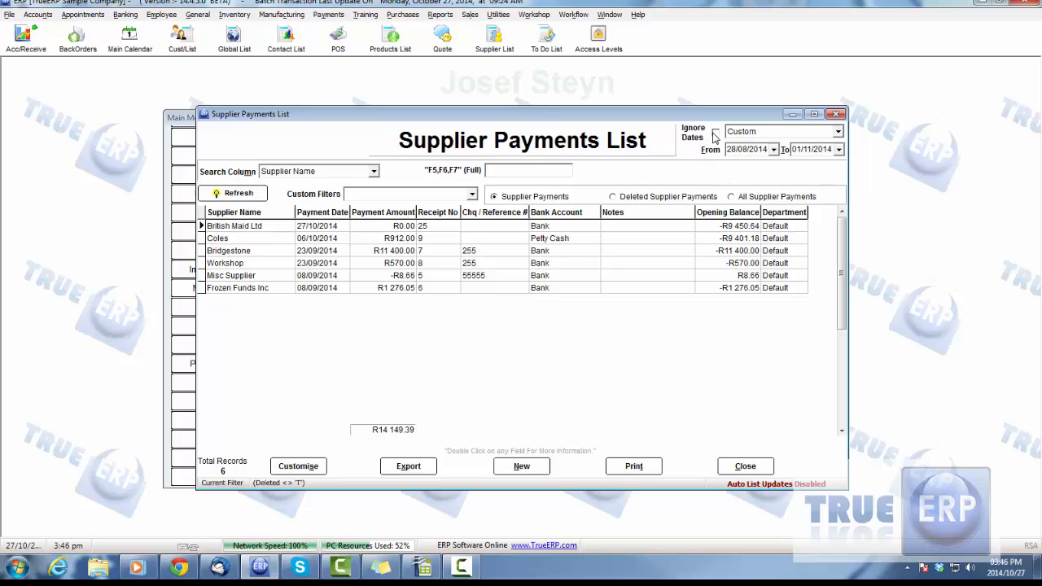
Step: Start a supplier prepayment for Coke with a payment amount of R1 000.00
{"action": "left_click", "coordinate": [716, 133]}
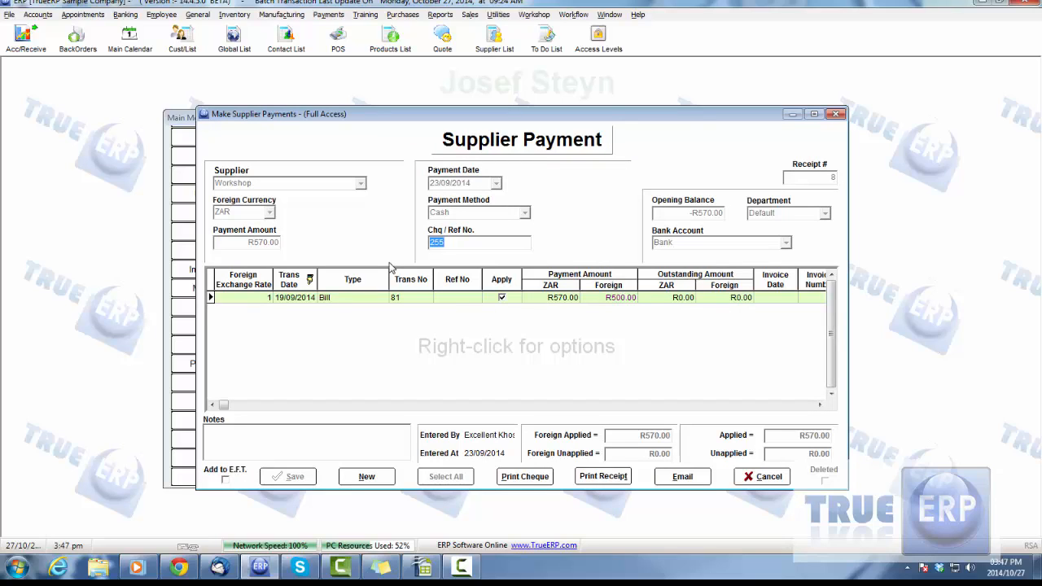
{"action": "mouse_move", "coordinate": [414, 306]}
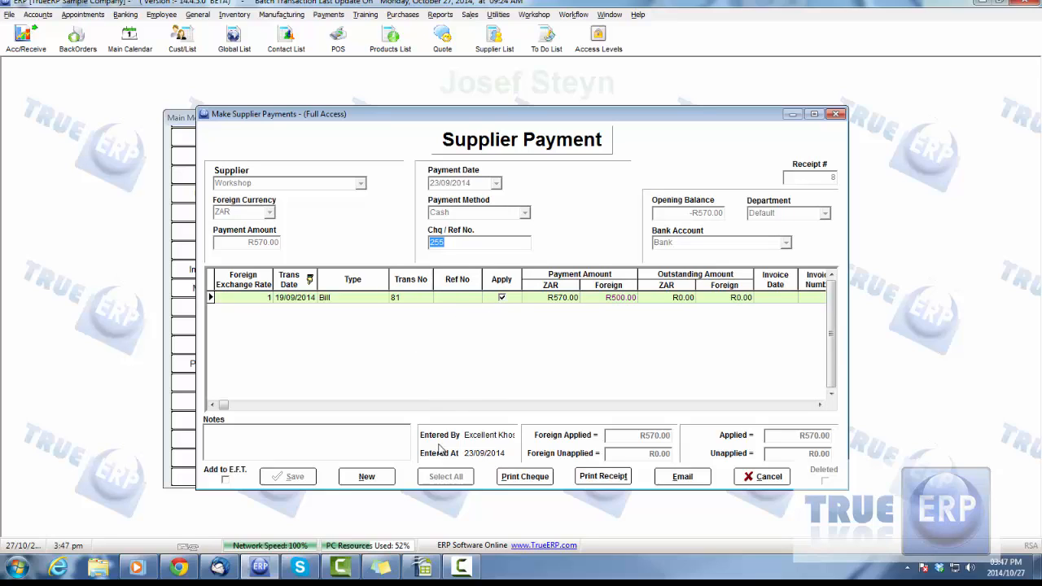
{"action": "mouse_move", "coordinate": [253, 250]}
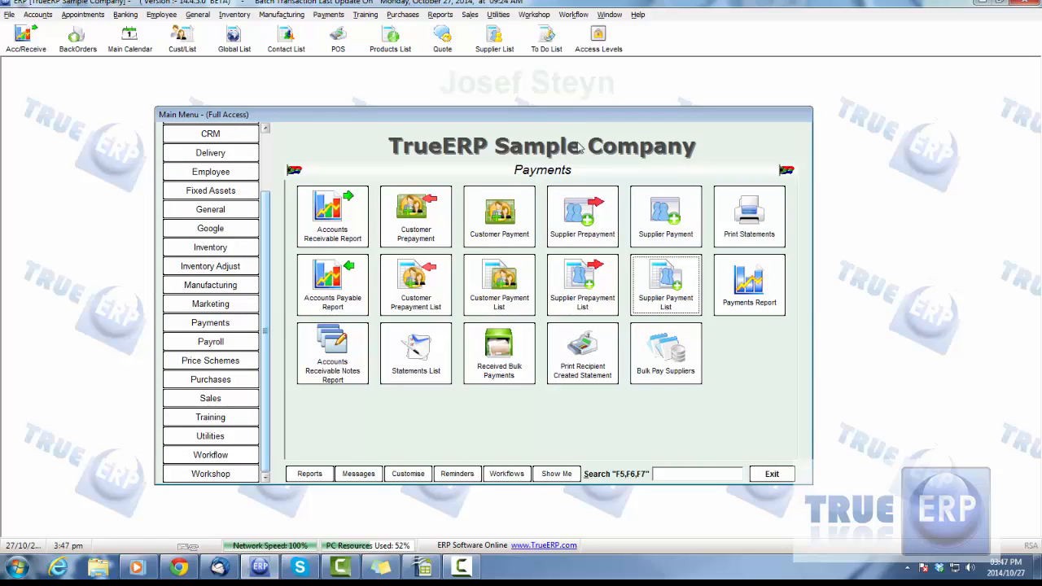
{"action": "left_click", "coordinate": [582, 211]}
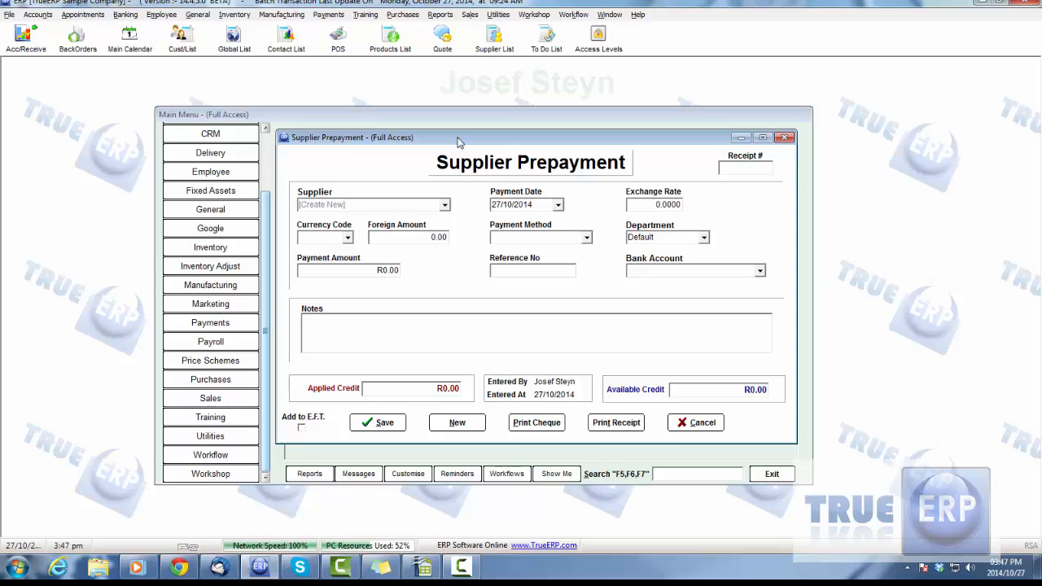
{"action": "mouse_move", "coordinate": [443, 205]}
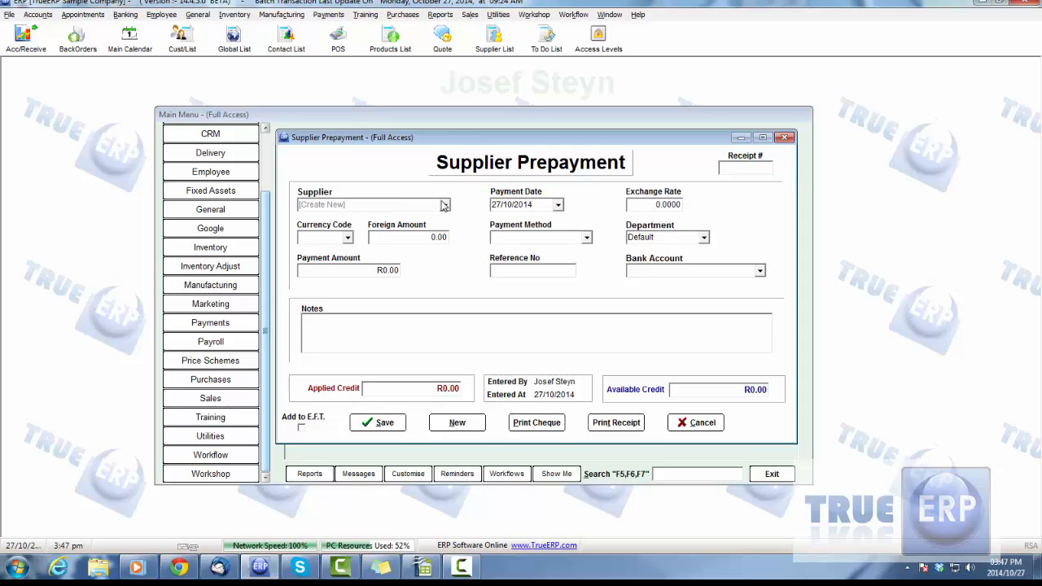
{"action": "left_click", "coordinate": [444, 205]}
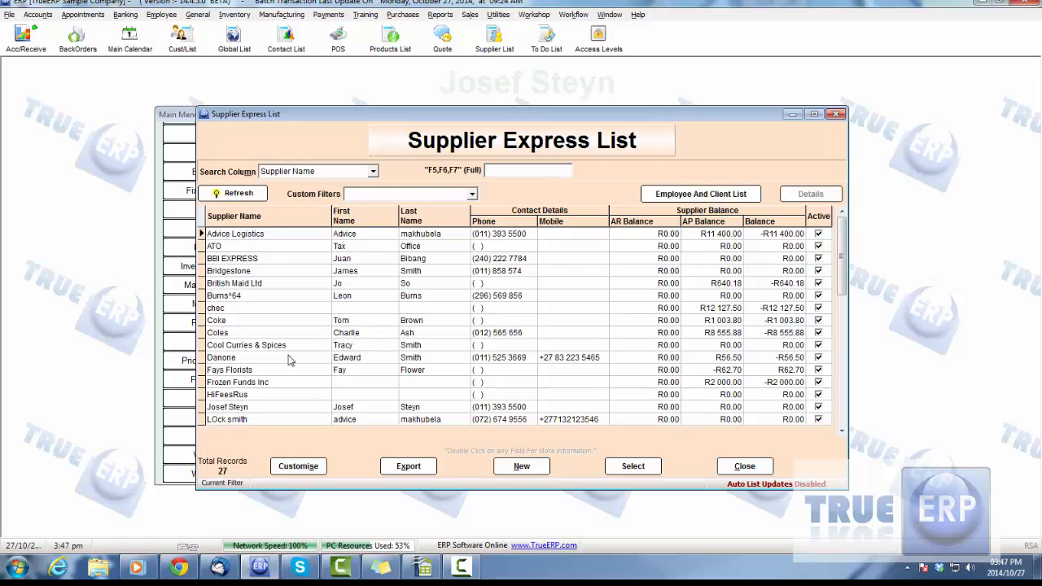
{"action": "mouse_move", "coordinate": [308, 326]}
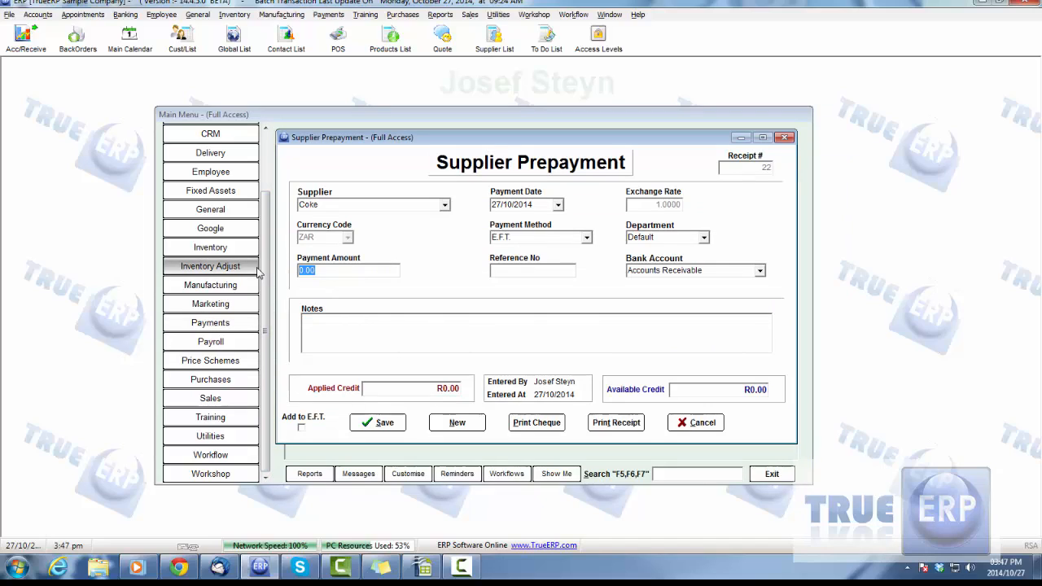
{"action": "type", "text": "100"}
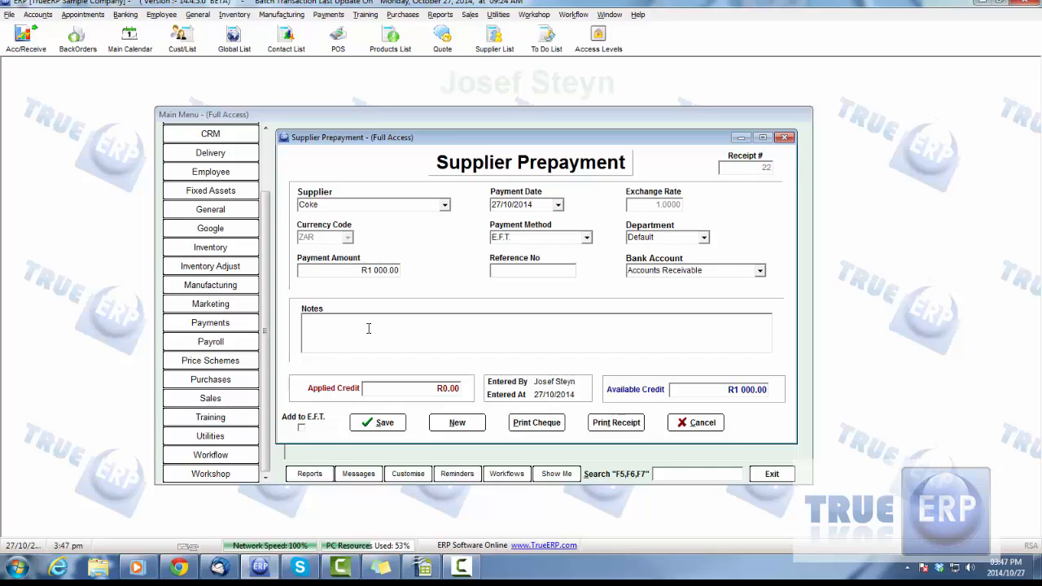
Step: Add the note 'Deposit for next order' to the prepayment
{"action": "left_click", "coordinate": [366, 330]}
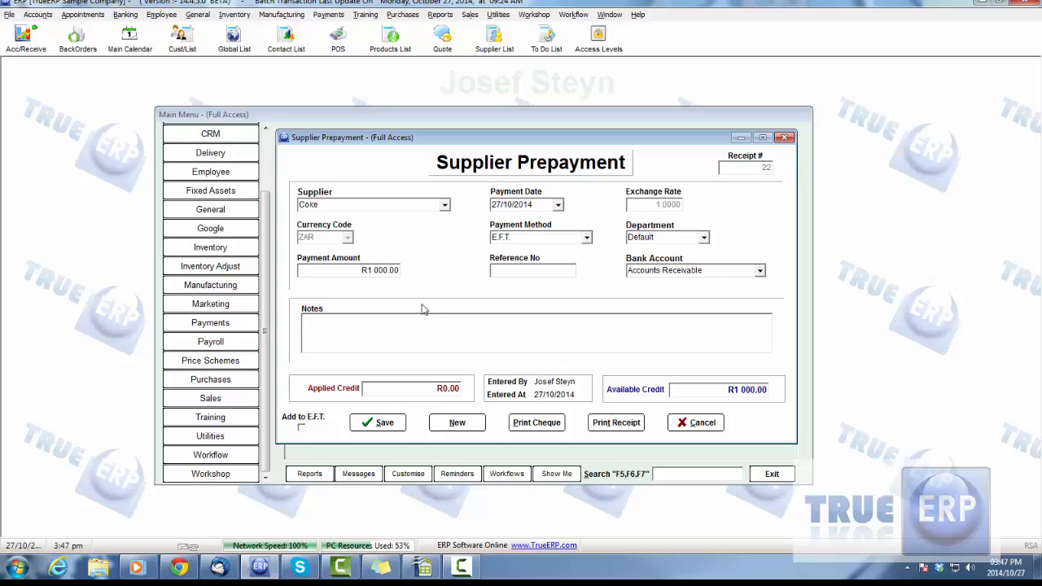
{"action": "type", "text": "depo"}
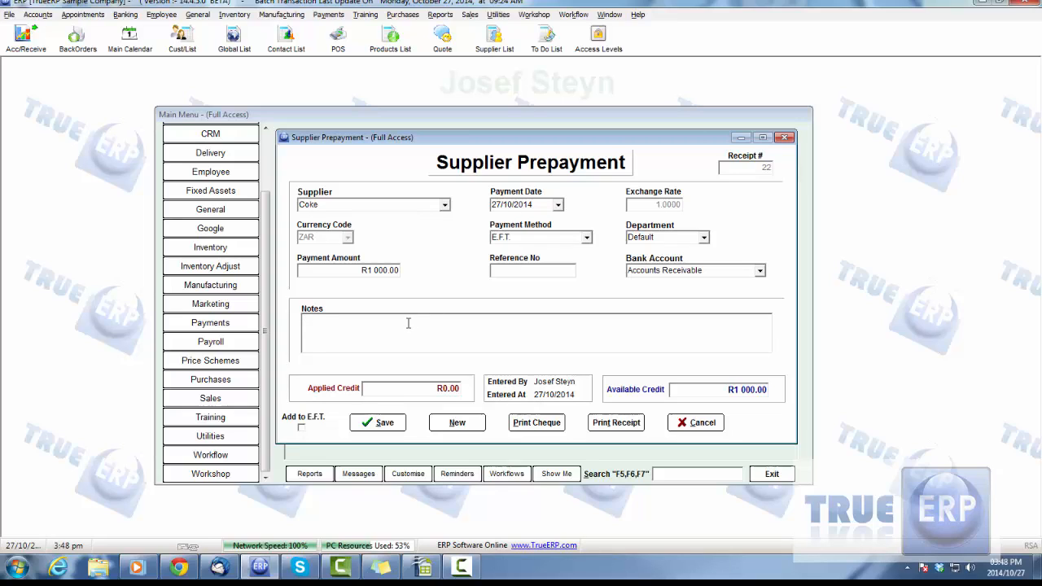
{"action": "type", "text": "Deposit for"}
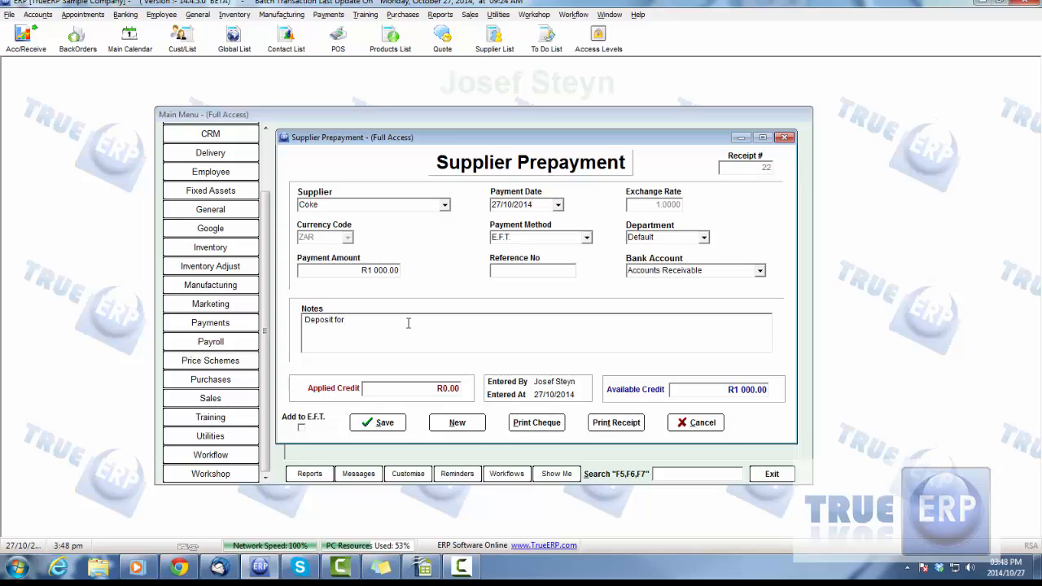
{"action": "type", "text": "next order"}
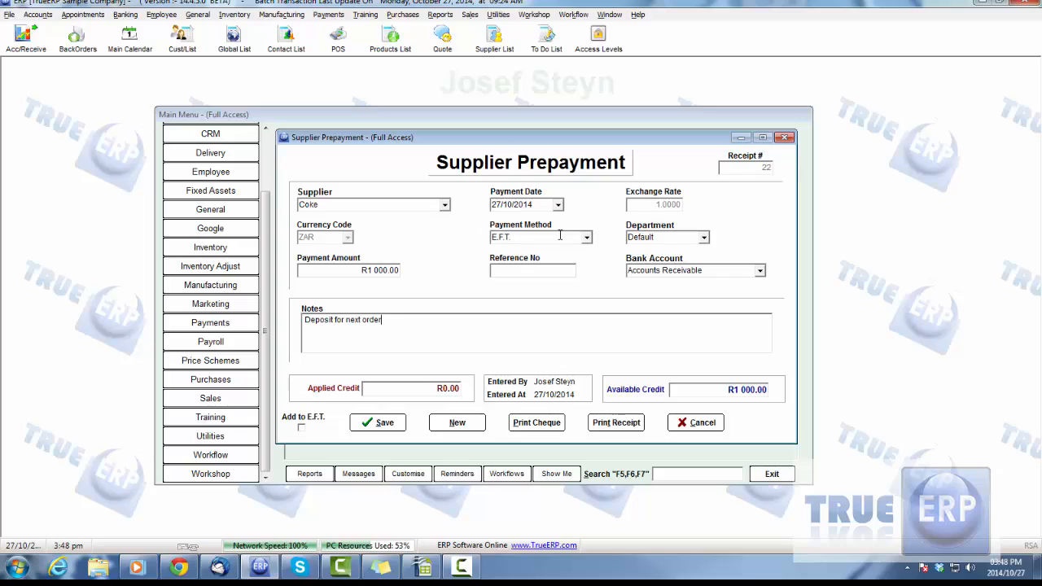
Step: Change the payment method to Cheque after dismissing the missing bank details warning
{"action": "left_click", "coordinate": [585, 237]}
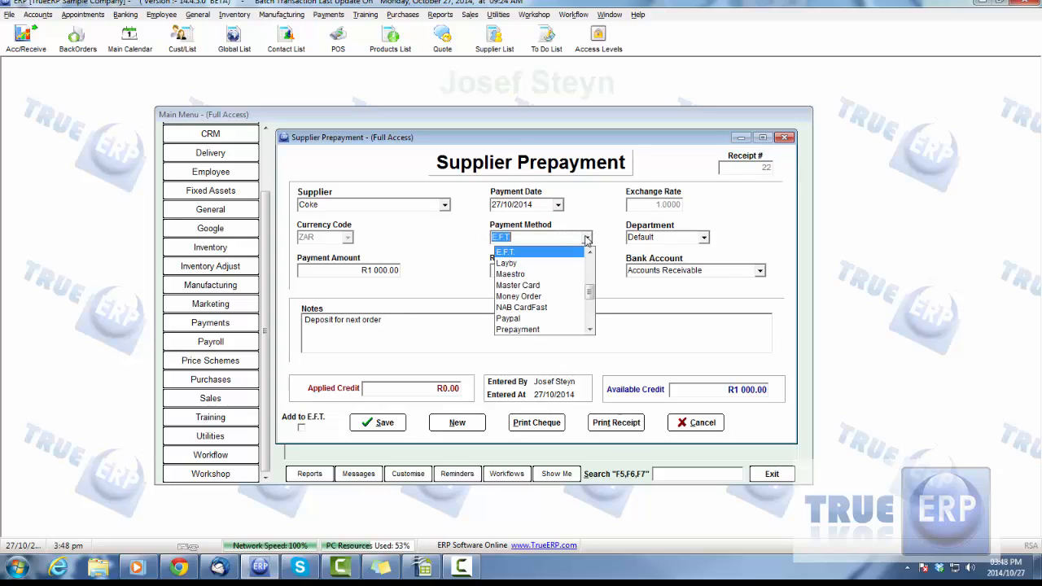
{"action": "left_click", "coordinate": [505, 250]}
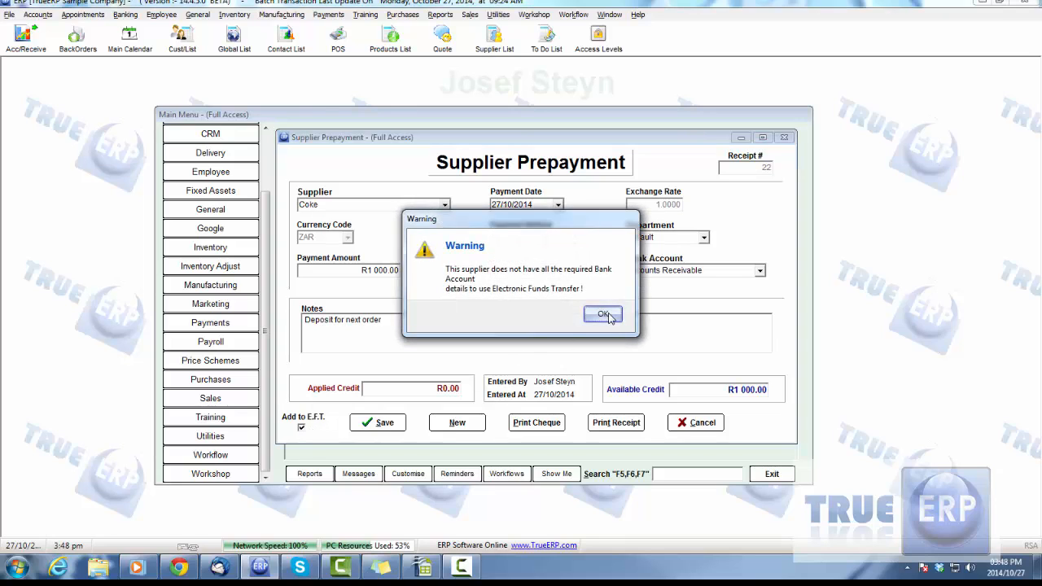
{"action": "left_click", "coordinate": [602, 315]}
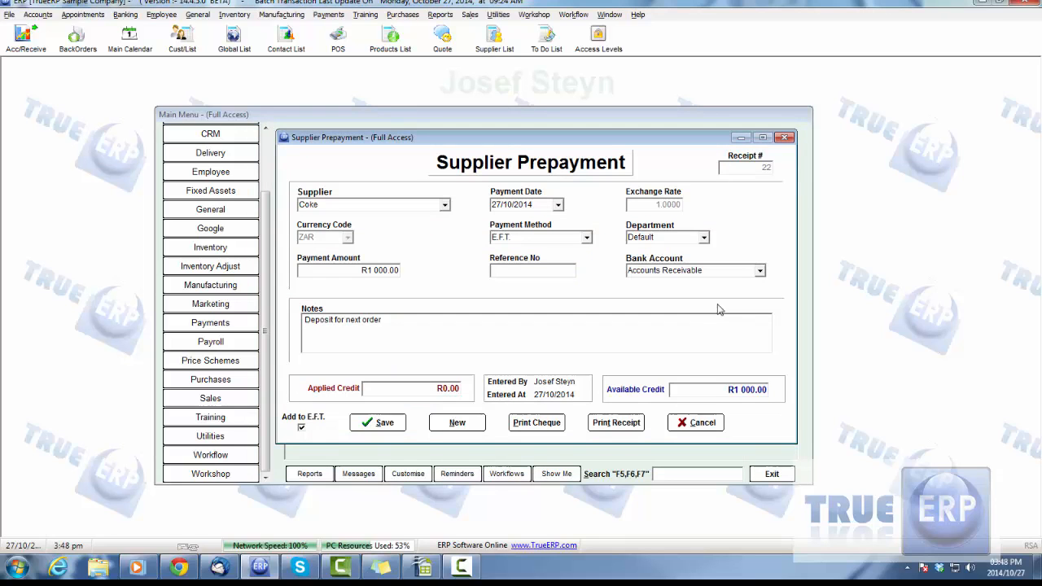
{"action": "mouse_move", "coordinate": [525, 313]}
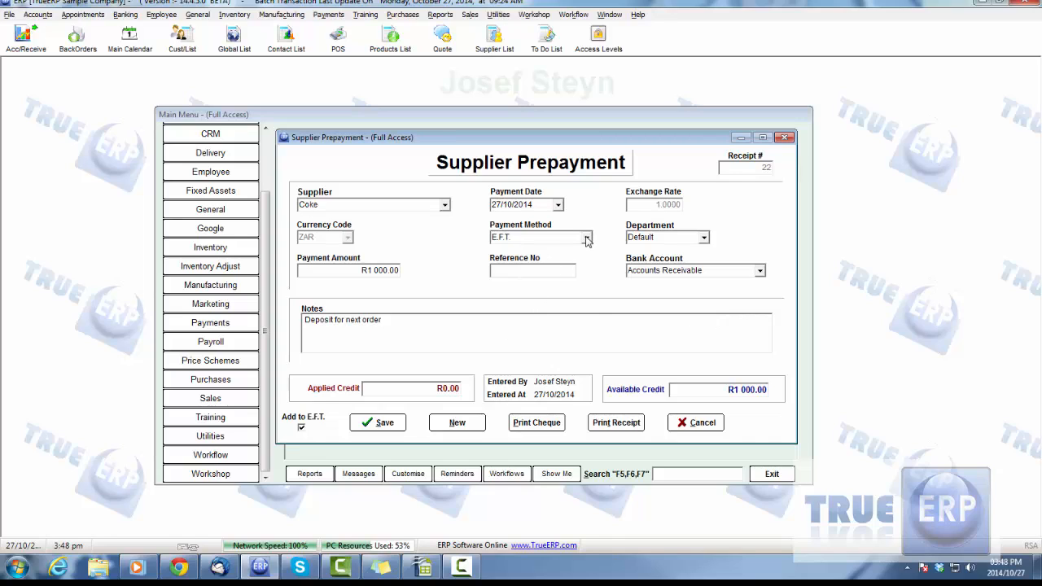
{"action": "left_click", "coordinate": [586, 236]}
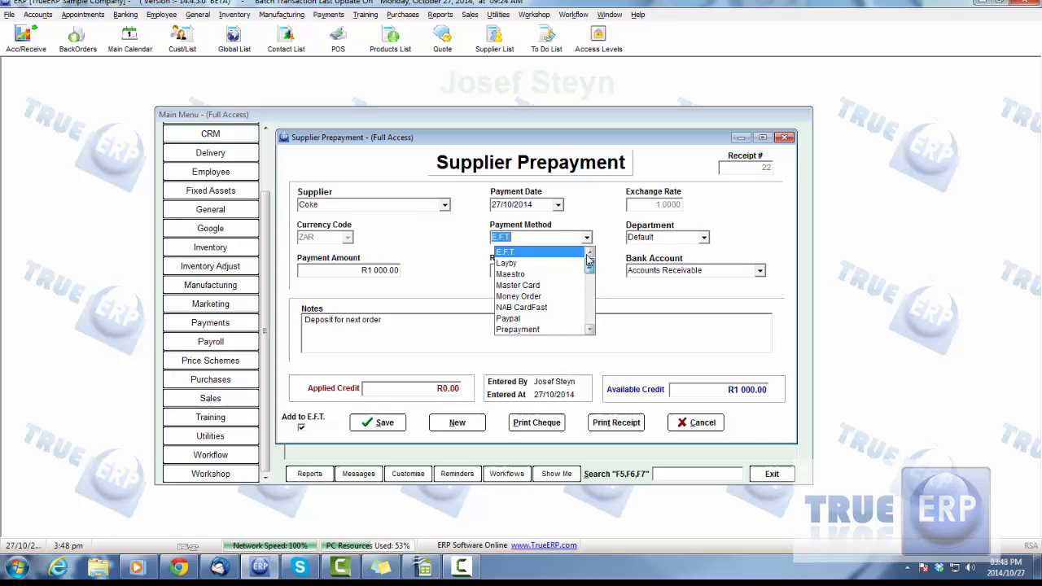
{"action": "left_click", "coordinate": [507, 262]}
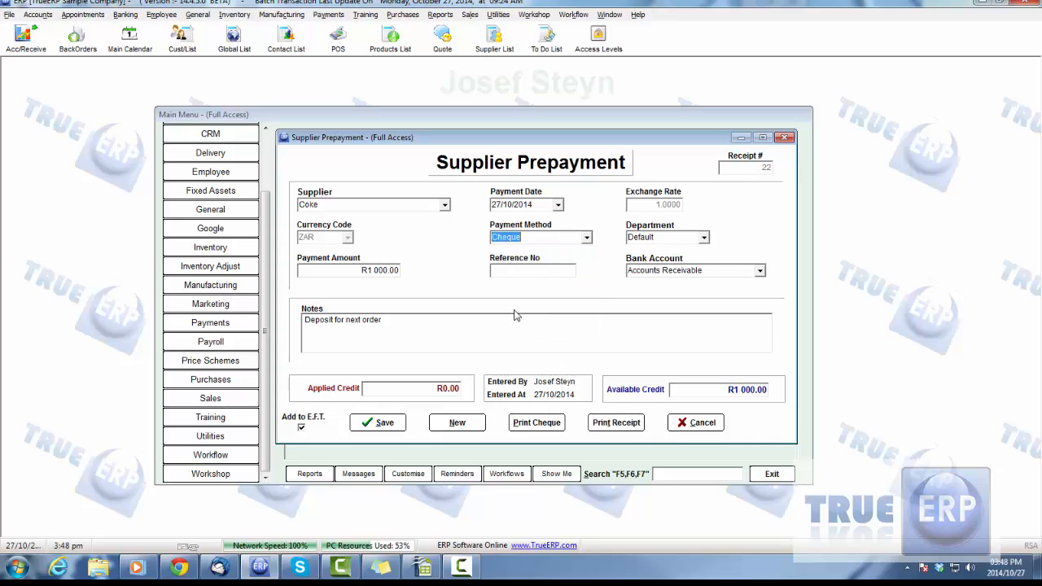
Step: Enter reference 1224, keep the Default department, and confirm saving the prepayment
{"action": "left_click", "coordinate": [302, 427]}
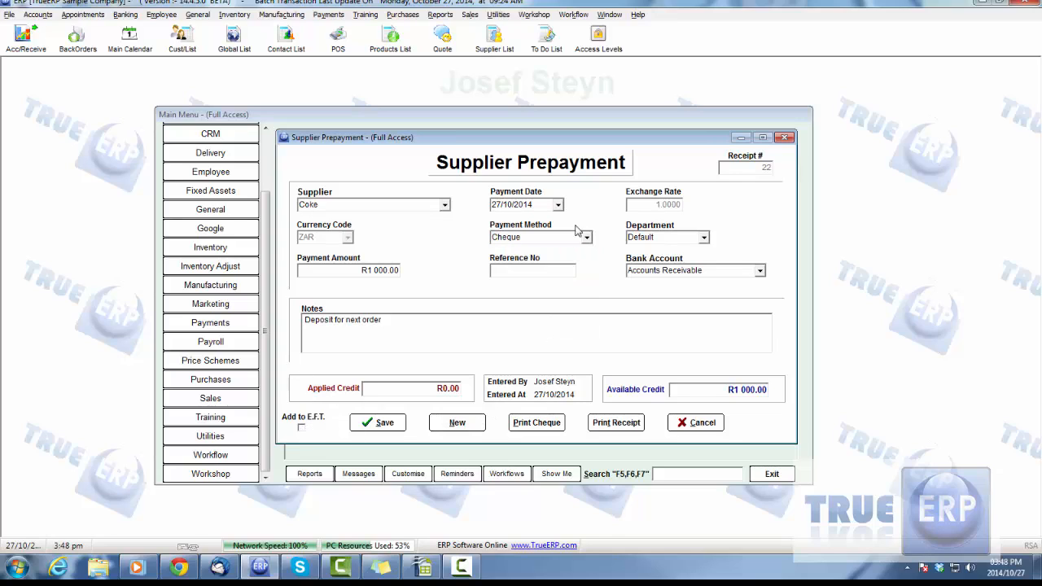
{"action": "type", "text": "1"}
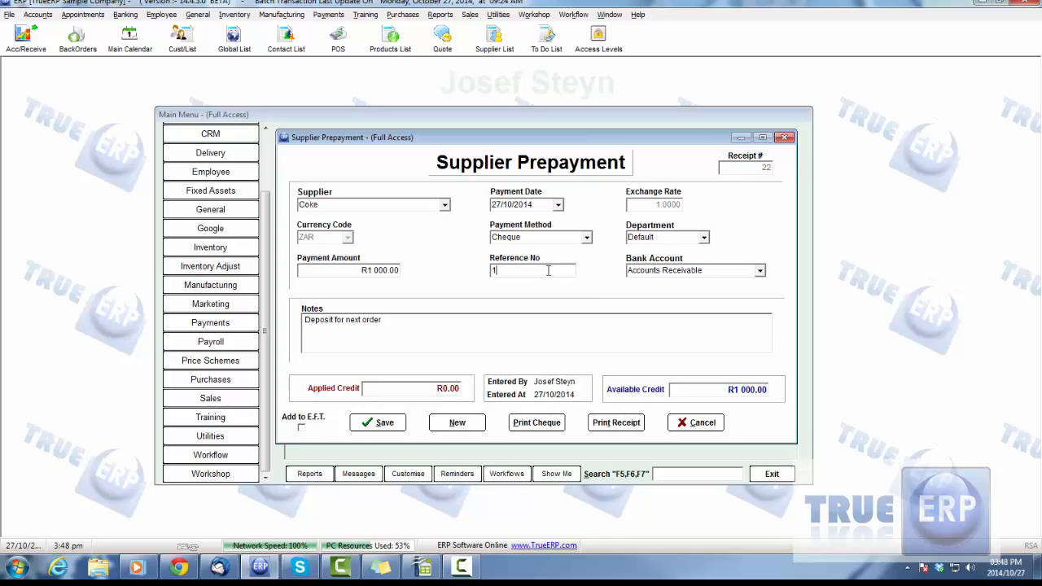
{"action": "type", "text": "224"}
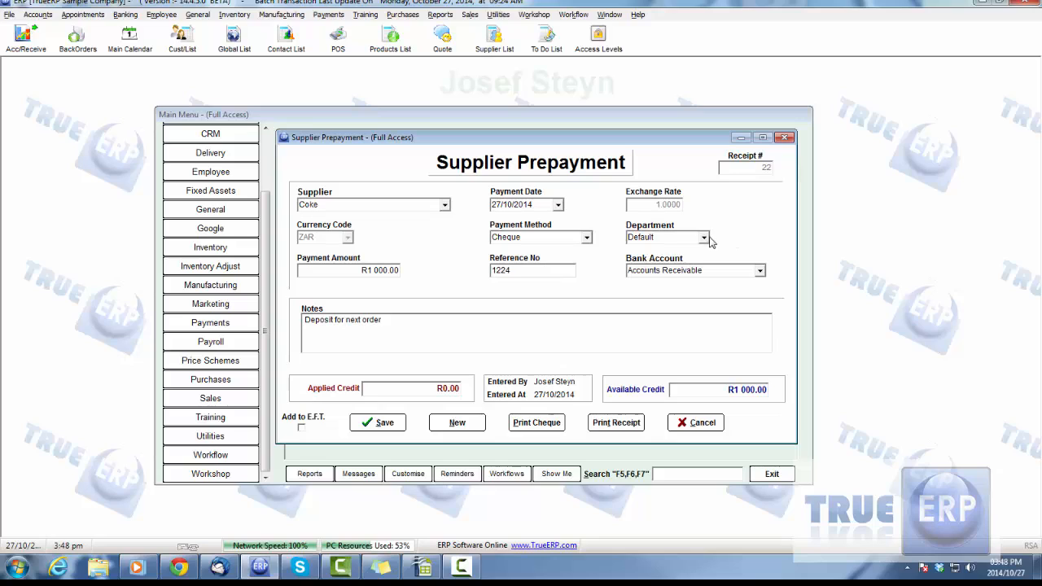
{"action": "left_click", "coordinate": [703, 237]}
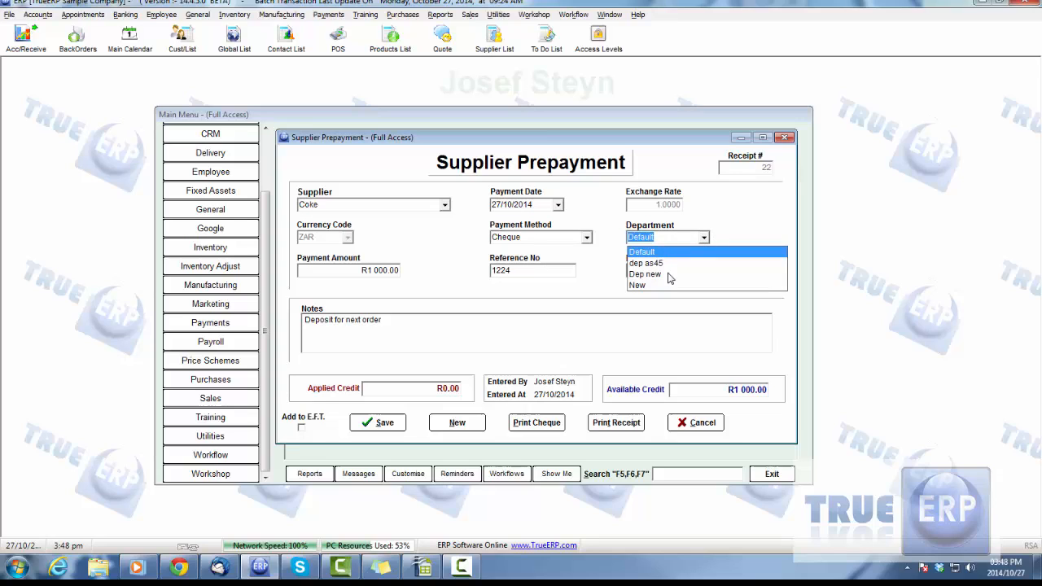
{"action": "left_click", "coordinate": [642, 251]}
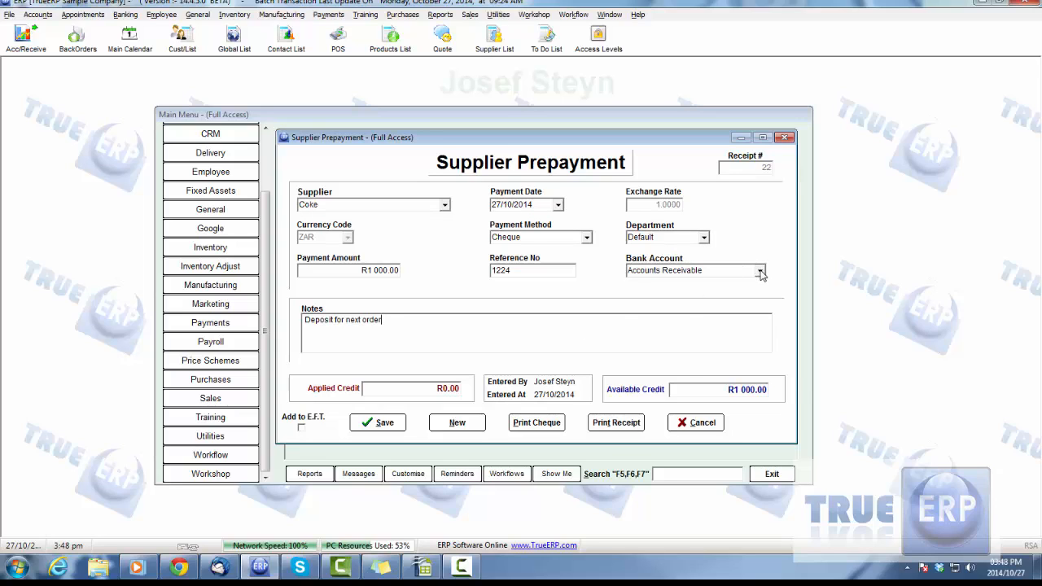
{"action": "left_click", "coordinate": [759, 269]}
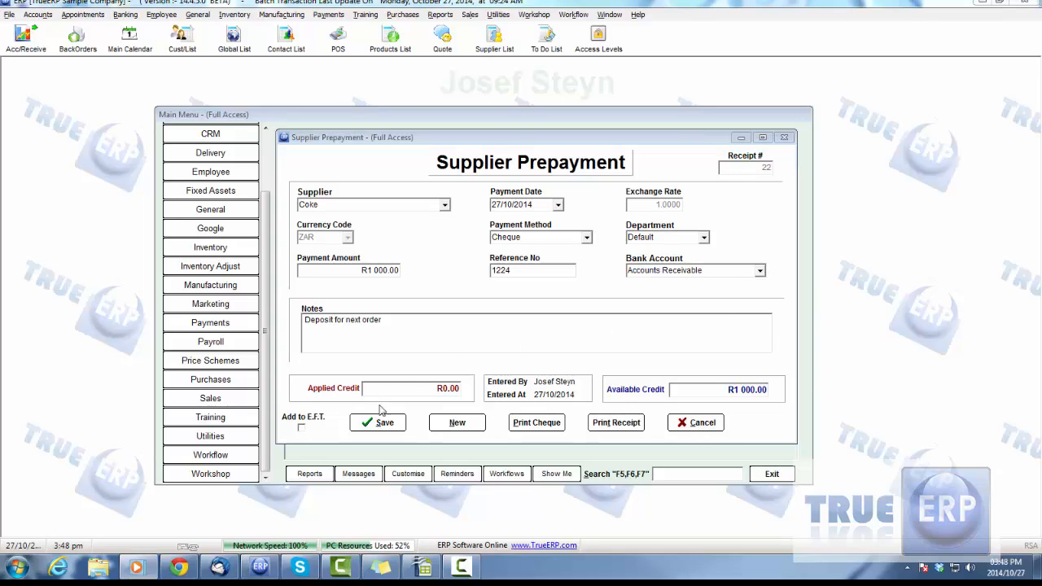
{"action": "left_click", "coordinate": [383, 422]}
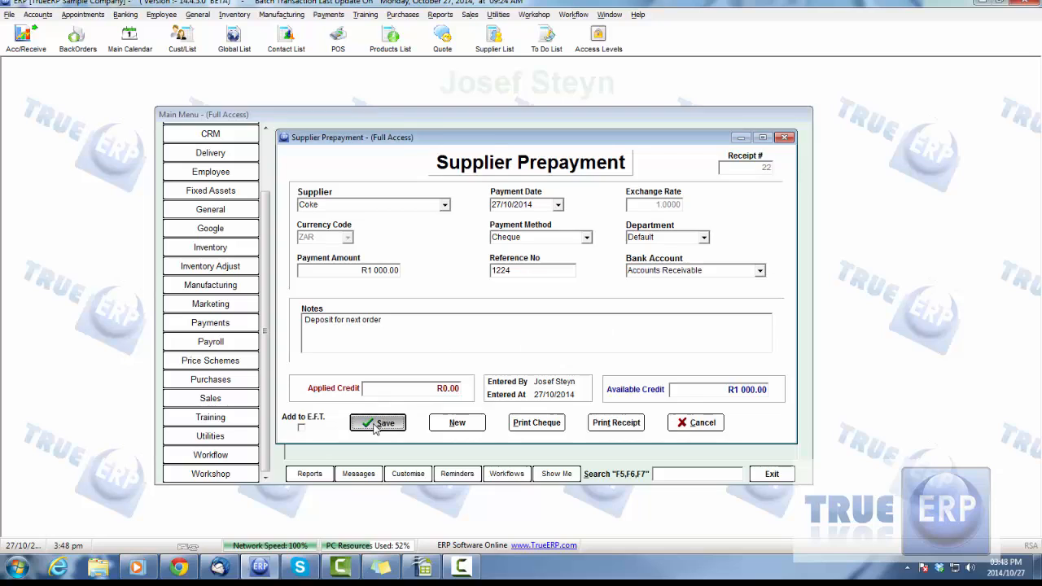
{"action": "left_click", "coordinate": [378, 422]}
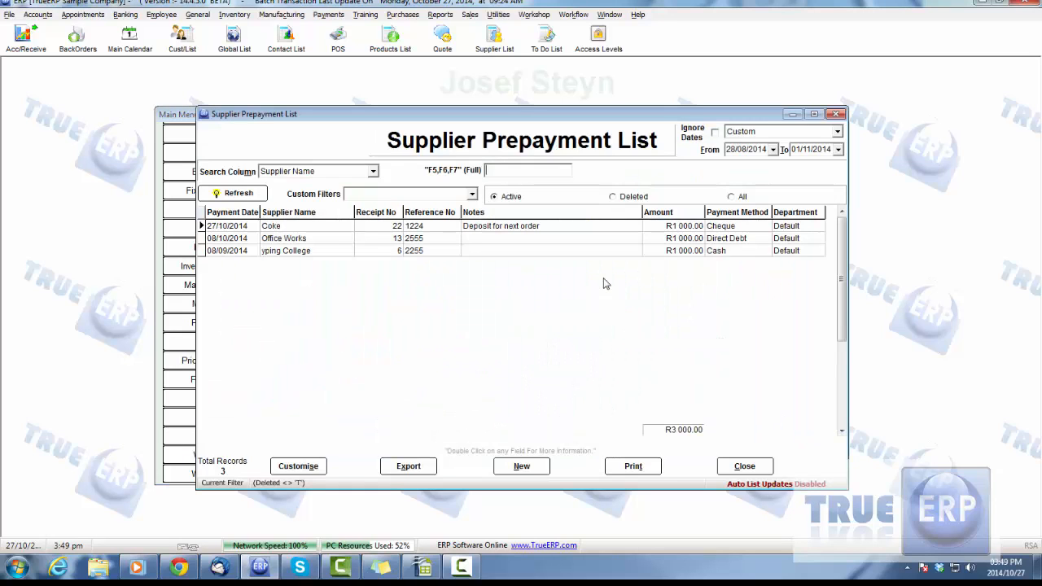
Step: Show all supplier prepayments, inspect Coke's R1 000 deposit prepayment, and close it unchanged
{"action": "left_click", "coordinate": [272, 226]}
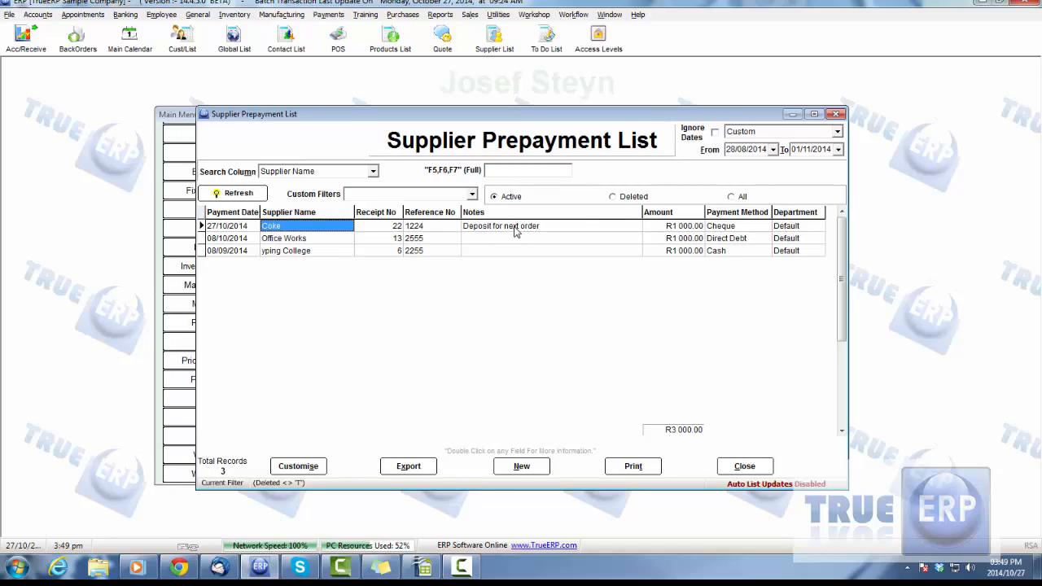
{"action": "mouse_move", "coordinate": [586, 203]}
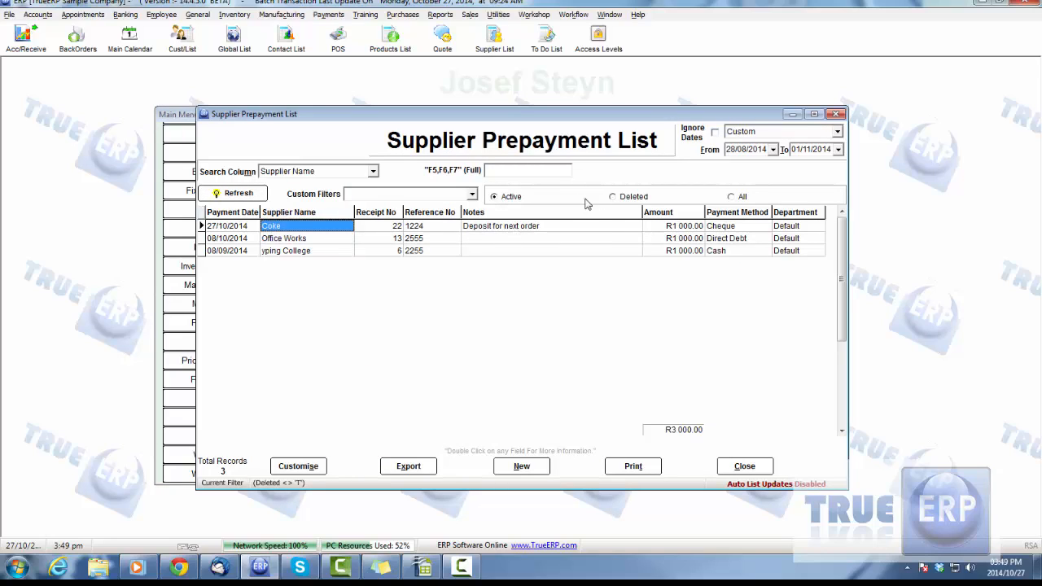
{"action": "left_click", "coordinate": [731, 196]}
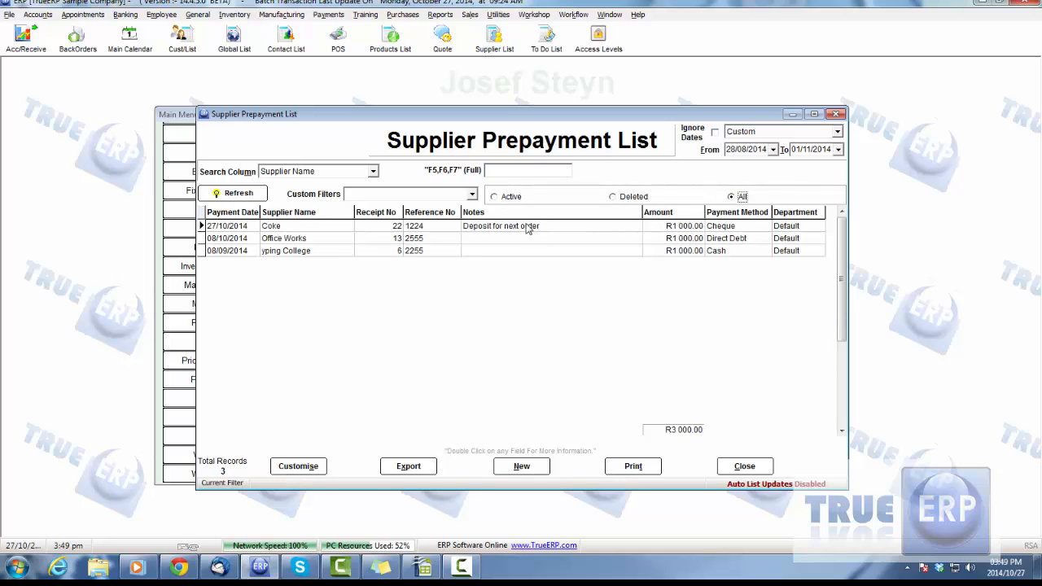
{"action": "double_click", "coordinate": [271, 226]}
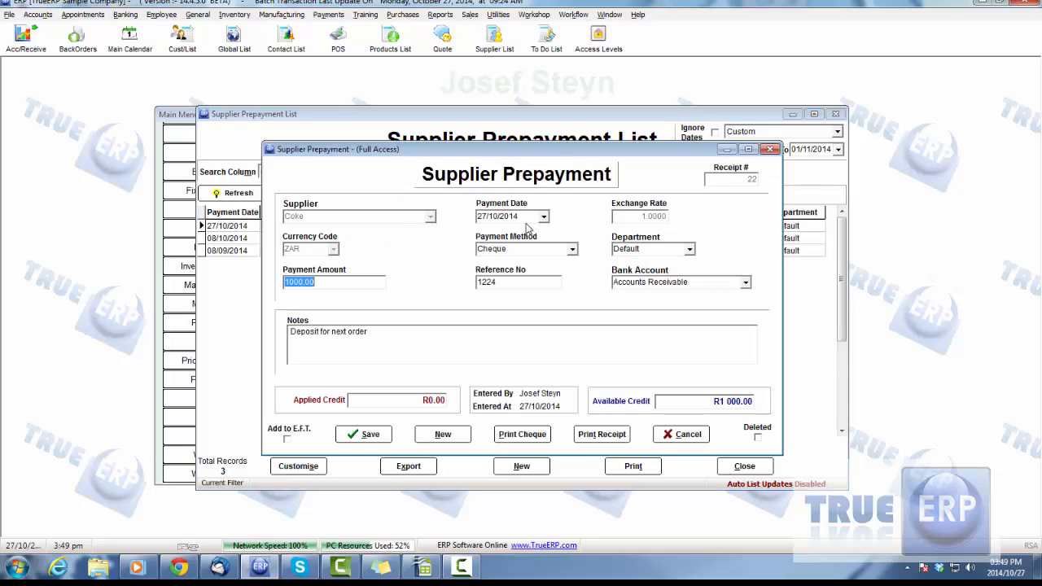
{"action": "left_click", "coordinate": [680, 433]}
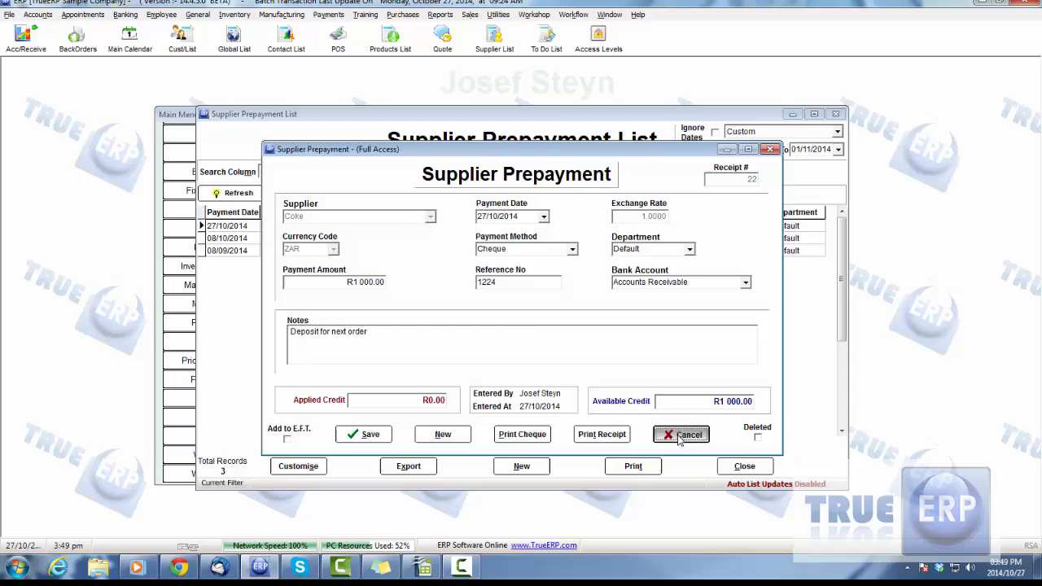
{"action": "left_click", "coordinate": [682, 434]}
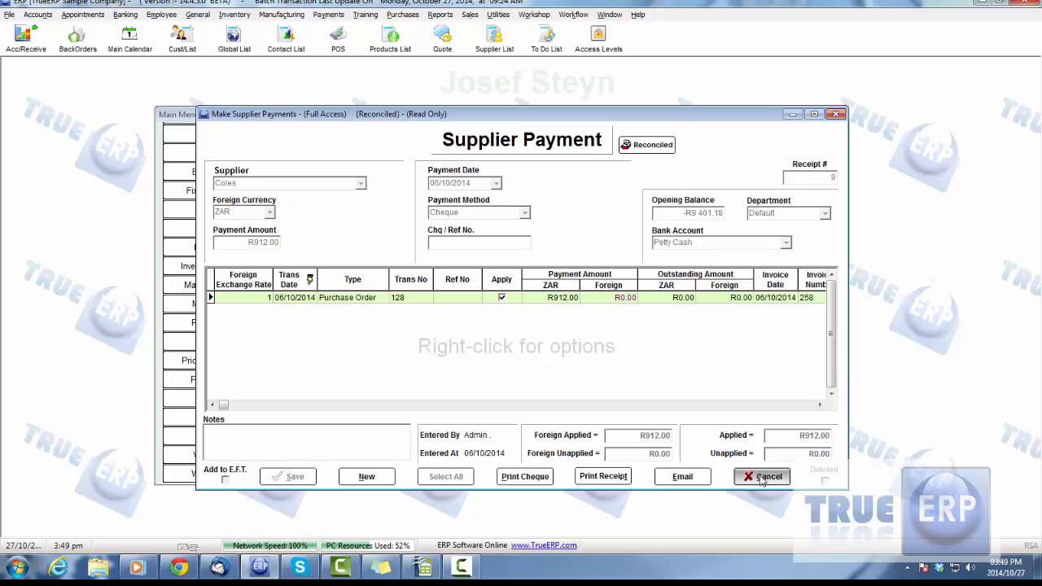
Step: Close the reconciled Coles payment and open British Maid Ltd's supplier payment
{"action": "left_click", "coordinate": [769, 476]}
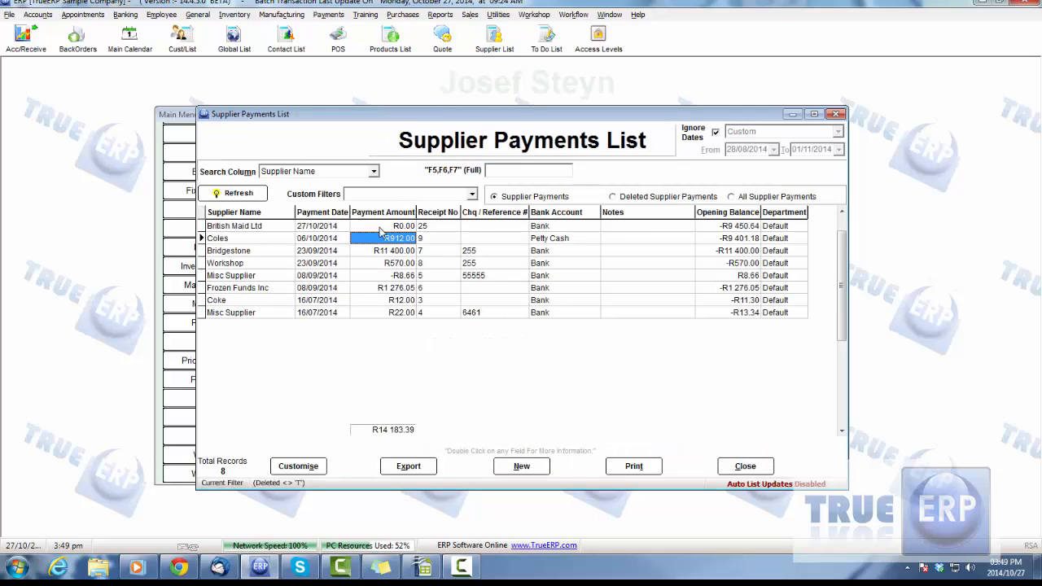
{"action": "double_click", "coordinate": [234, 226]}
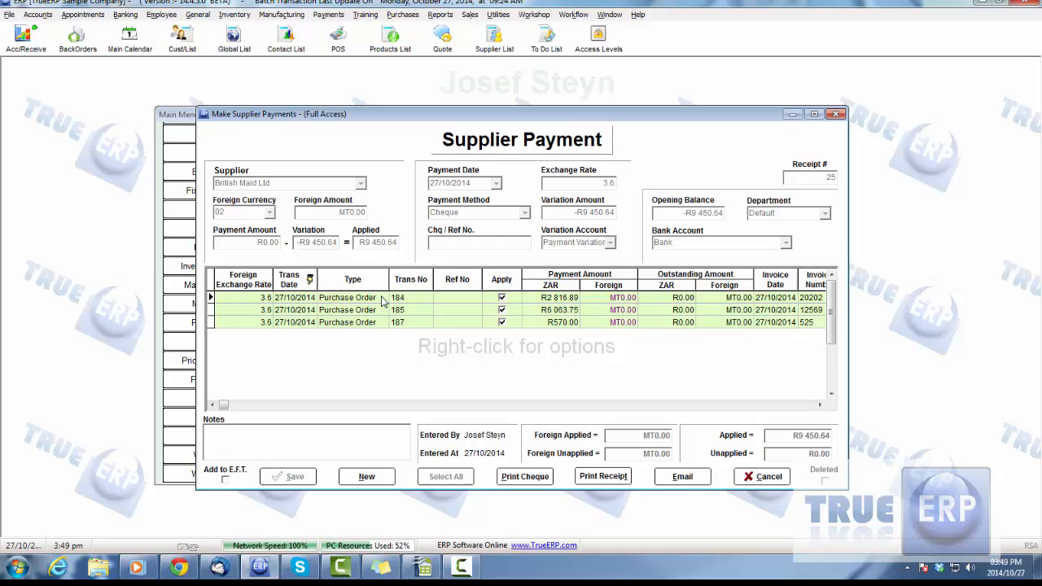
{"action": "mouse_move", "coordinate": [357, 359]}
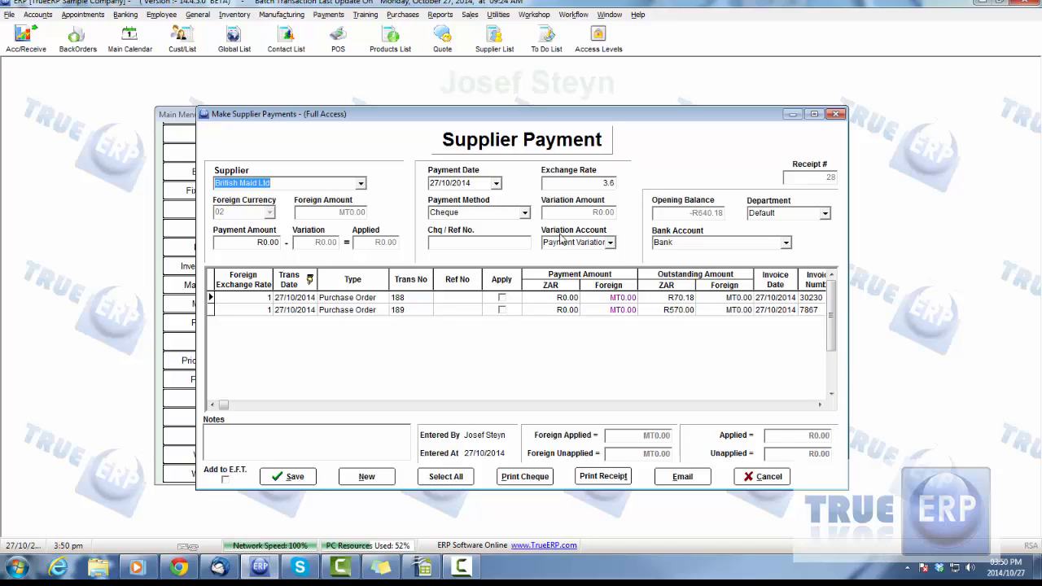
Step: Untick purchase orders 188 and 189, set exchange rate 3.6, keep Payment Variation account
{"action": "left_click", "coordinate": [578, 182]}
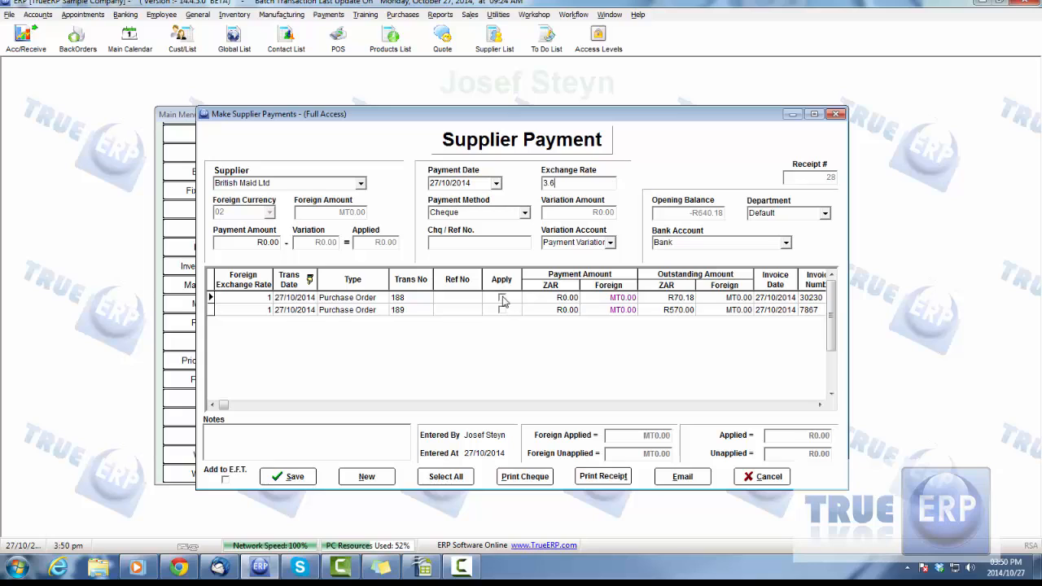
{"action": "left_click", "coordinate": [501, 297]}
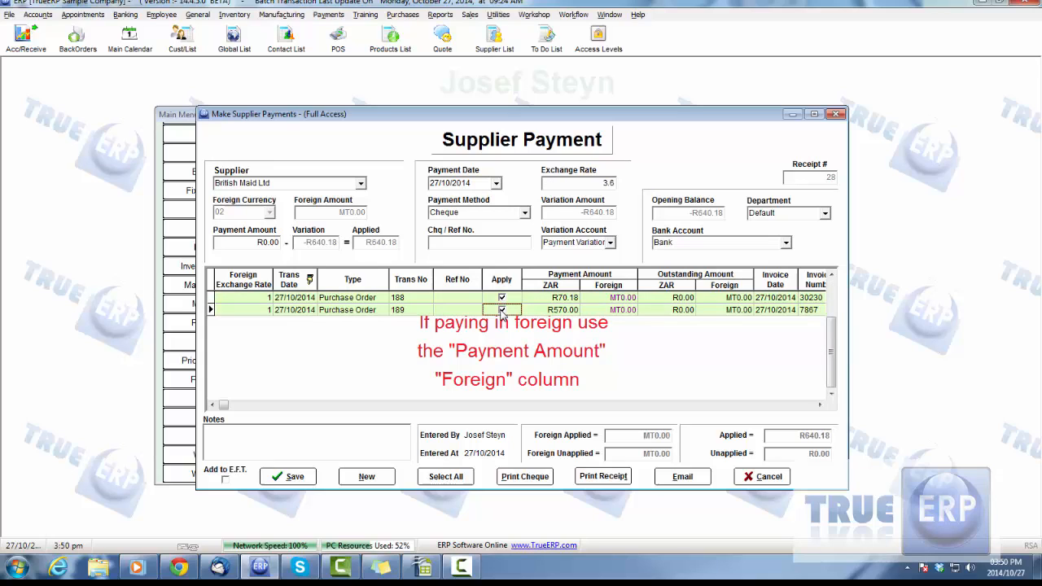
{"action": "left_click", "coordinate": [502, 309]}
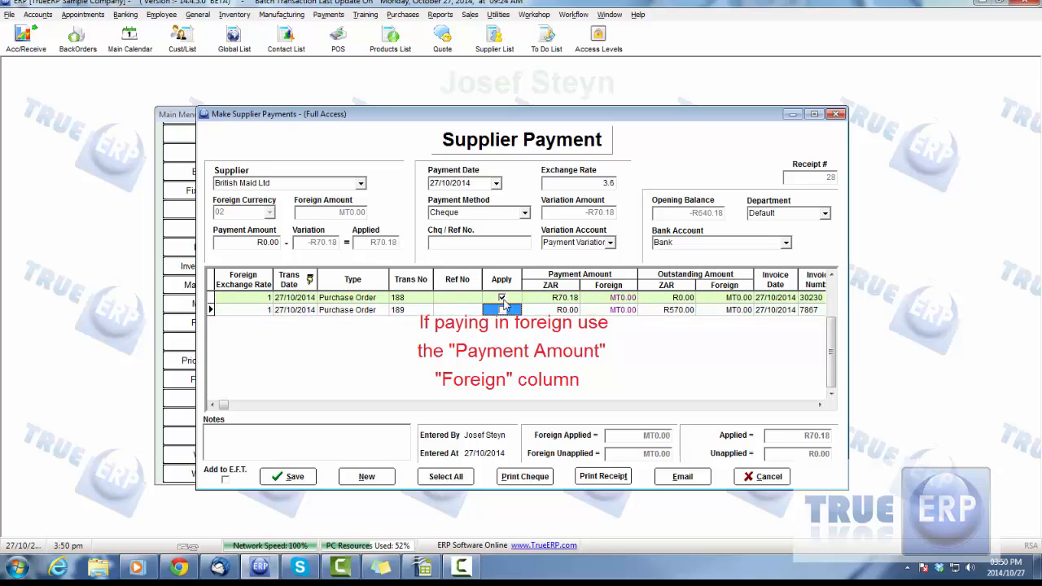
{"action": "left_click", "coordinate": [502, 297]}
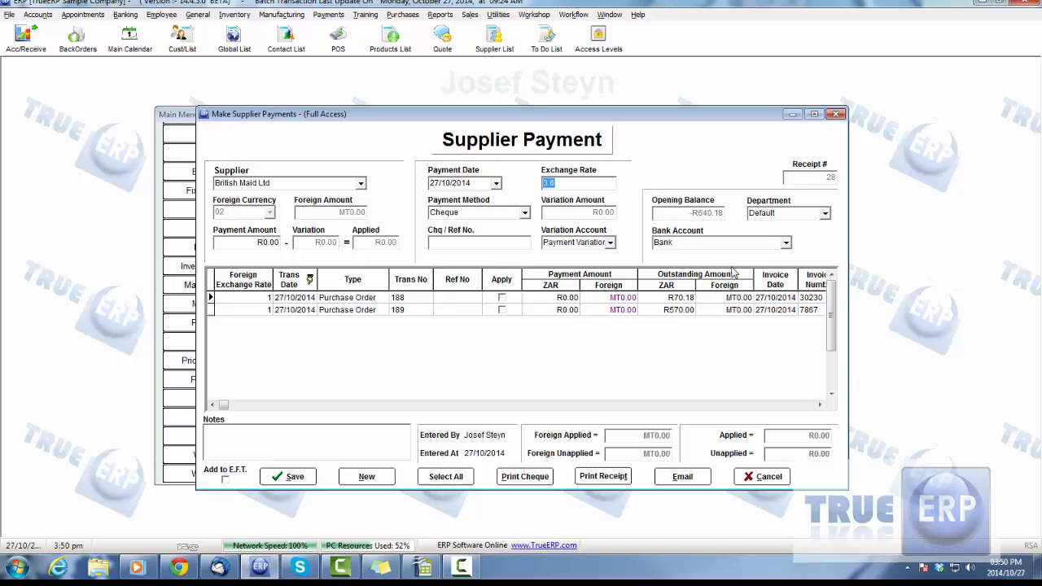
{"action": "mouse_move", "coordinate": [590, 216]}
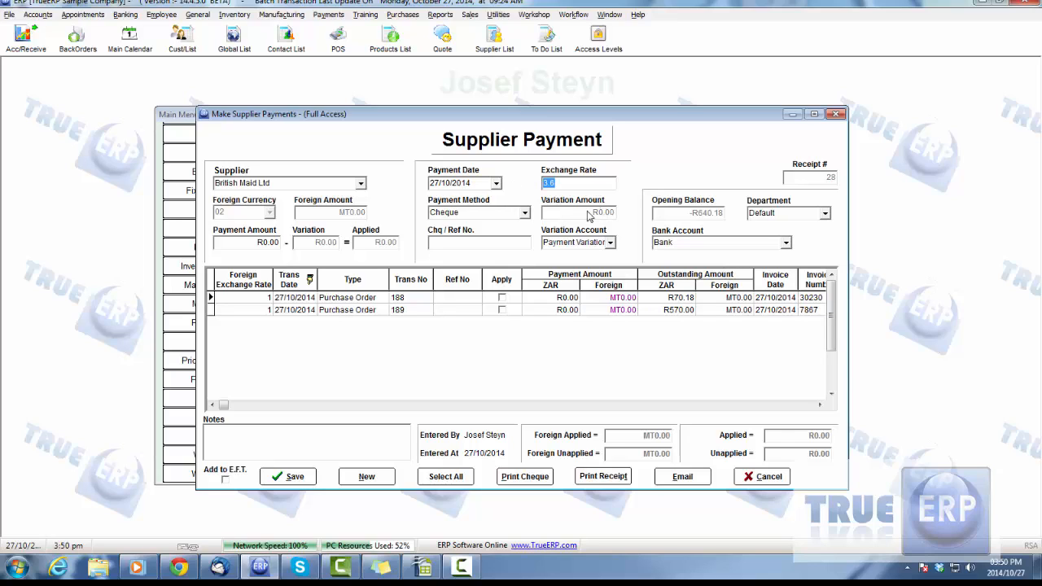
{"action": "mouse_move", "coordinate": [602, 222]}
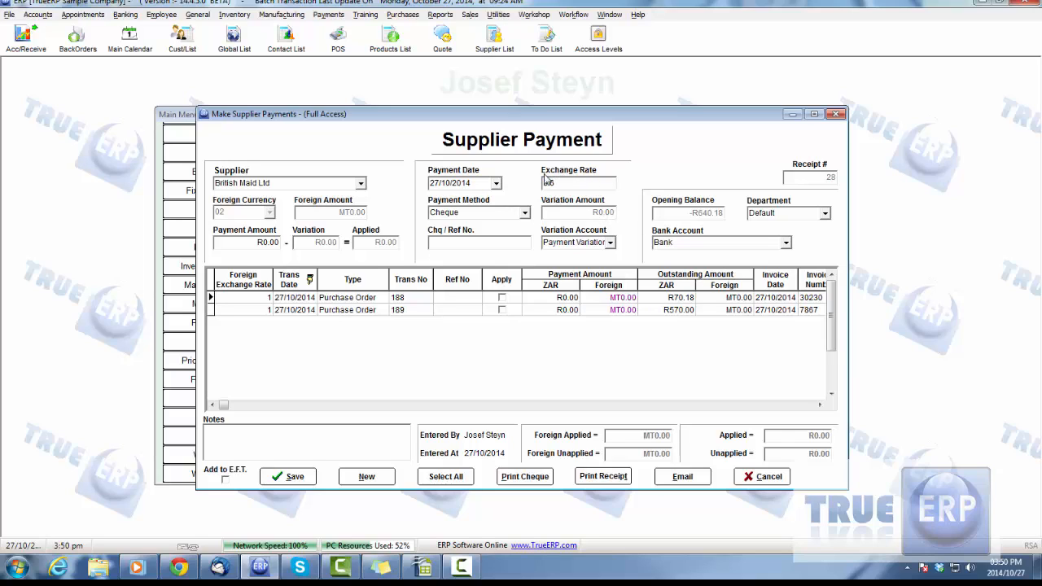
{"action": "type", "text": "3.6"}
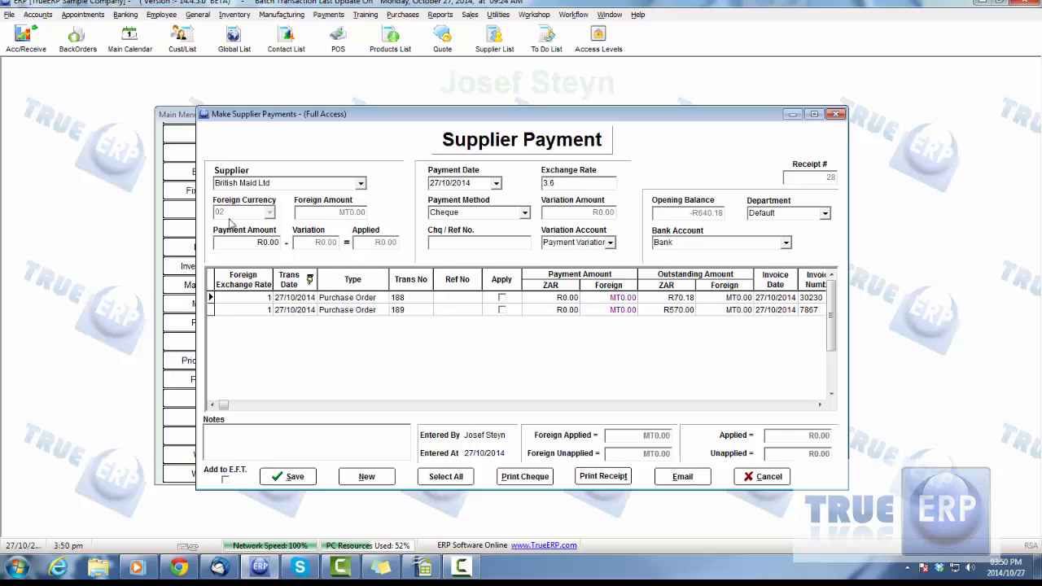
{"action": "mouse_move", "coordinate": [607, 212]}
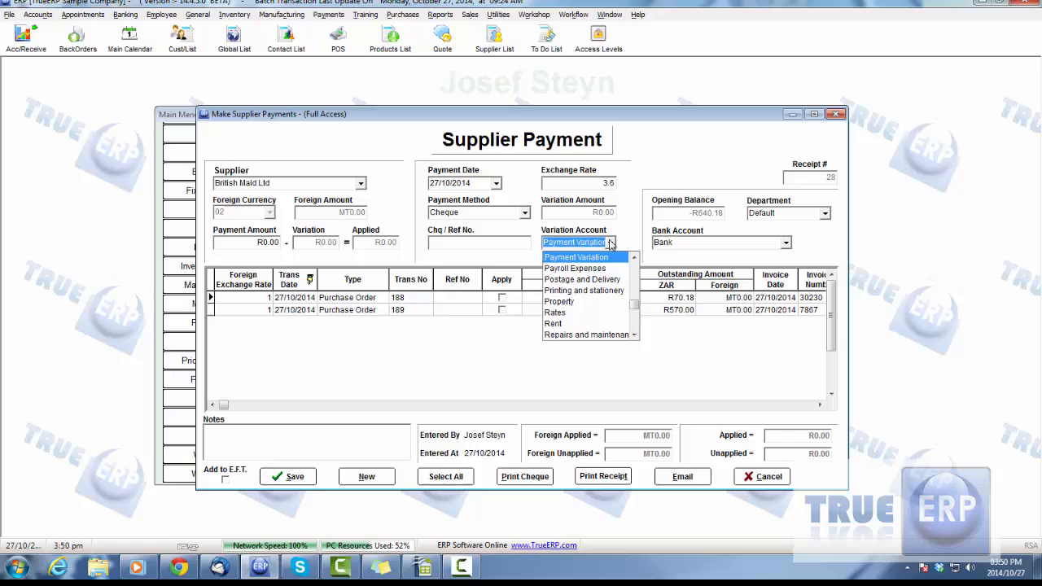
{"action": "left_click", "coordinate": [577, 256]}
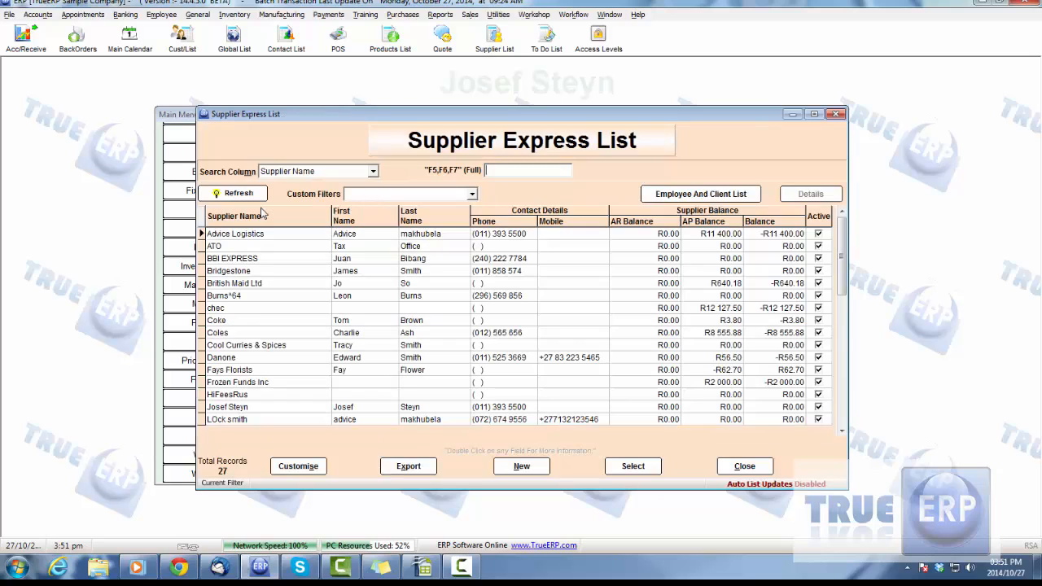
Step: Choose Coke as supplier, apply purchase order 168 and bill 102, and open the order
{"action": "double_click", "coordinate": [217, 319]}
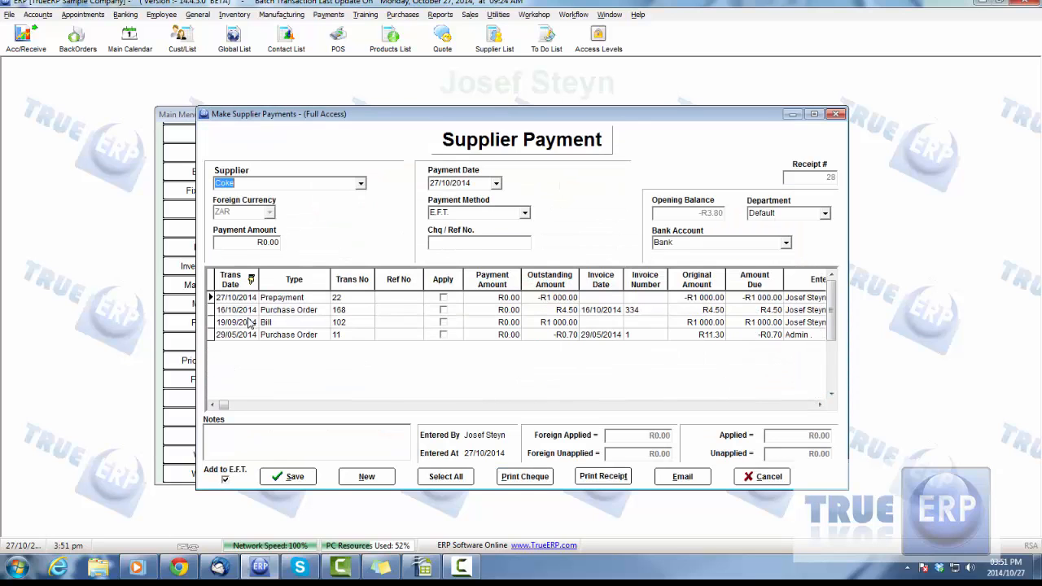
{"action": "left_click", "coordinate": [294, 297]}
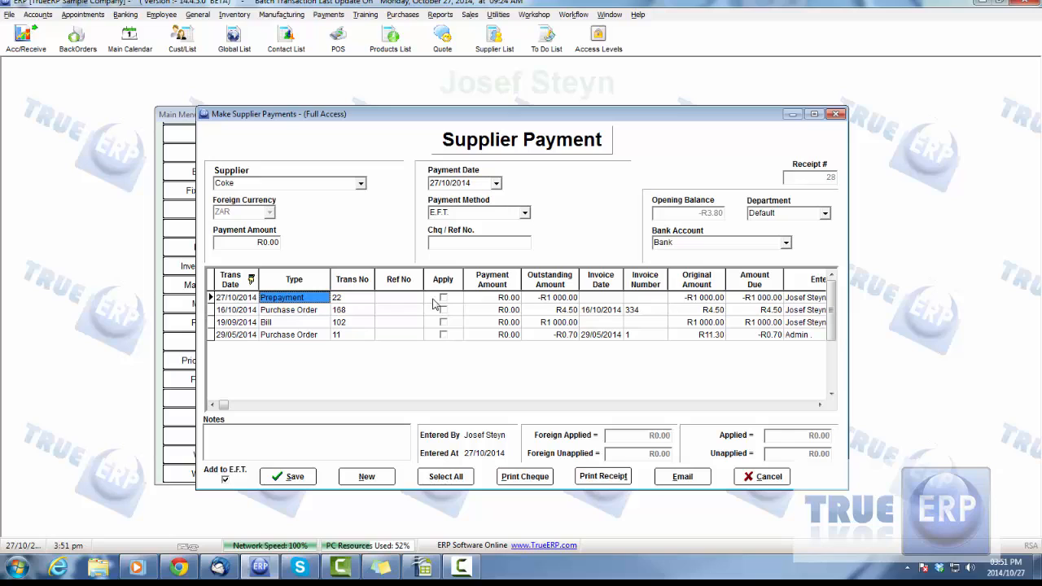
{"action": "mouse_move", "coordinate": [309, 321]}
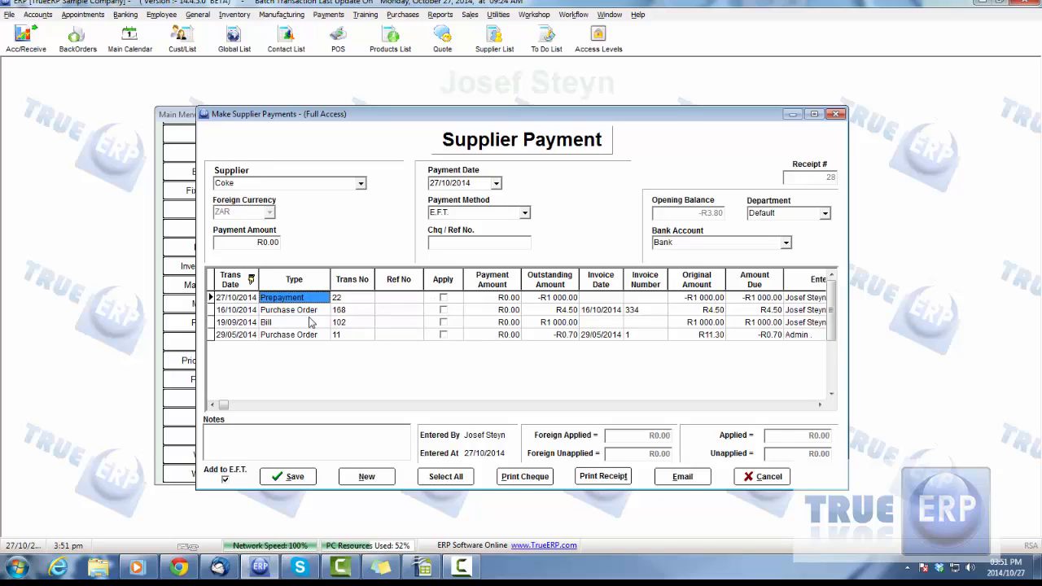
{"action": "left_click", "coordinate": [443, 322]}
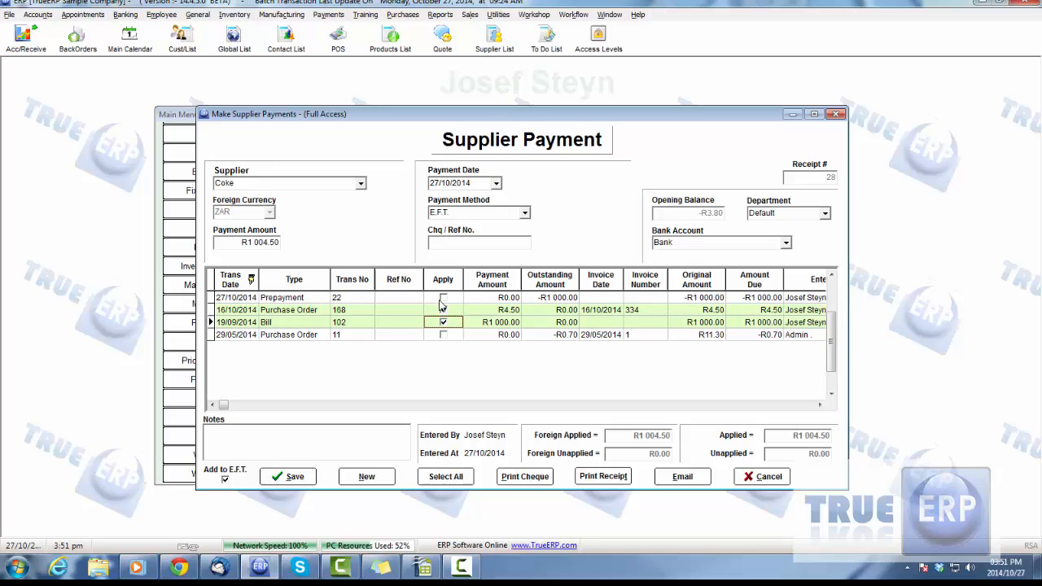
{"action": "left_click", "coordinate": [443, 297]}
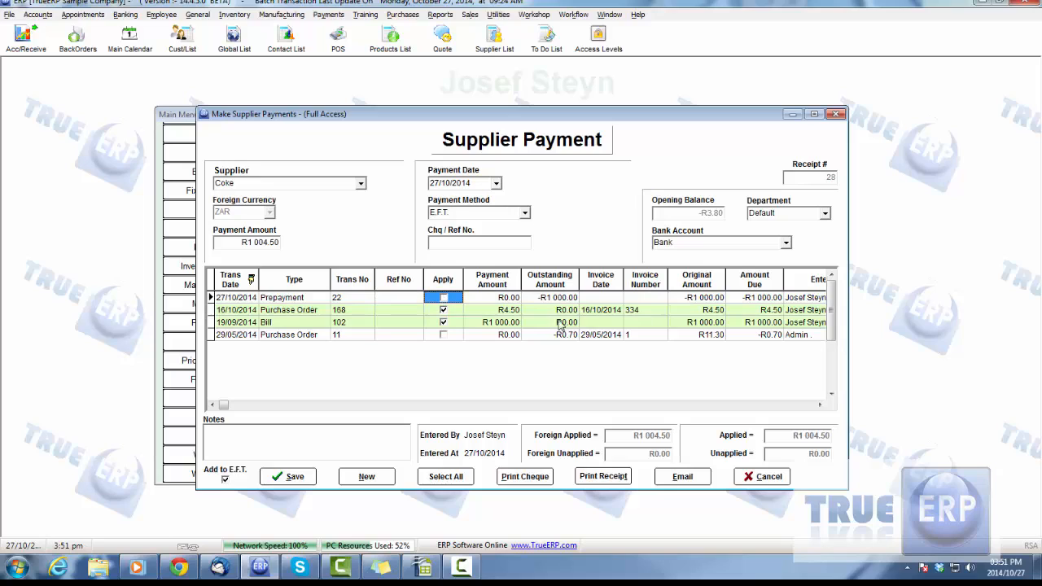
{"action": "mouse_move", "coordinate": [557, 320]}
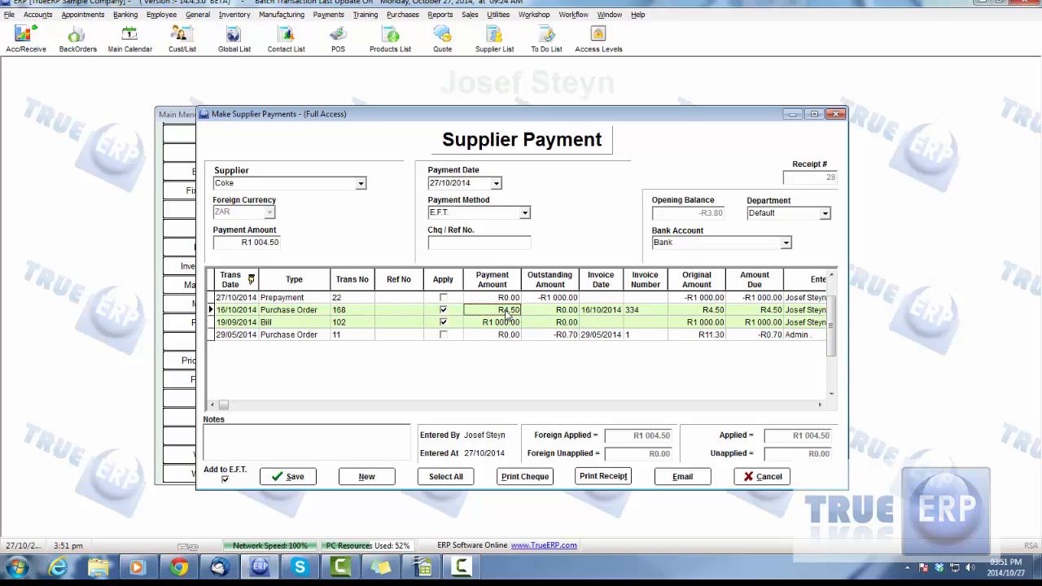
{"action": "type", "text": "454"}
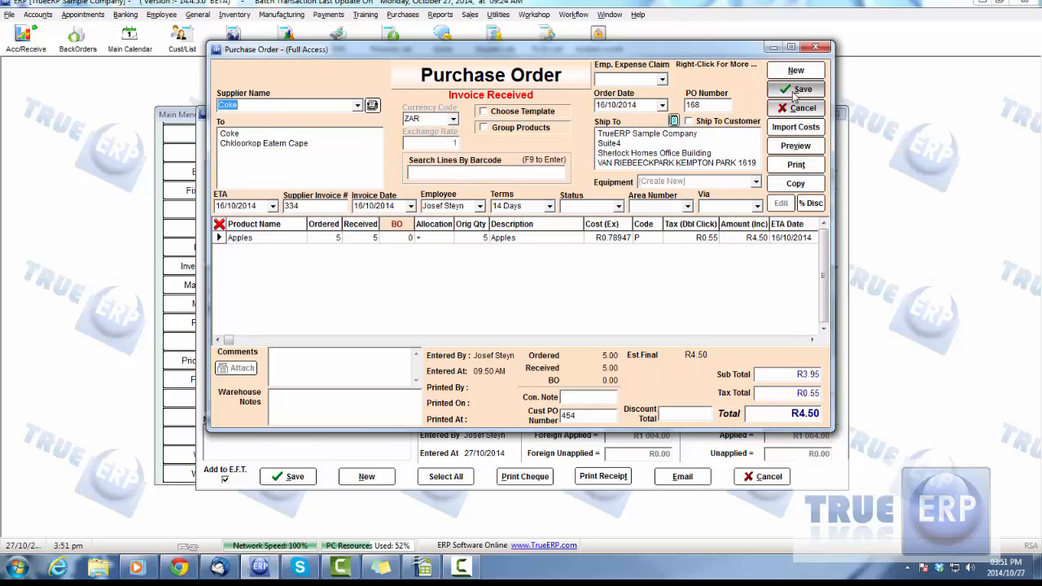
Step: Close purchase order 168, re-apply it, and pay by cheque with reference 122
{"action": "left_click", "coordinate": [798, 88]}
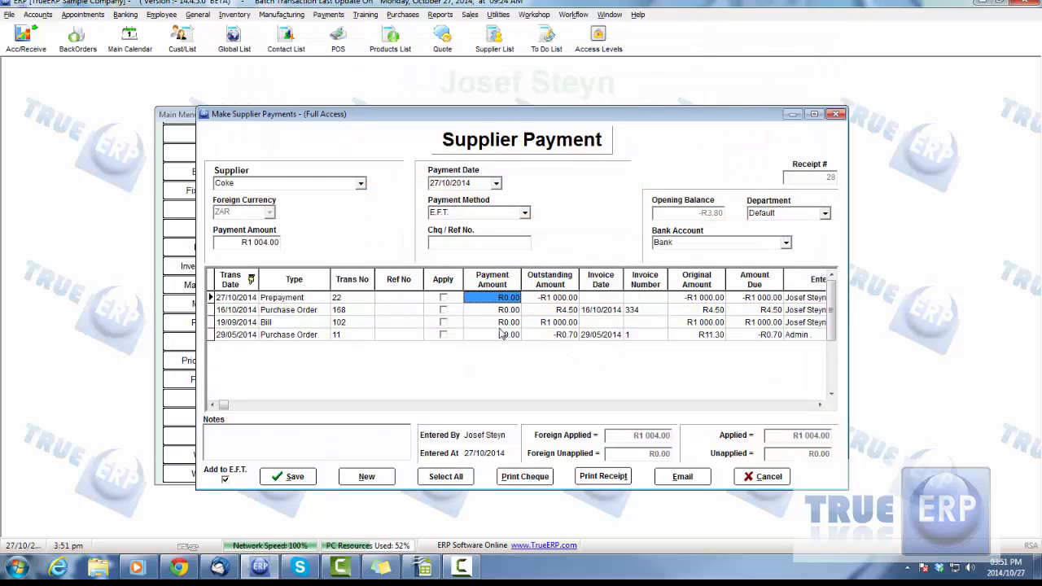
{"action": "mouse_move", "coordinate": [485, 336]}
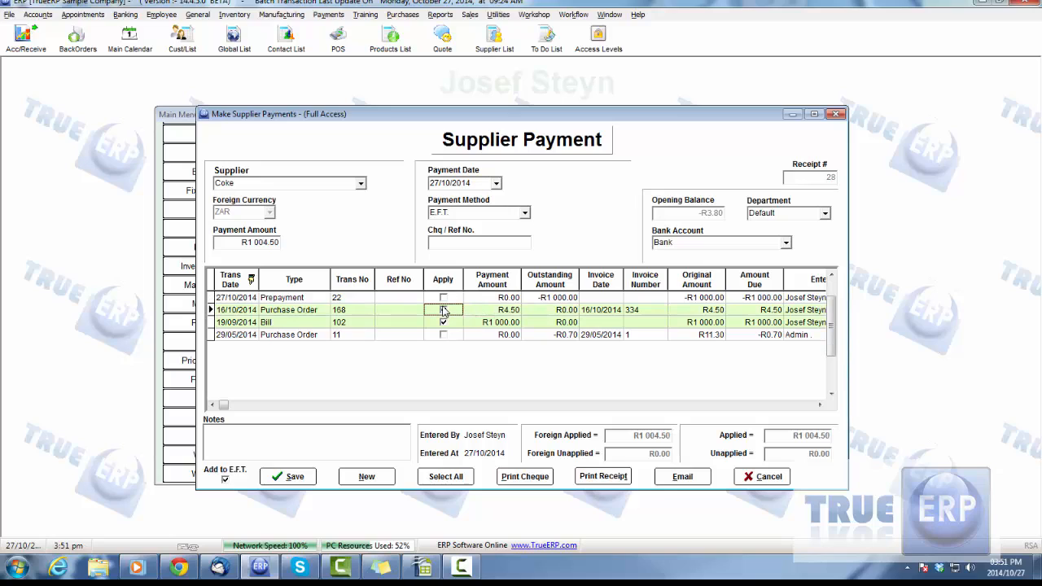
{"action": "left_click", "coordinate": [444, 309]}
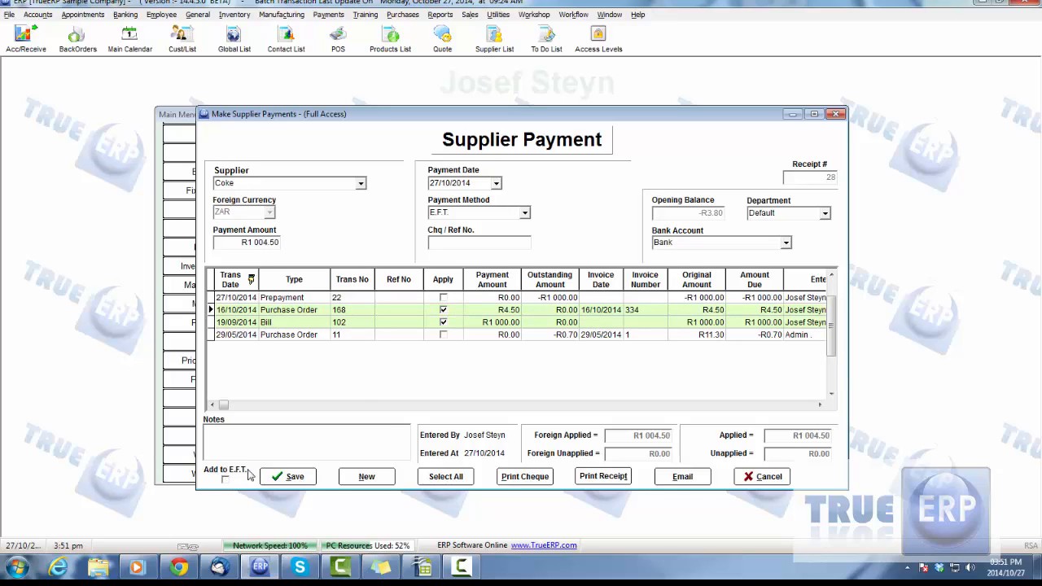
{"action": "left_click", "coordinate": [525, 212]}
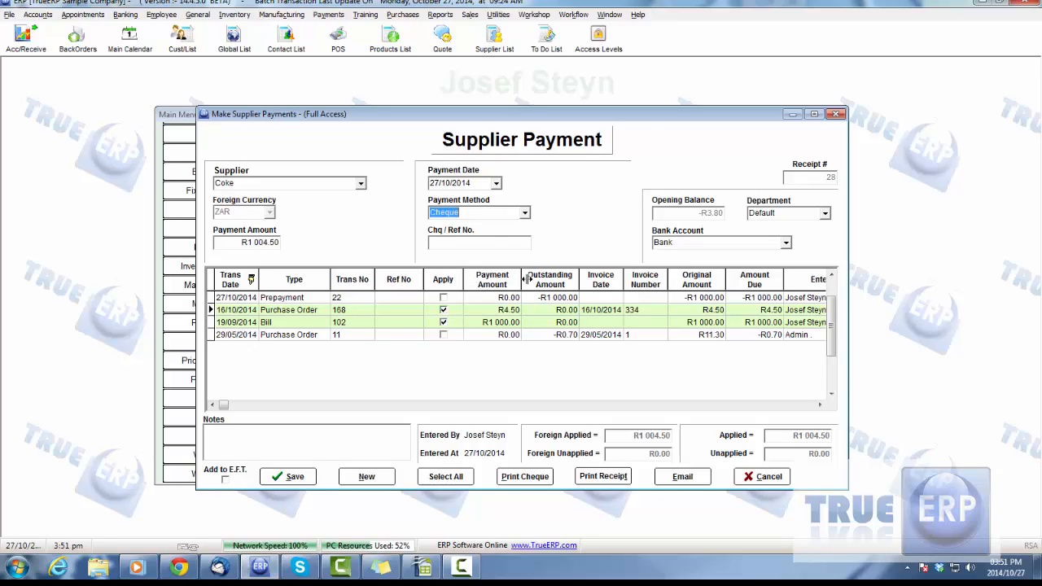
{"action": "type", "text": "122"}
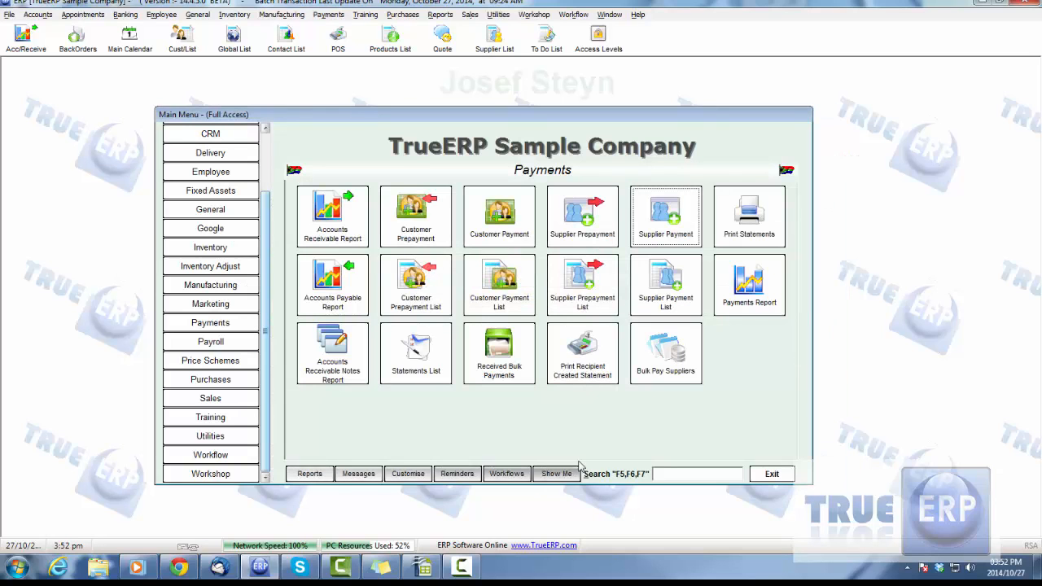
Step: Review Coke's R1 004.50 payment in the supplier payments list, then show Purchases
{"action": "left_click", "coordinate": [665, 285]}
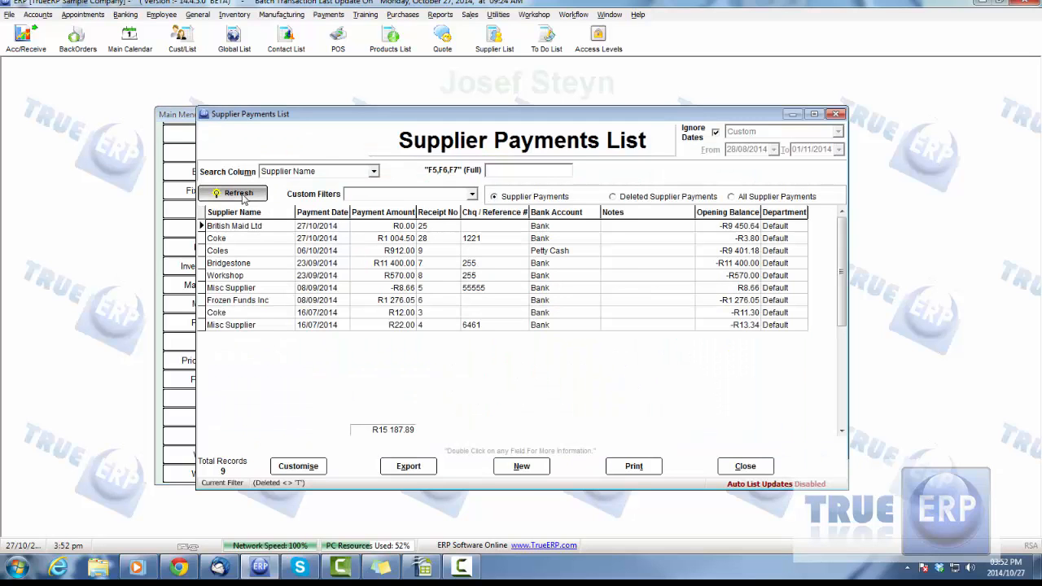
{"action": "left_click", "coordinate": [382, 238]}
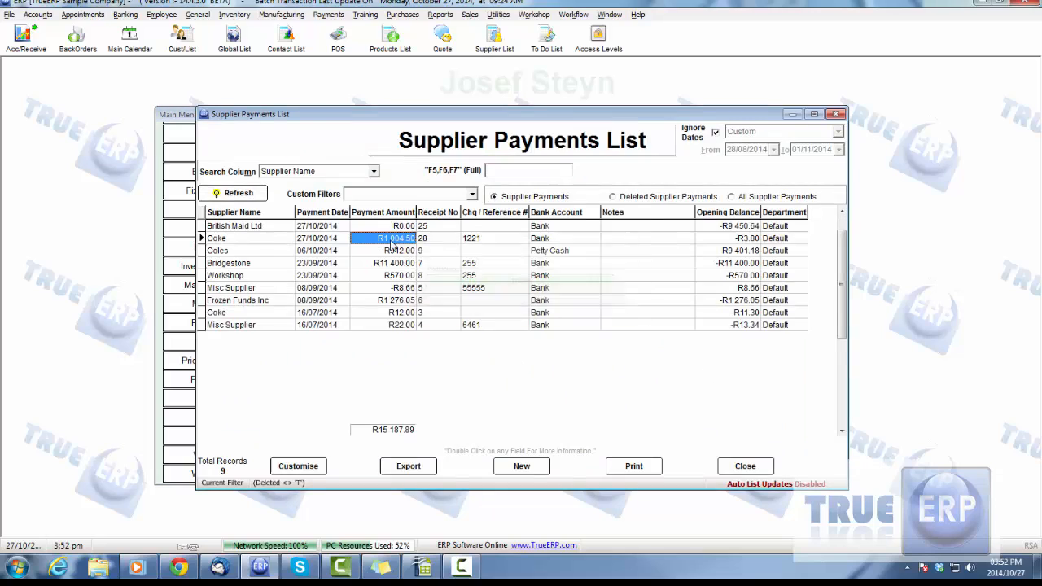
{"action": "double_click", "coordinate": [396, 237]}
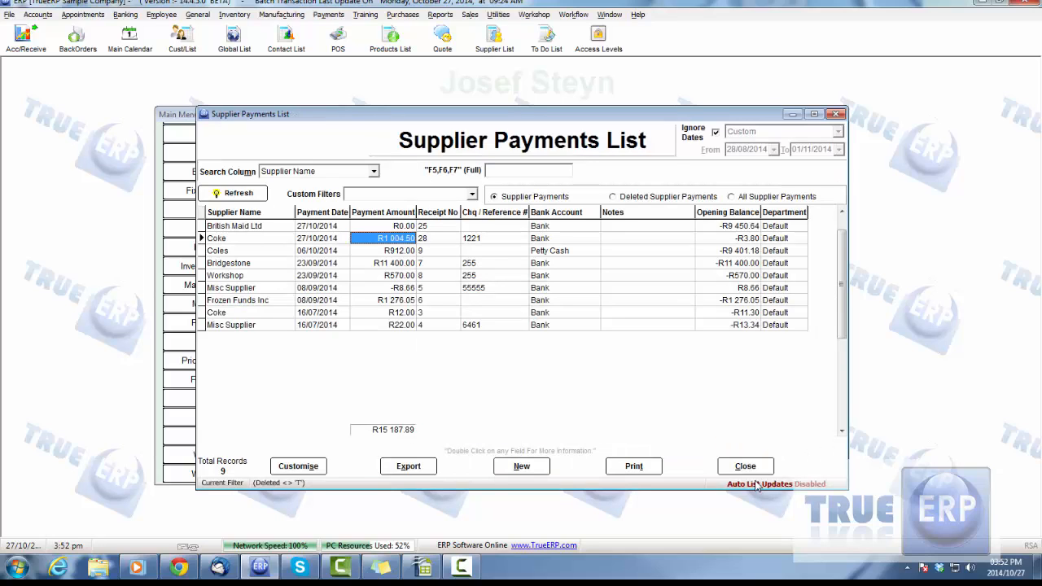
{"action": "mouse_move", "coordinate": [755, 485]}
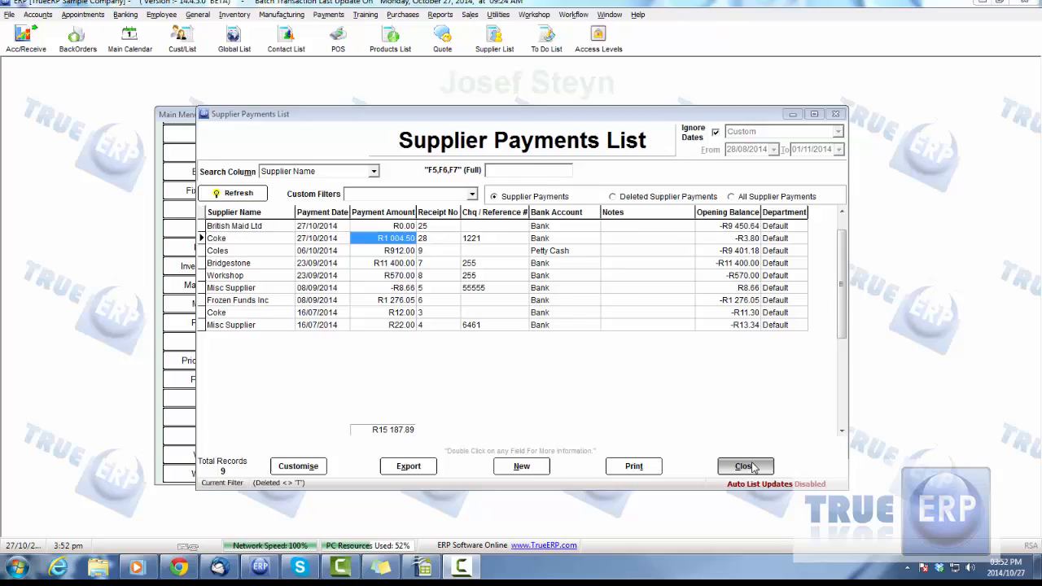
{"action": "left_click", "coordinate": [742, 466]}
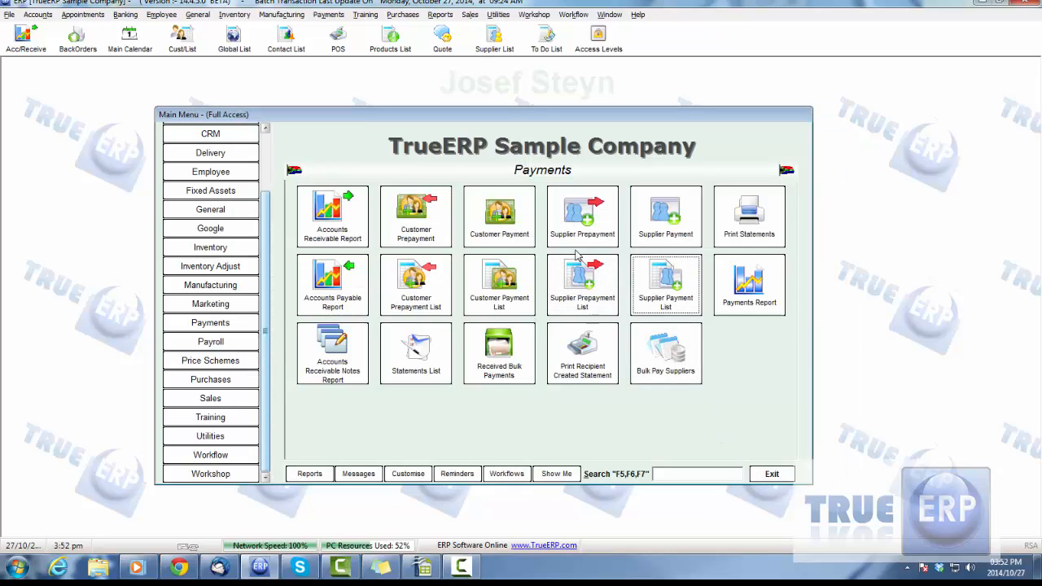
{"action": "mouse_move", "coordinate": [583, 220]}
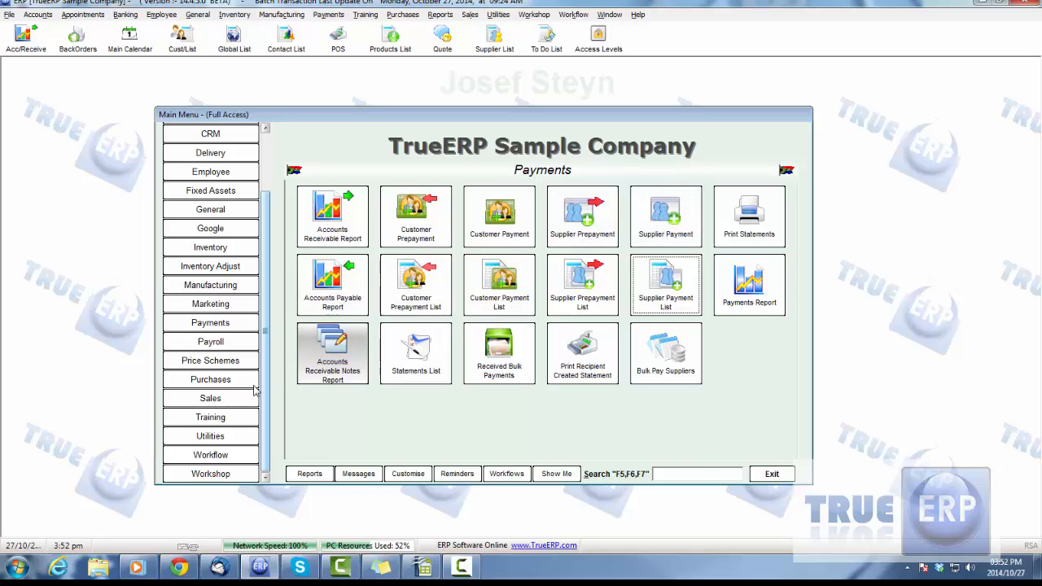
{"action": "left_click", "coordinate": [210, 379]}
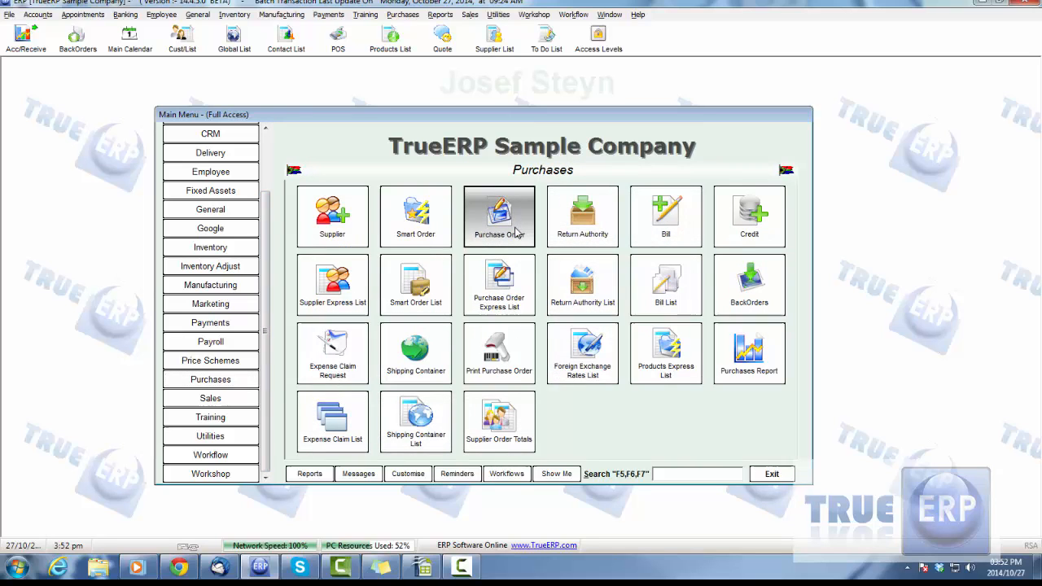
Step: Create a Coke purchase order with 50 Beer ordered and check the currency options
{"action": "left_click", "coordinate": [499, 211]}
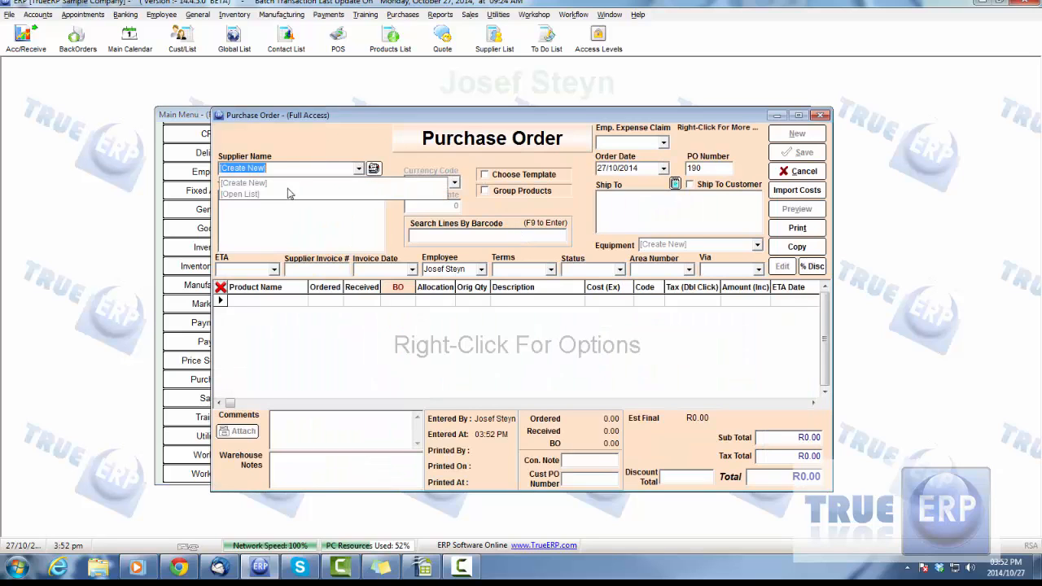
{"action": "left_click", "coordinate": [373, 169]}
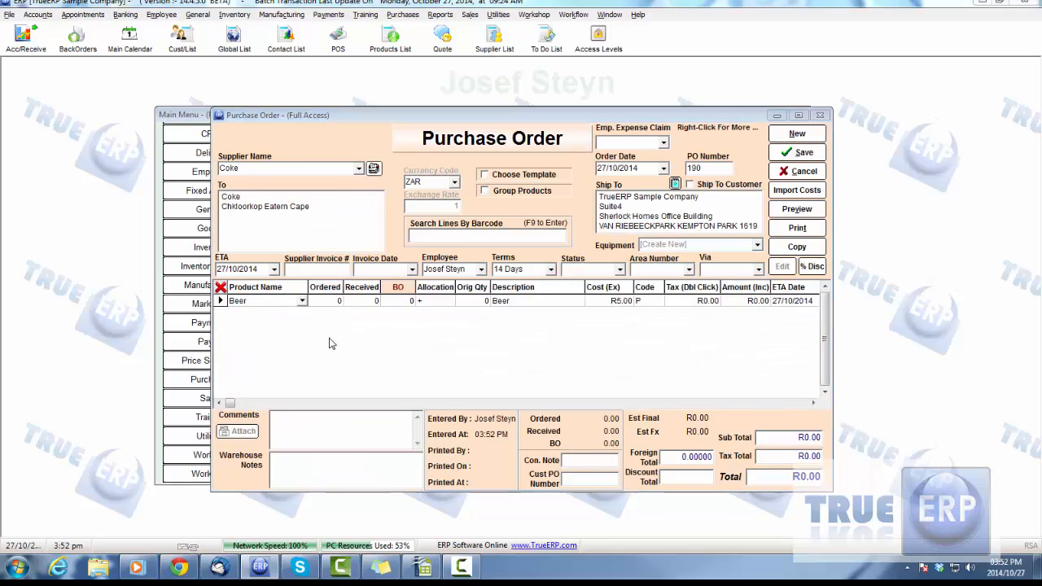
{"action": "left_click", "coordinate": [326, 300]}
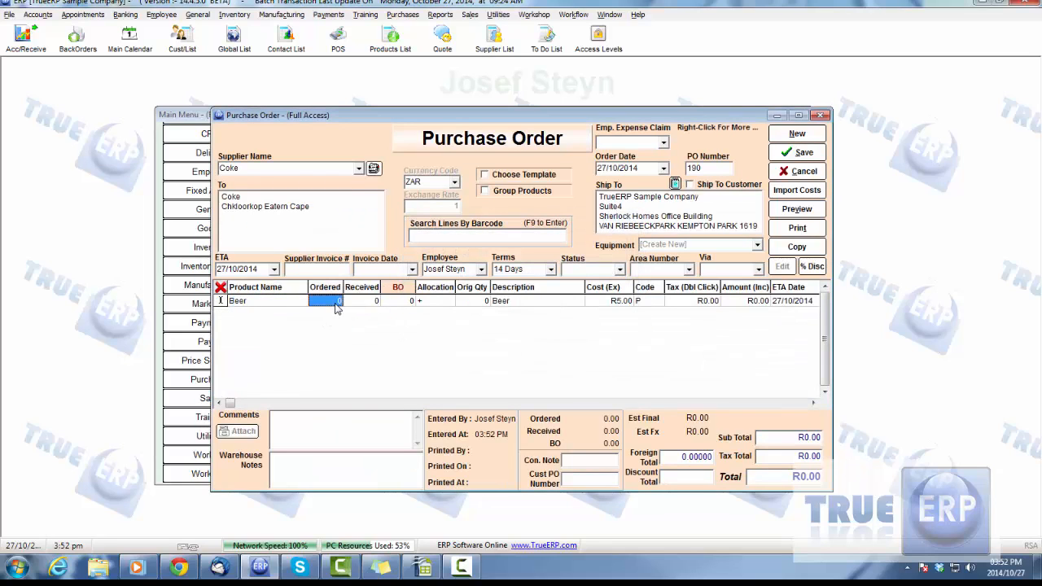
{"action": "type", "text": "50"}
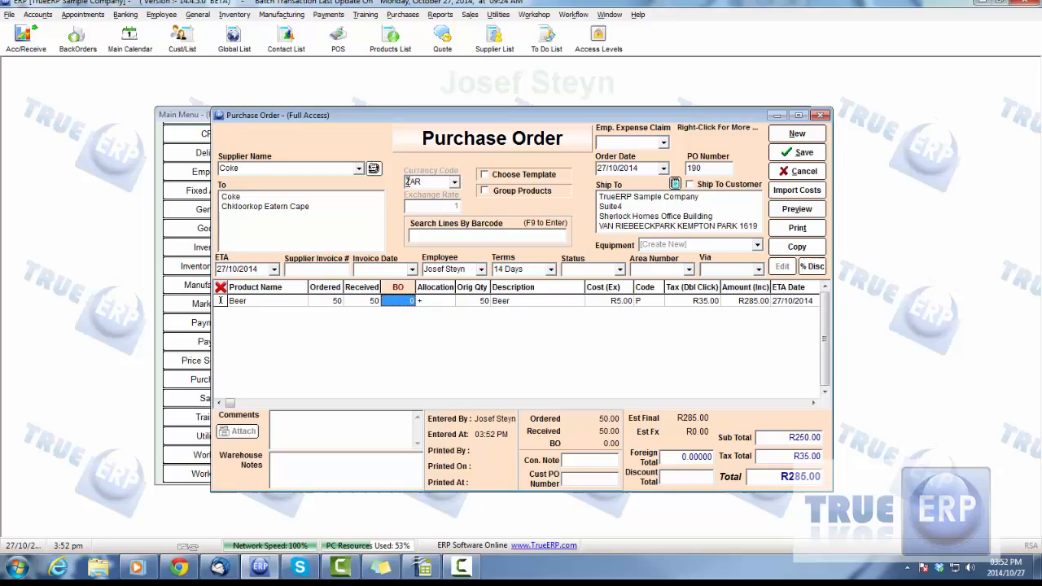
{"action": "left_click", "coordinate": [455, 182]}
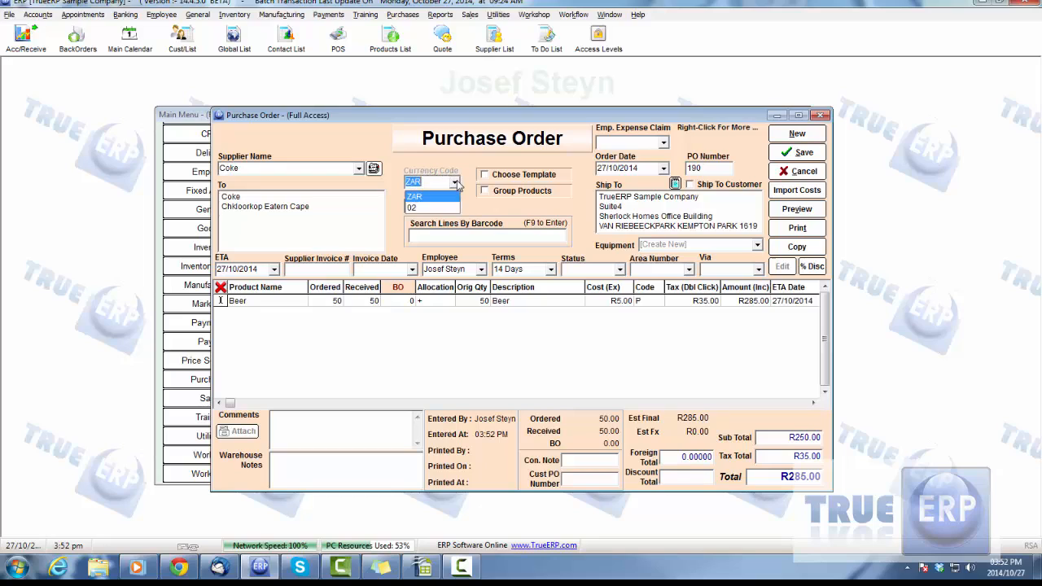
{"action": "mouse_move", "coordinate": [448, 211]}
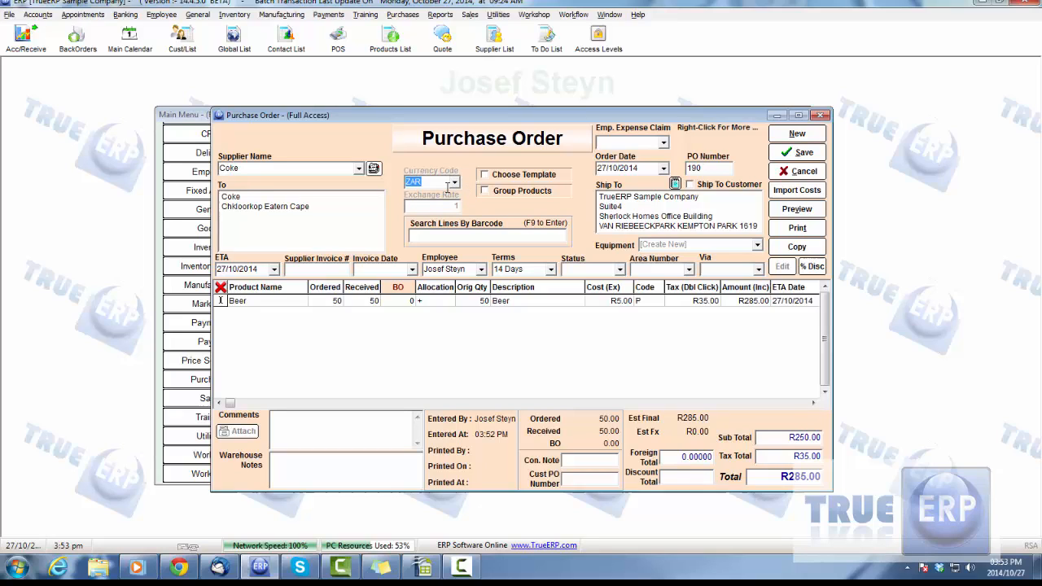
{"action": "mouse_move", "coordinate": [720, 356]}
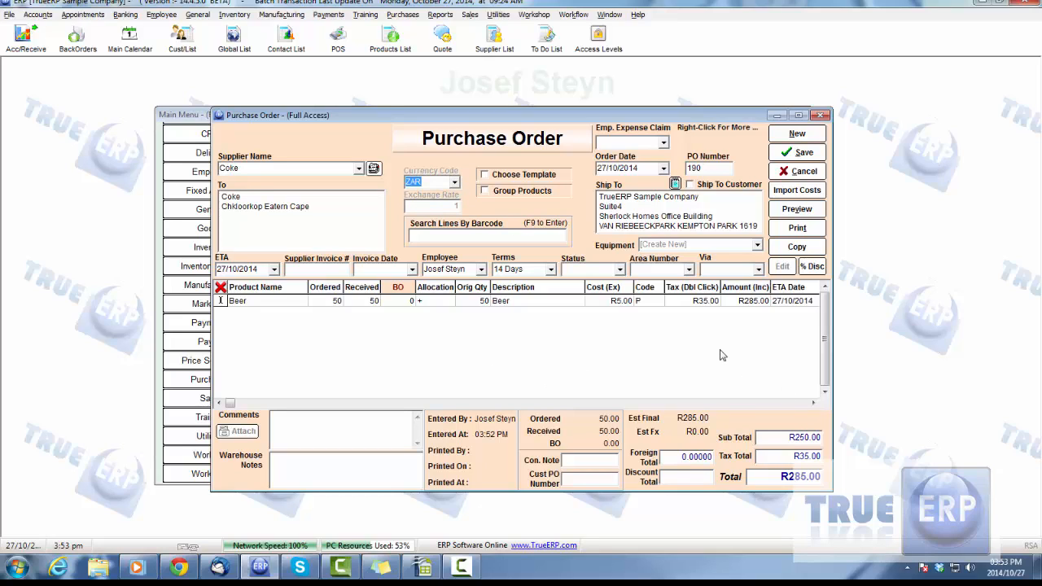
{"action": "mouse_move", "coordinate": [391, 291]}
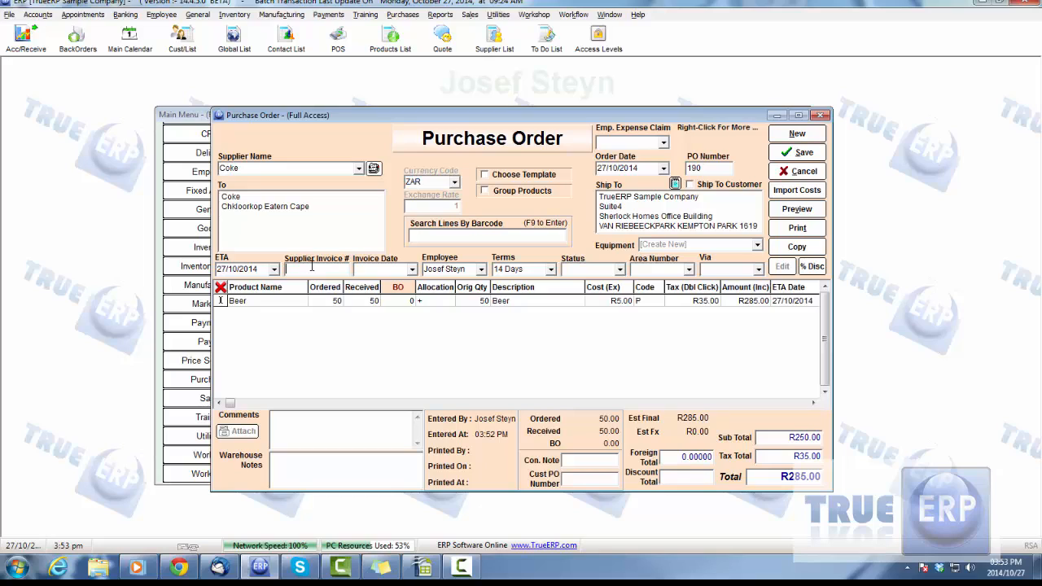
Step: Enter supplier invoice 25641 dated 27/10/2014 and save the purchase order
{"action": "type", "text": "25641"}
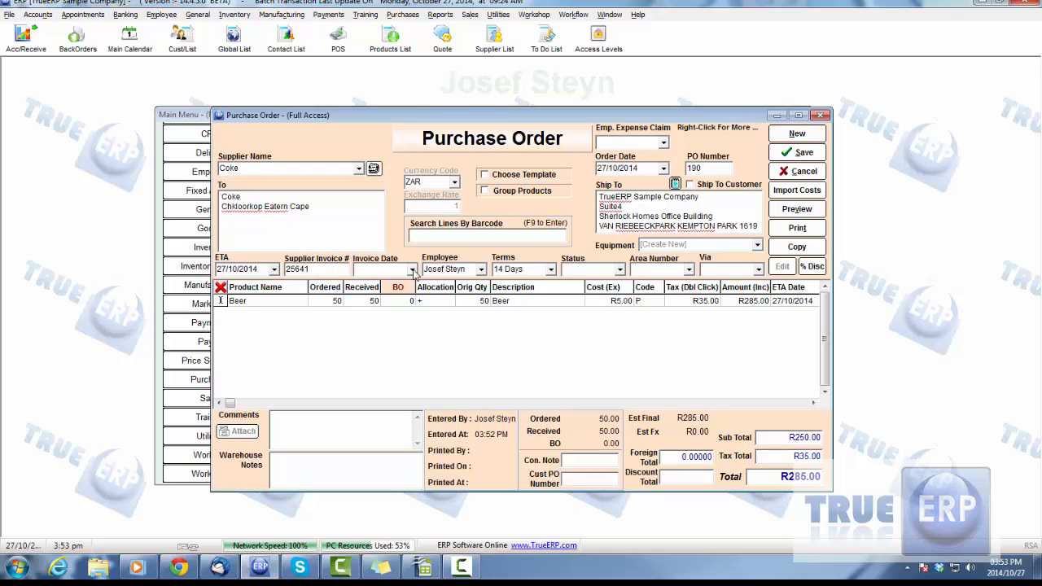
{"action": "left_click", "coordinate": [376, 268]}
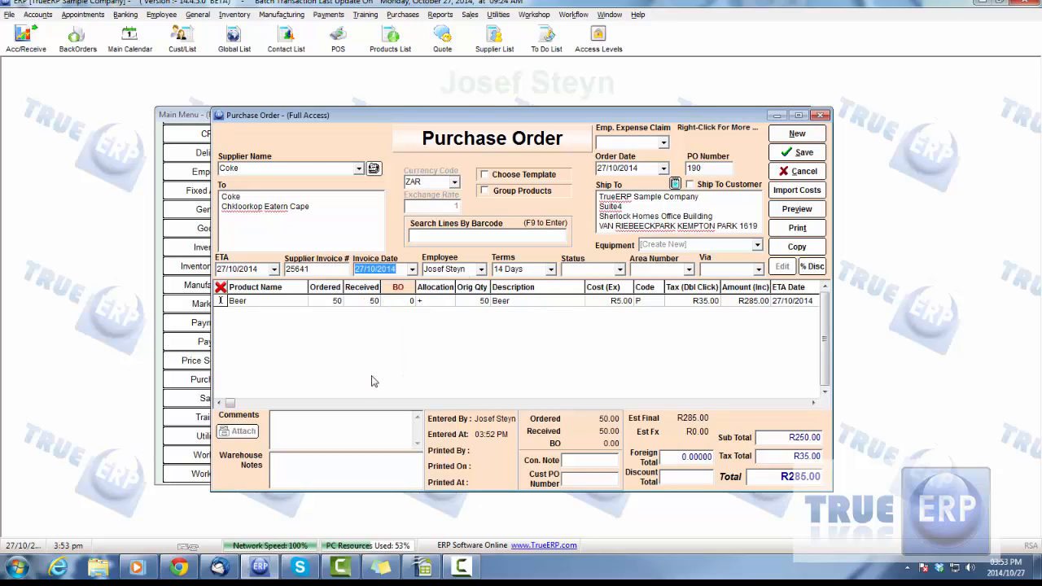
{"action": "mouse_move", "coordinate": [780, 366]}
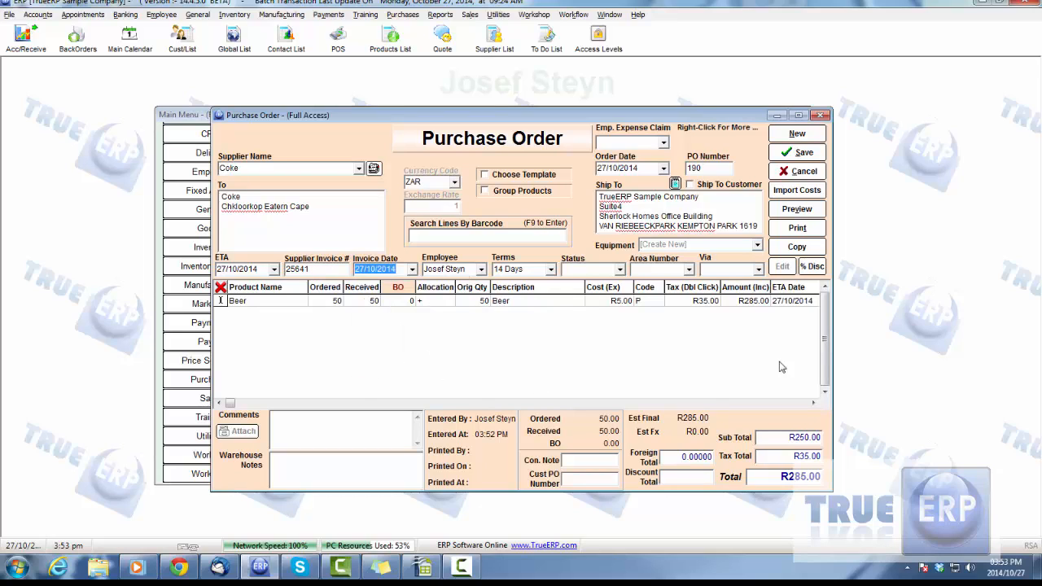
{"action": "left_click", "coordinate": [797, 153]}
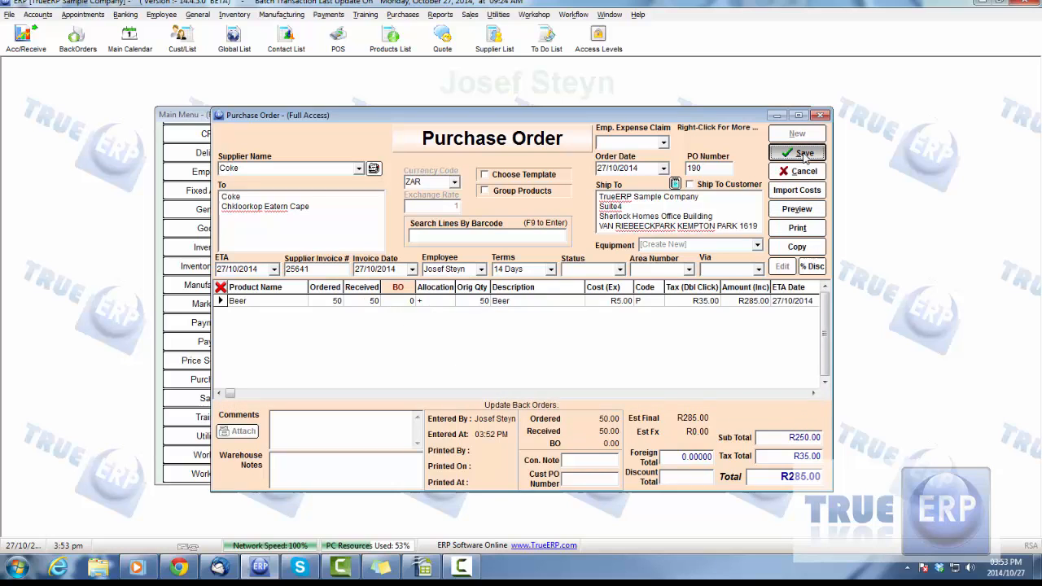
{"action": "left_click", "coordinate": [797, 153]}
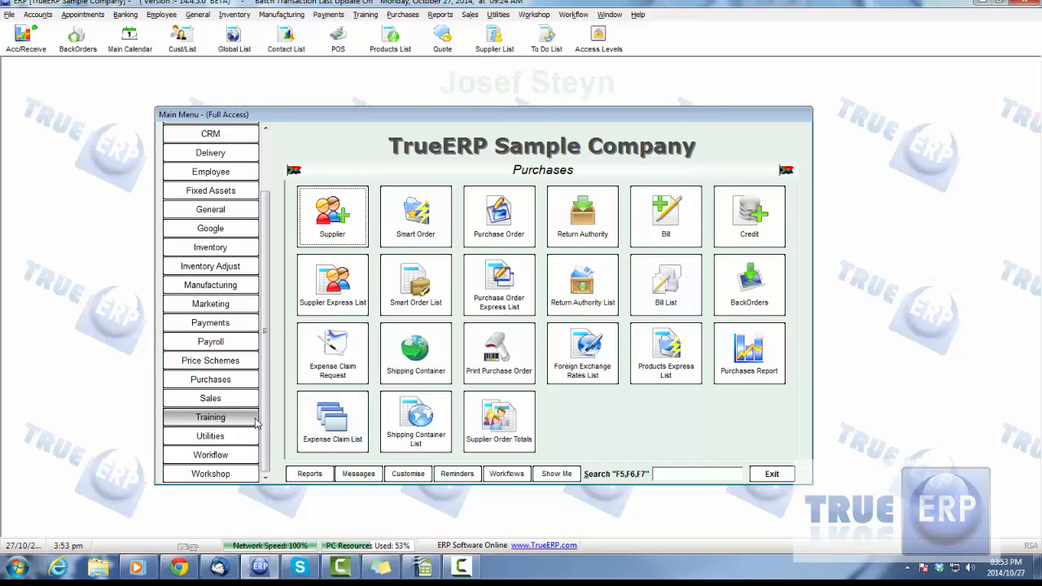
Step: Start a new supplier payment with Coke as the supplier
{"action": "left_click", "coordinate": [210, 323]}
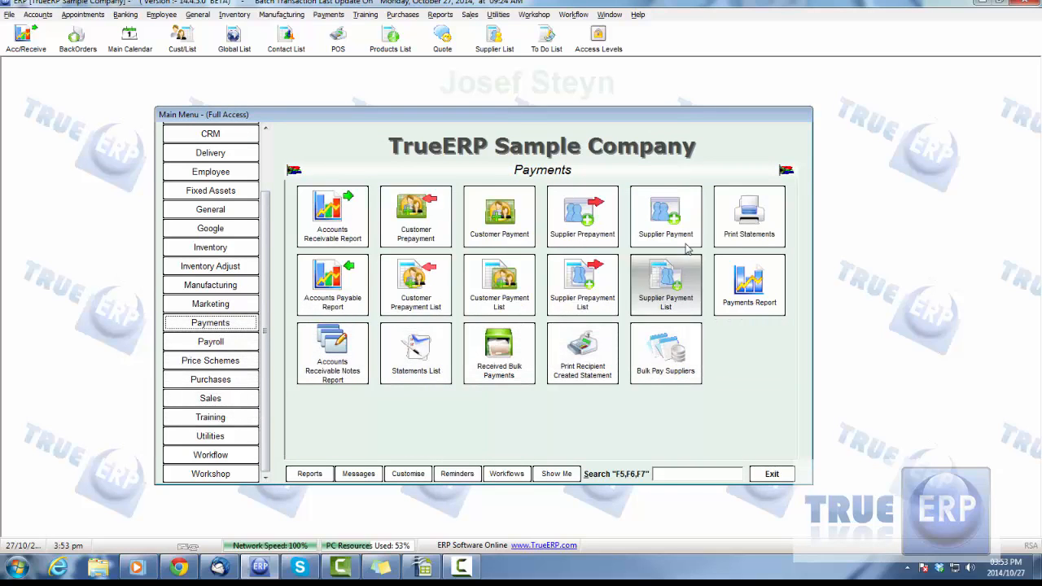
{"action": "left_click", "coordinate": [665, 216]}
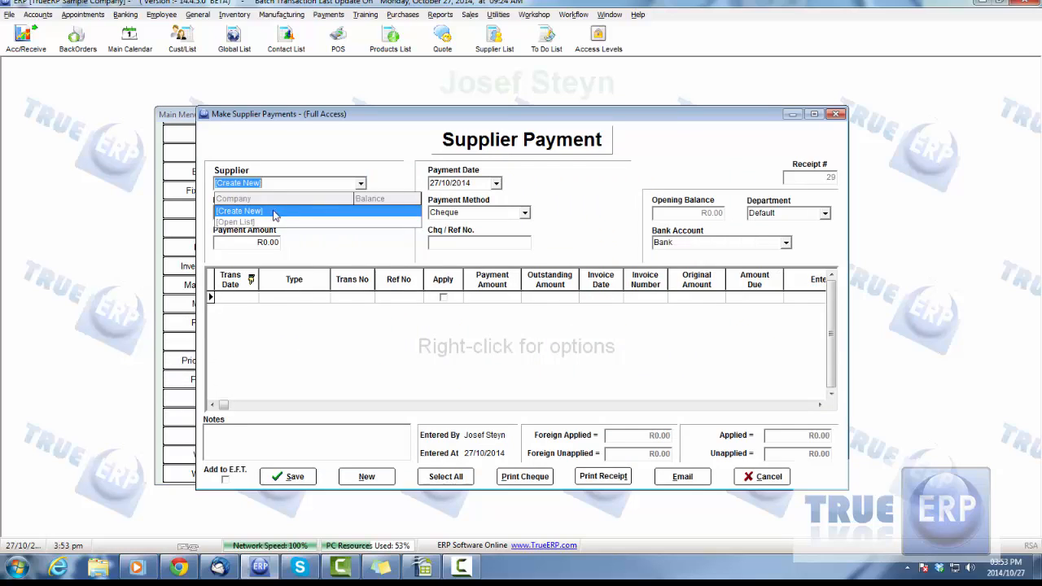
{"action": "left_click", "coordinate": [236, 221]}
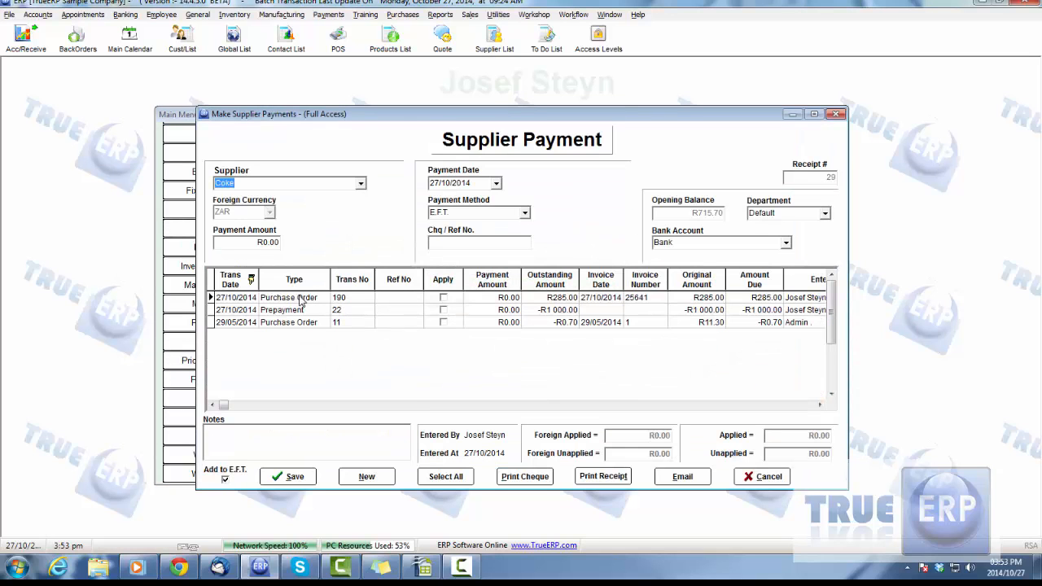
Step: Review purchase order 190 (R285.00, invoice 25641), then discard the unsaved payment
{"action": "double_click", "coordinate": [288, 298]}
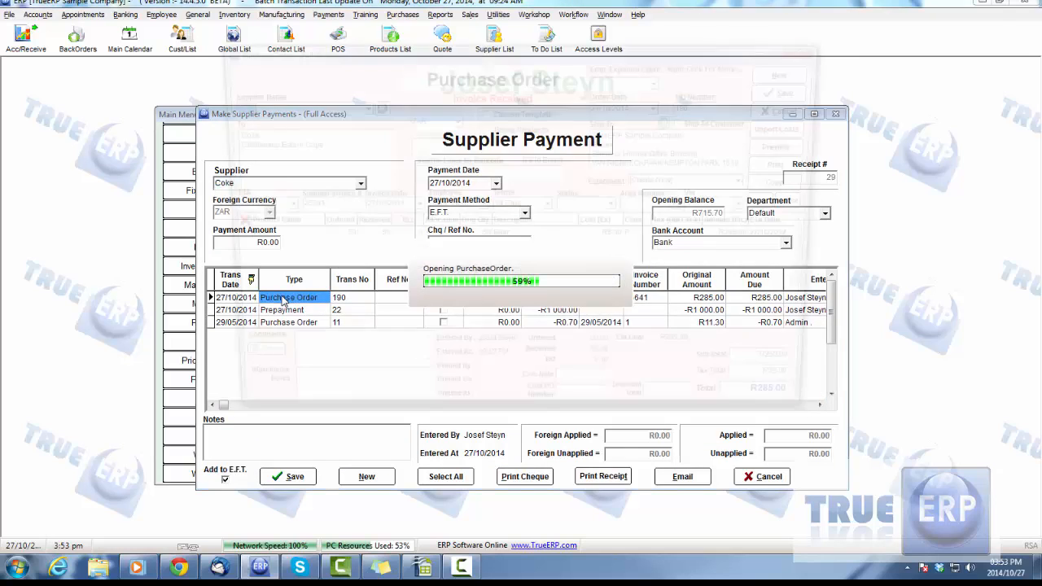
{"action": "double_click", "coordinate": [288, 297]}
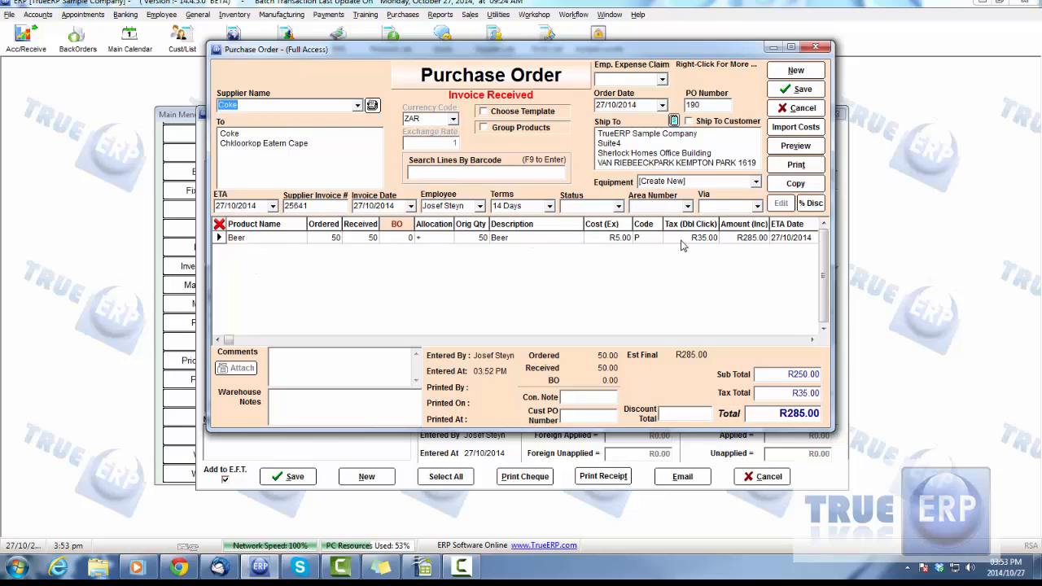
{"action": "left_click", "coordinate": [325, 237]}
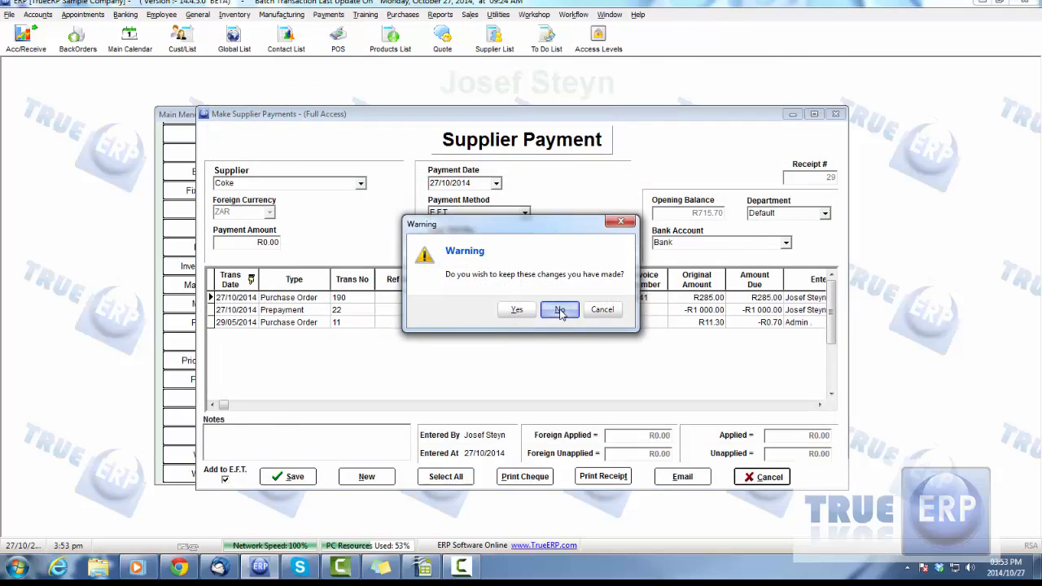
{"action": "left_click", "coordinate": [559, 309]}
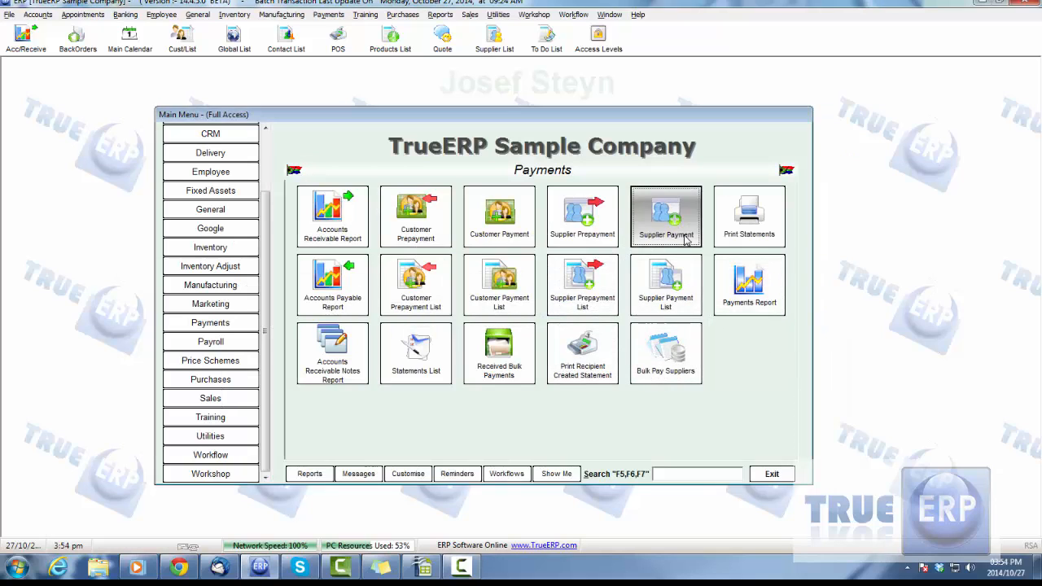
Step: Begin receipt 30 and cancel the new-supplier window, leaving the supplier list with Coke's R715.70 balance
{"action": "left_click", "coordinate": [666, 216]}
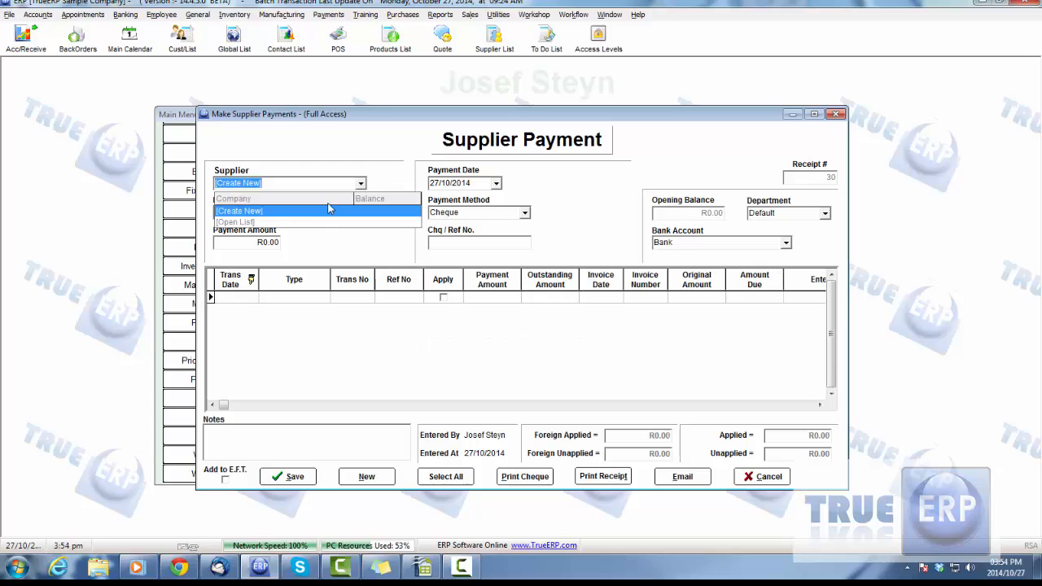
{"action": "left_click", "coordinate": [239, 211]}
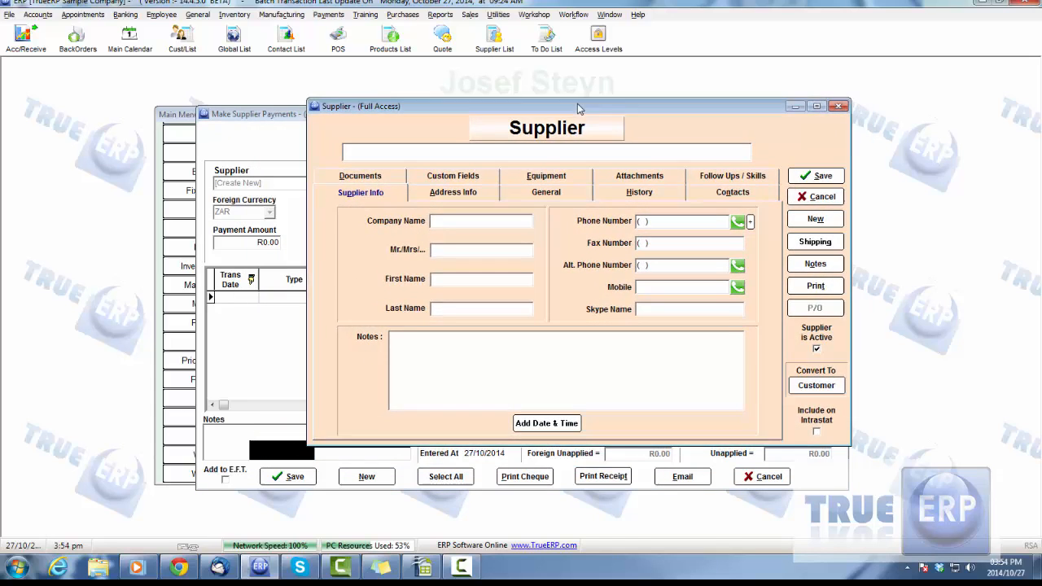
{"action": "left_click_drag", "start_coordinate": [577, 106], "coordinate": [542, 127]}
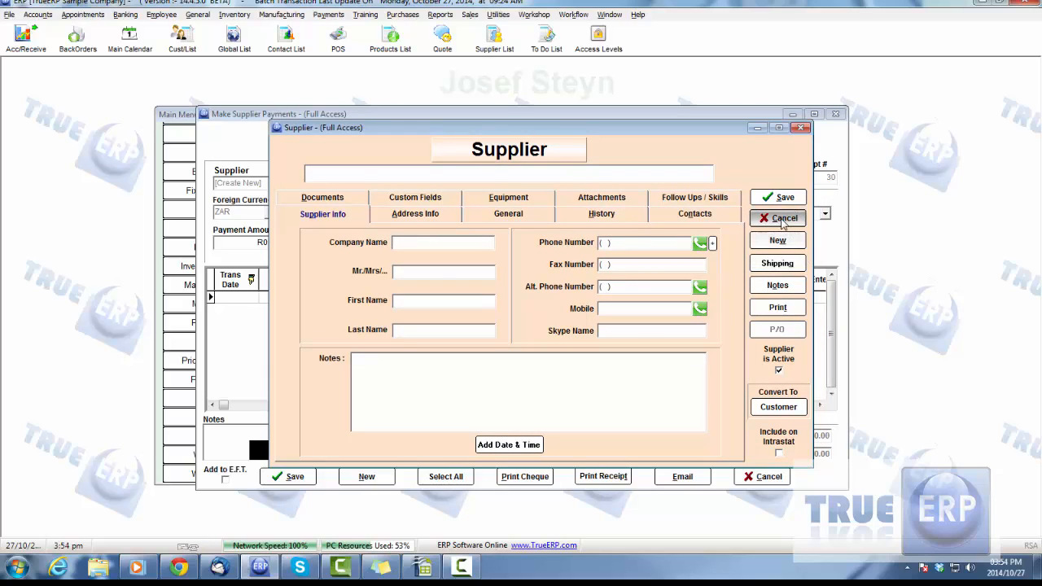
{"action": "left_click", "coordinate": [777, 218]}
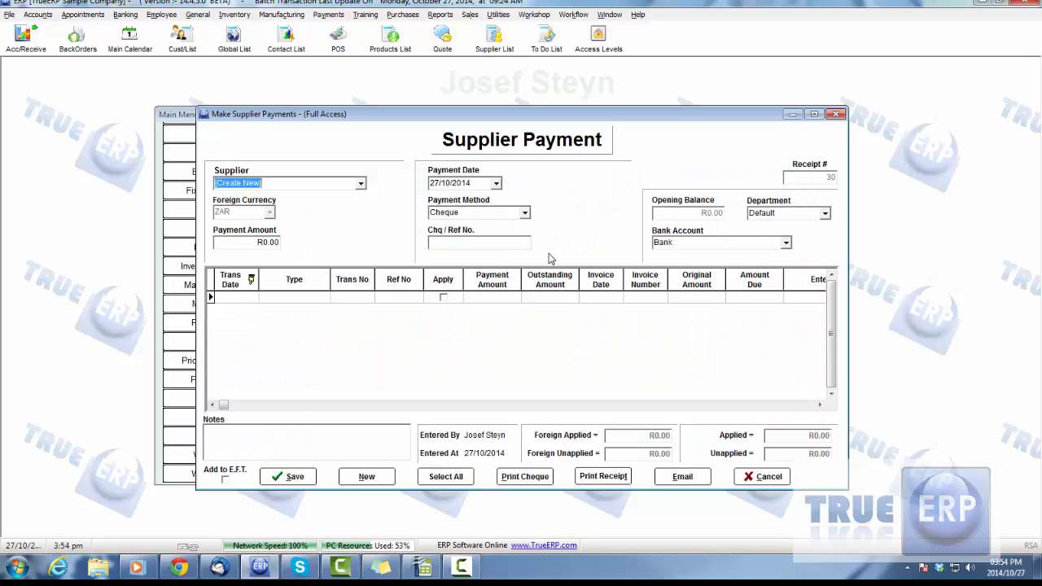
{"action": "left_click", "coordinate": [360, 182]}
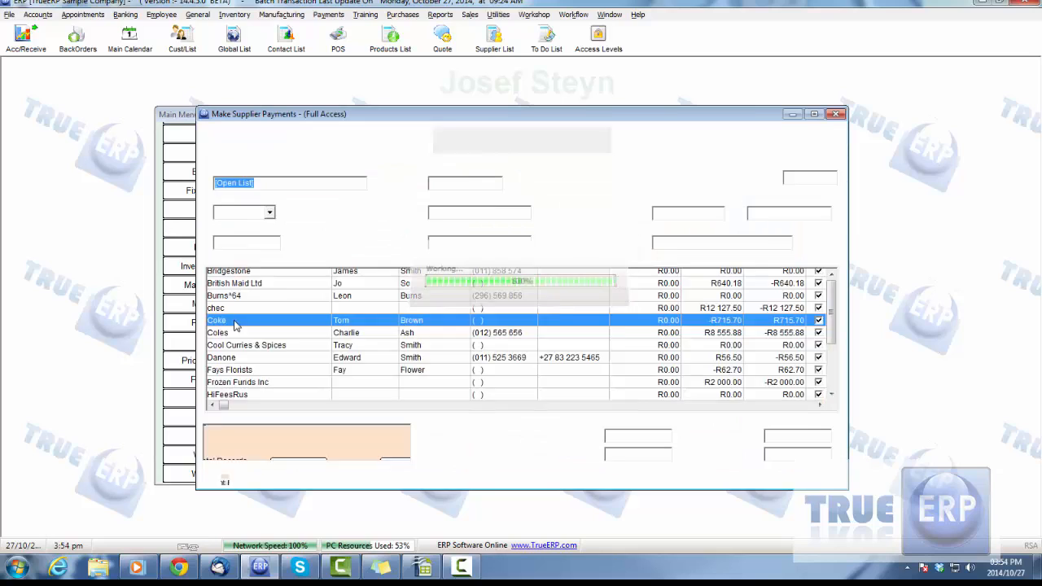
Step: For Coke, apply purchase order 190 (R285) and prepayment 22, leaving order 11 unapplied
{"action": "double_click", "coordinate": [236, 320]}
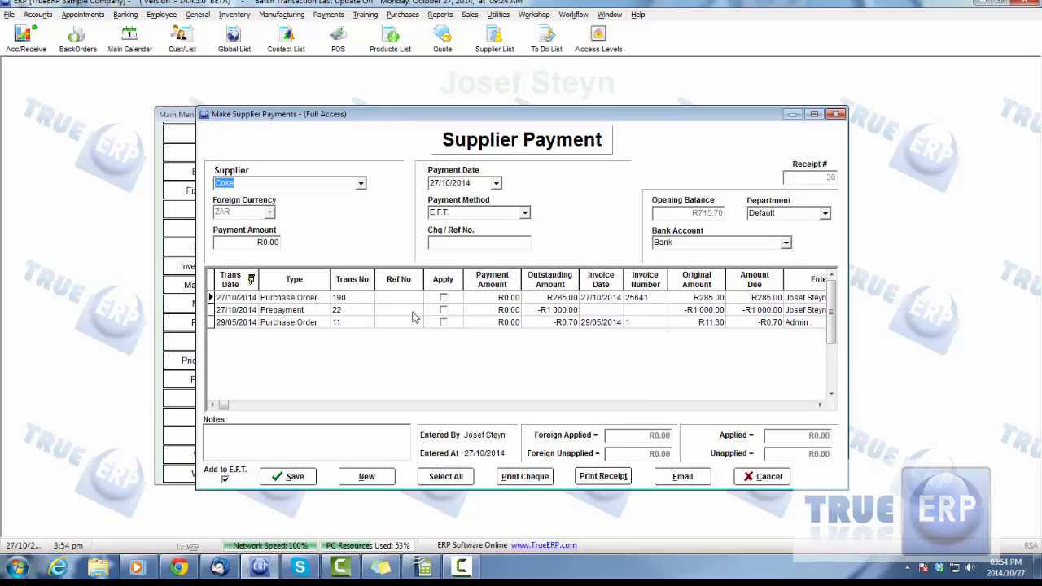
{"action": "left_click", "coordinate": [443, 310]}
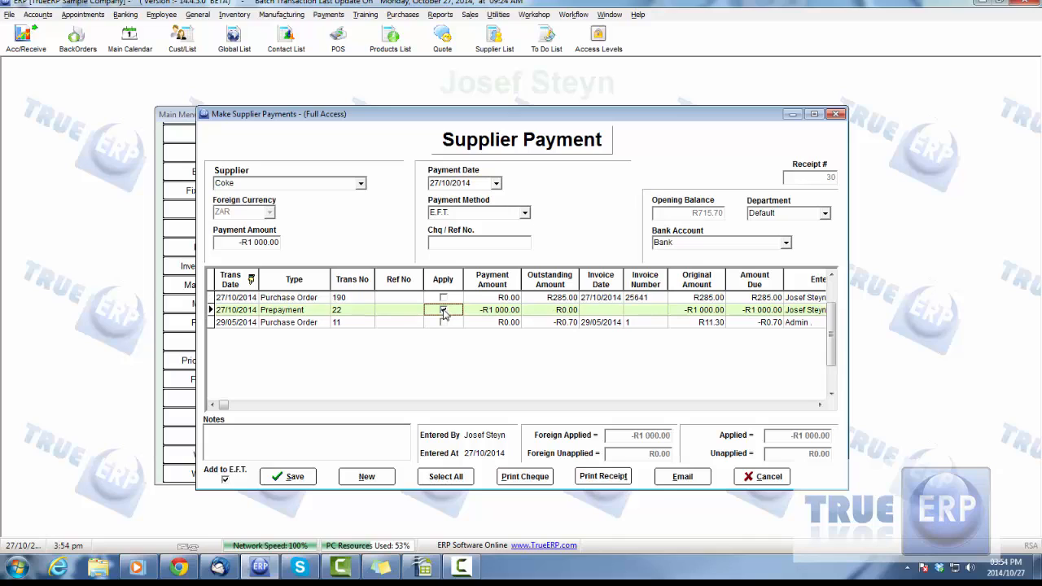
{"action": "left_click", "coordinate": [443, 322]}
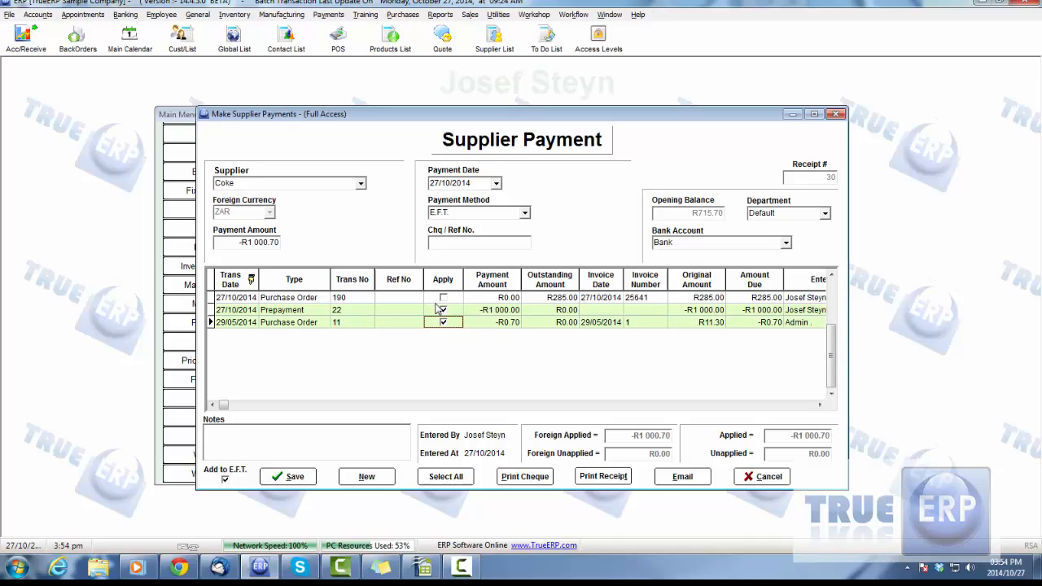
{"action": "left_click", "coordinate": [443, 297]}
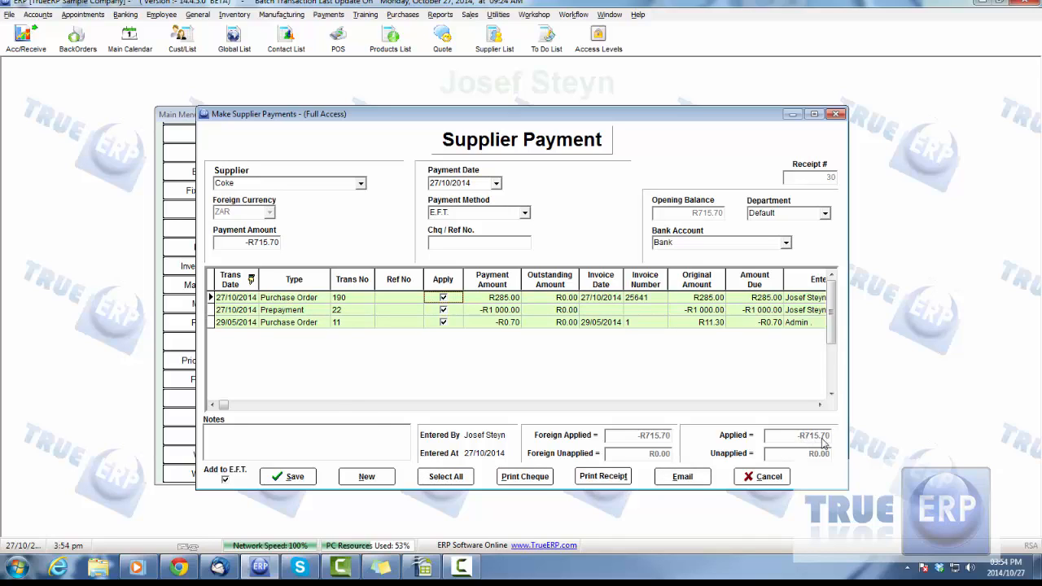
{"action": "left_click", "coordinate": [443, 297]}
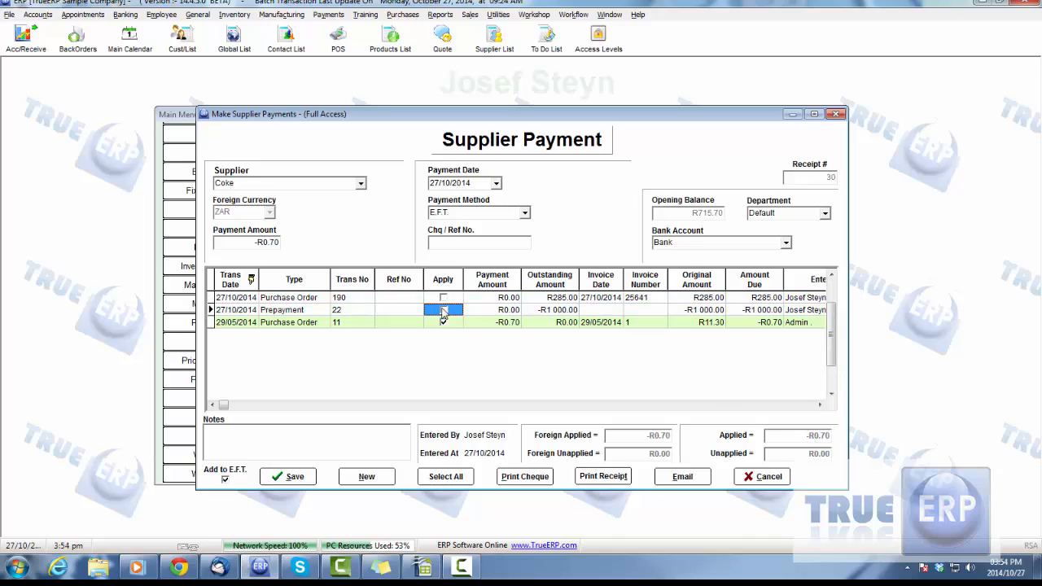
{"action": "left_click", "coordinate": [442, 322]}
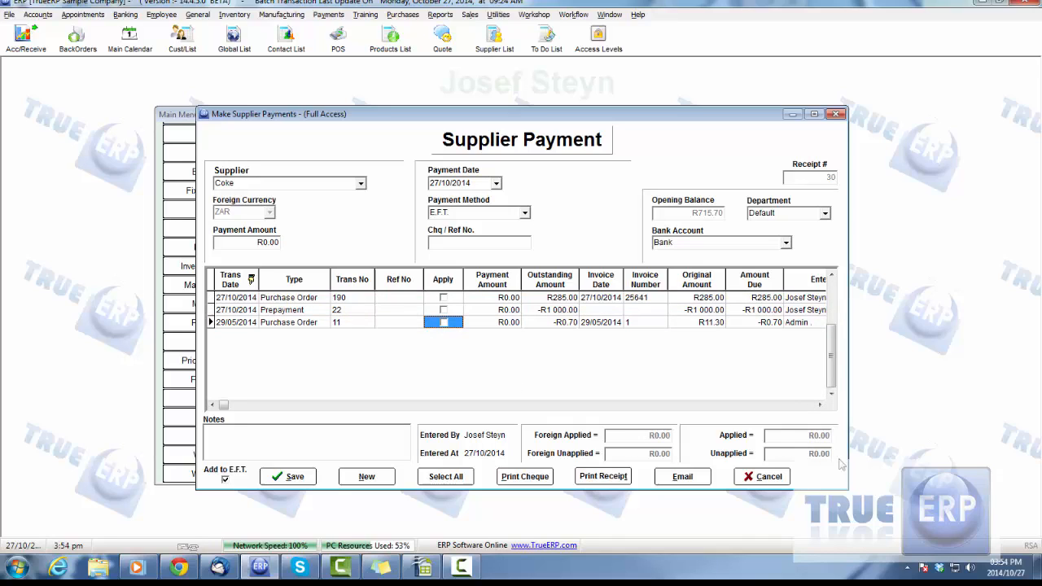
{"action": "mouse_move", "coordinate": [476, 332]}
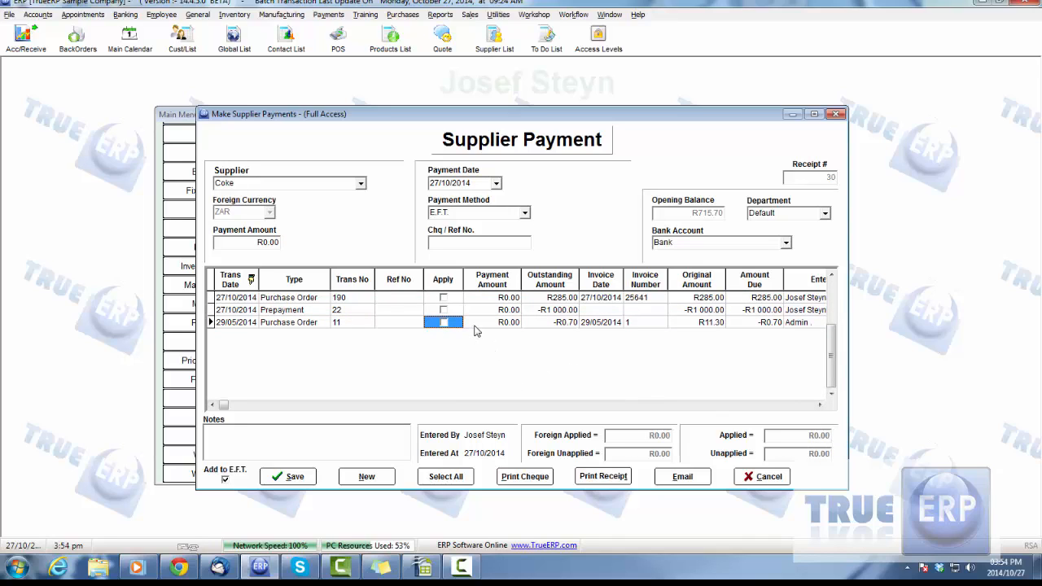
{"action": "left_click", "coordinate": [443, 297]}
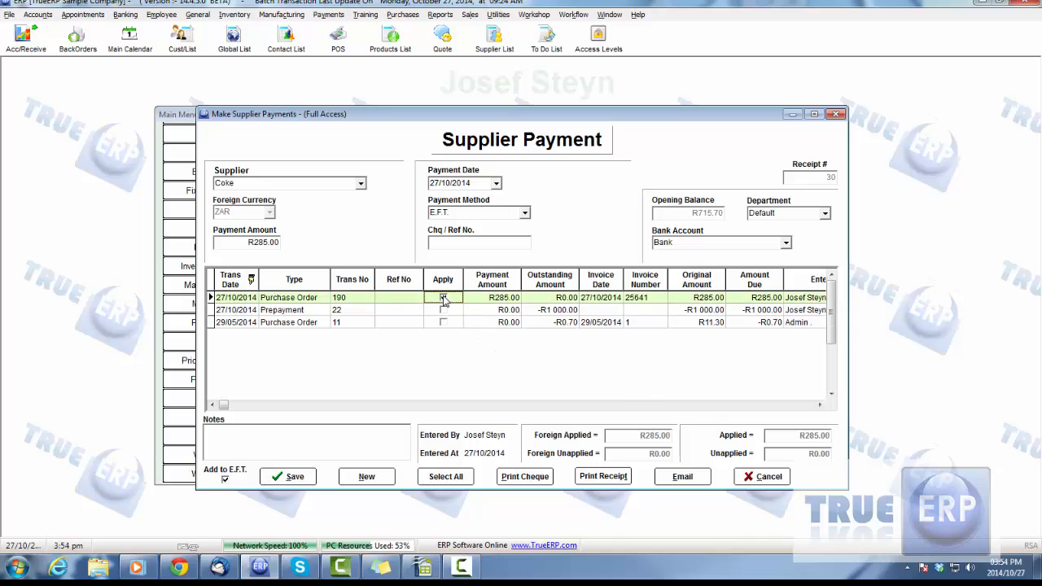
{"action": "left_click", "coordinate": [442, 309]}
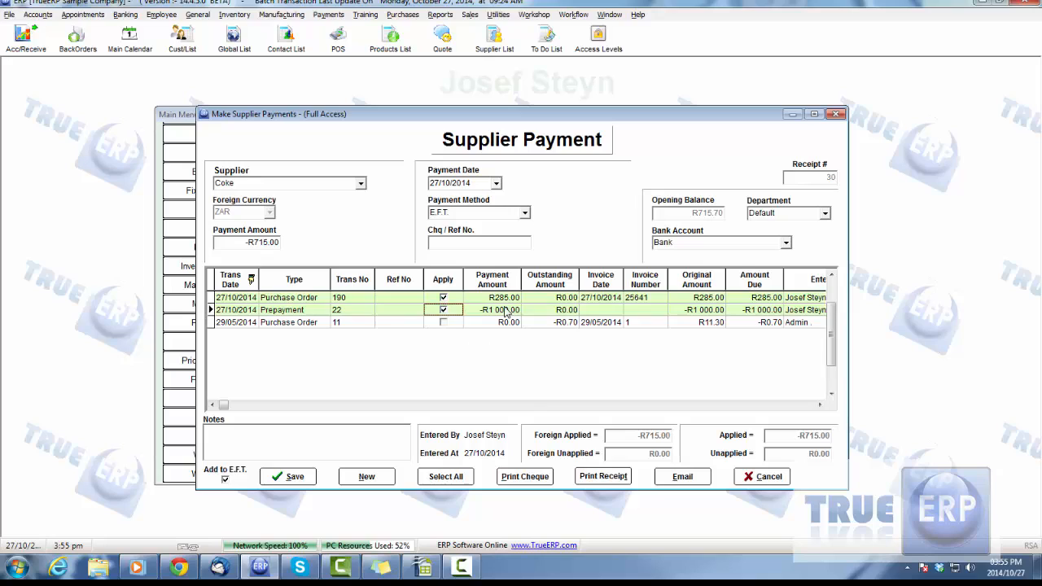
Step: Set the prepayment's payment amount to 285
{"action": "left_click", "coordinate": [491, 309]}
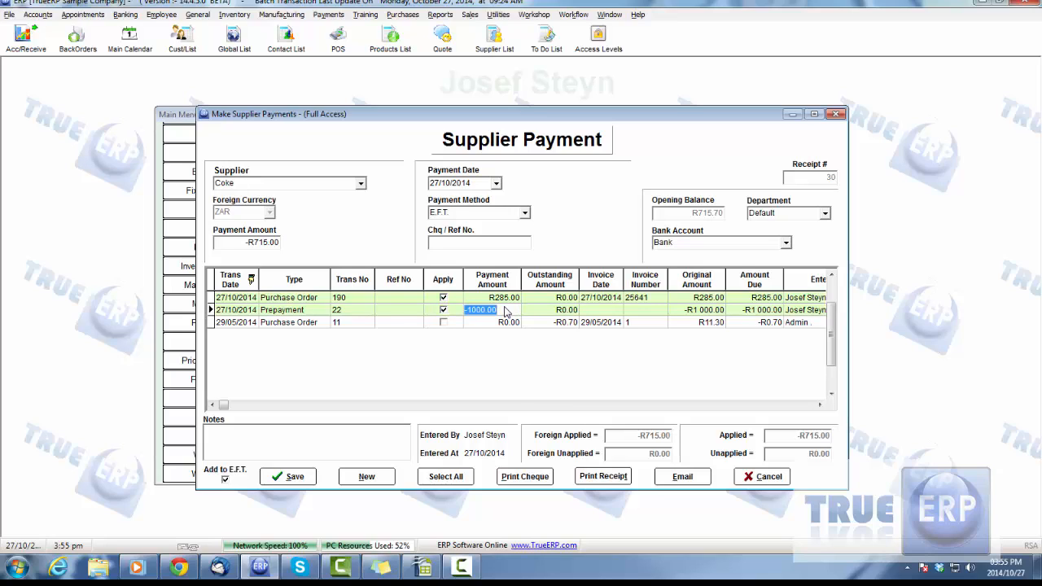
{"action": "type", "text": "285"}
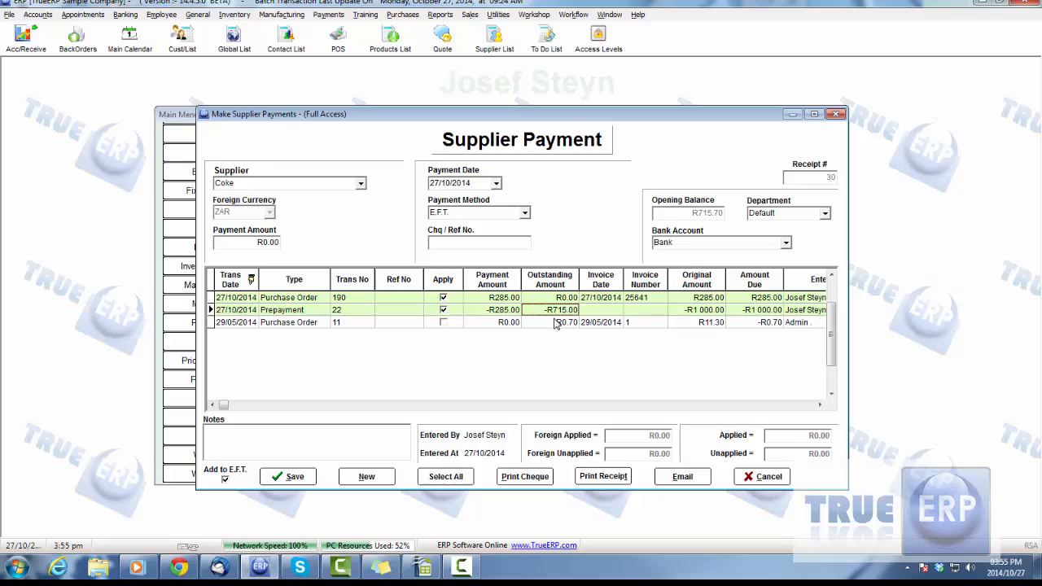
{"action": "left_click", "coordinate": [288, 476]}
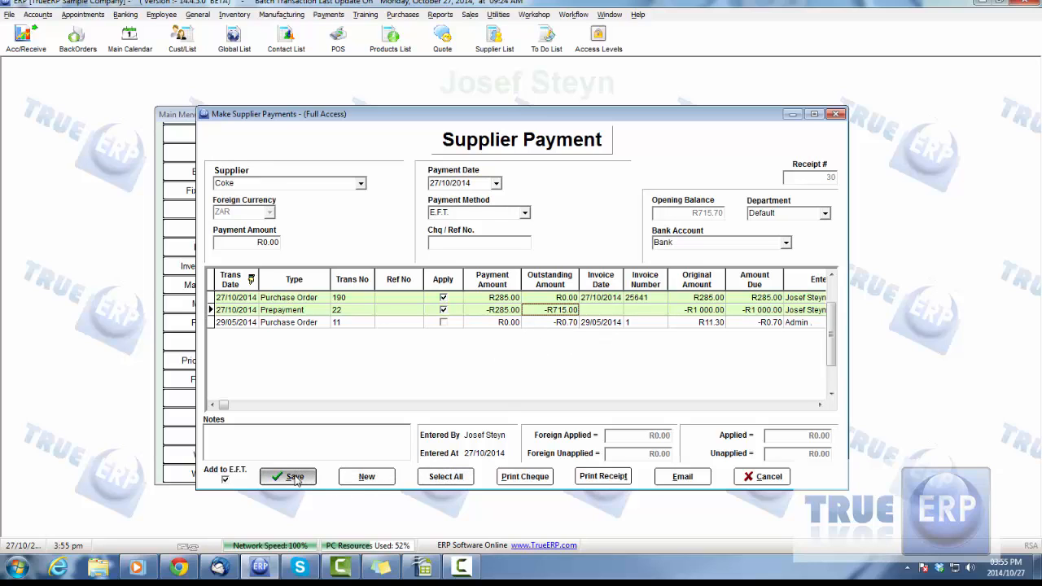
Step: Dismiss the EFT bank details warning, switch payment method to Cheque, and save
{"action": "left_click", "coordinate": [287, 476]}
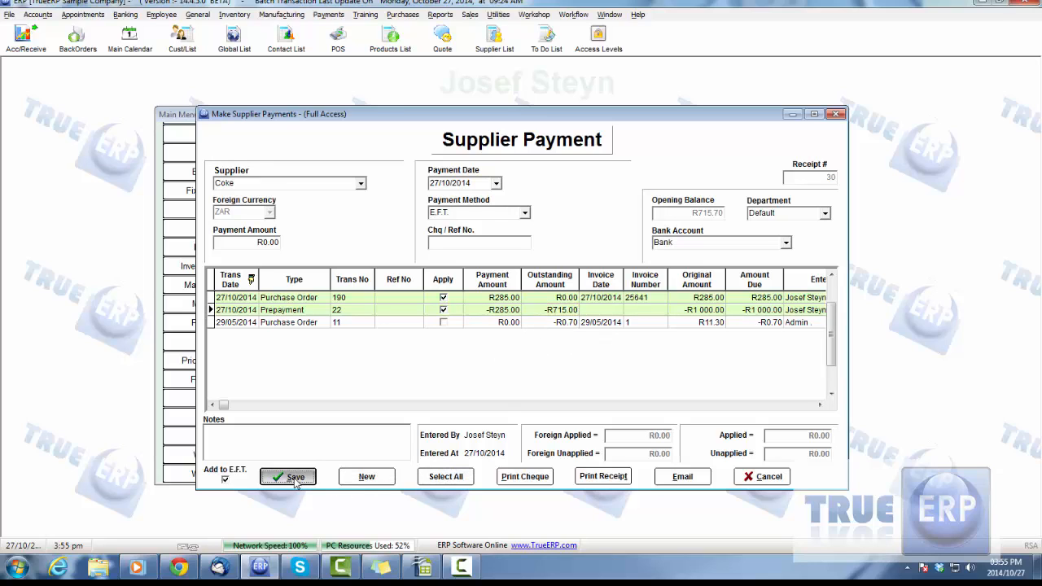
{"action": "left_click", "coordinate": [289, 477]}
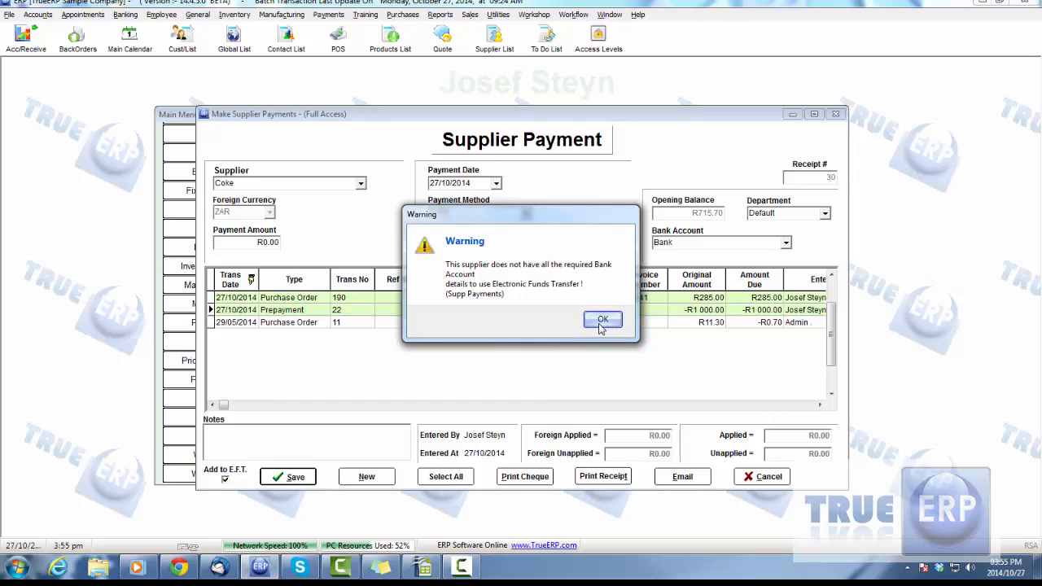
{"action": "left_click", "coordinate": [602, 319]}
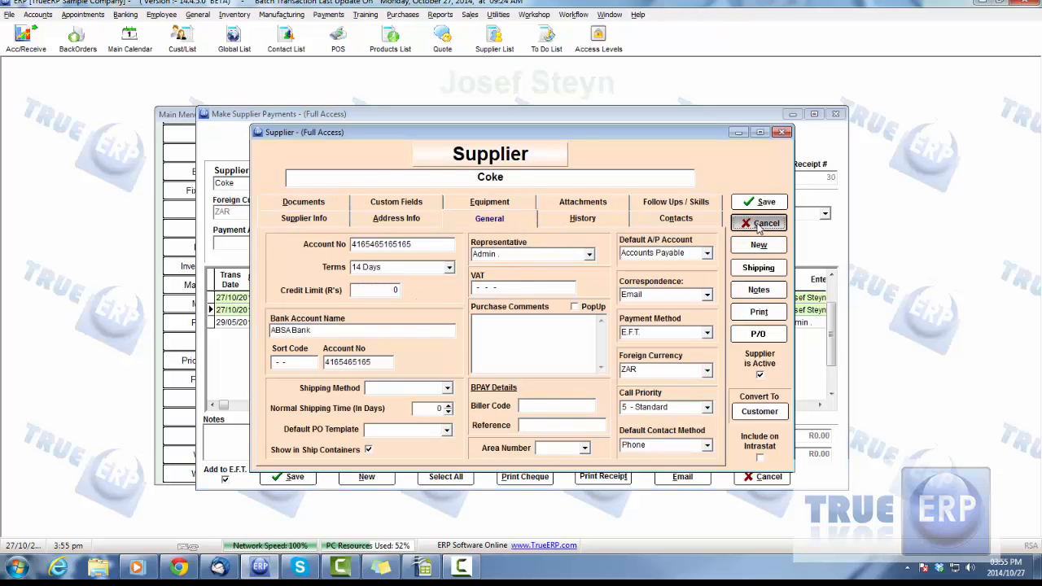
{"action": "left_click", "coordinate": [758, 223]}
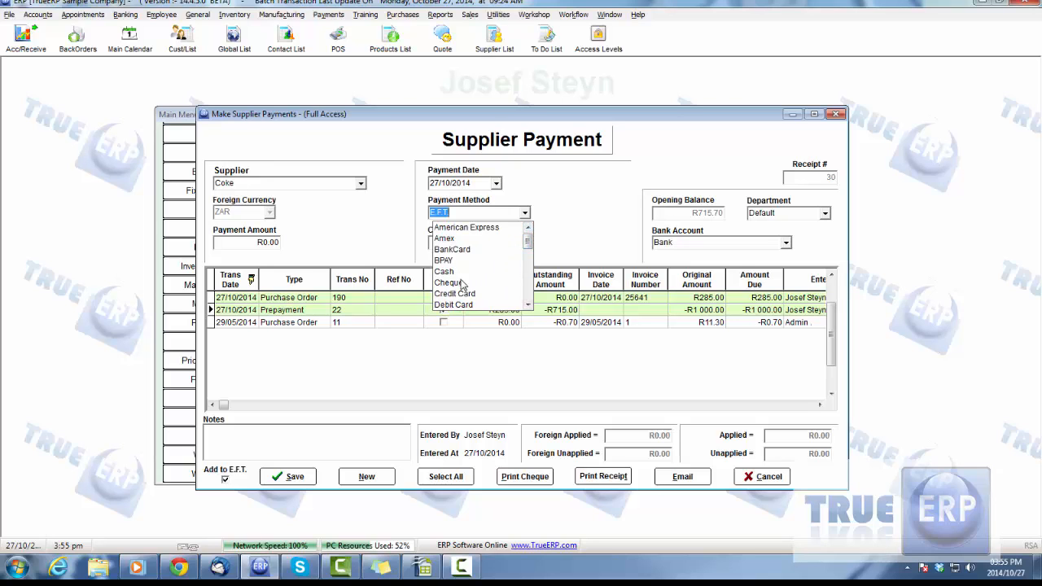
{"action": "left_click", "coordinate": [449, 283]}
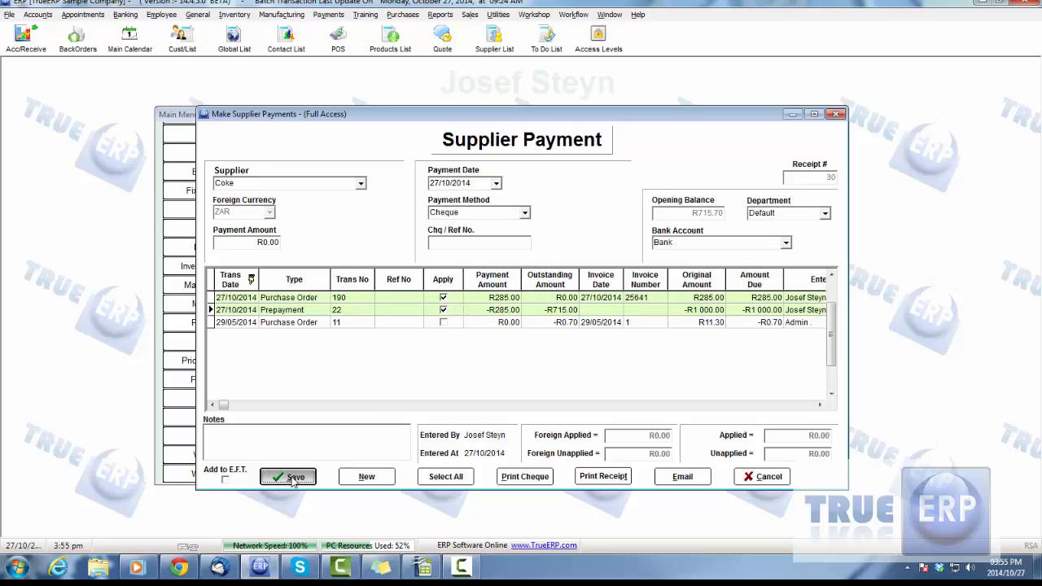
{"action": "left_click", "coordinate": [288, 476]}
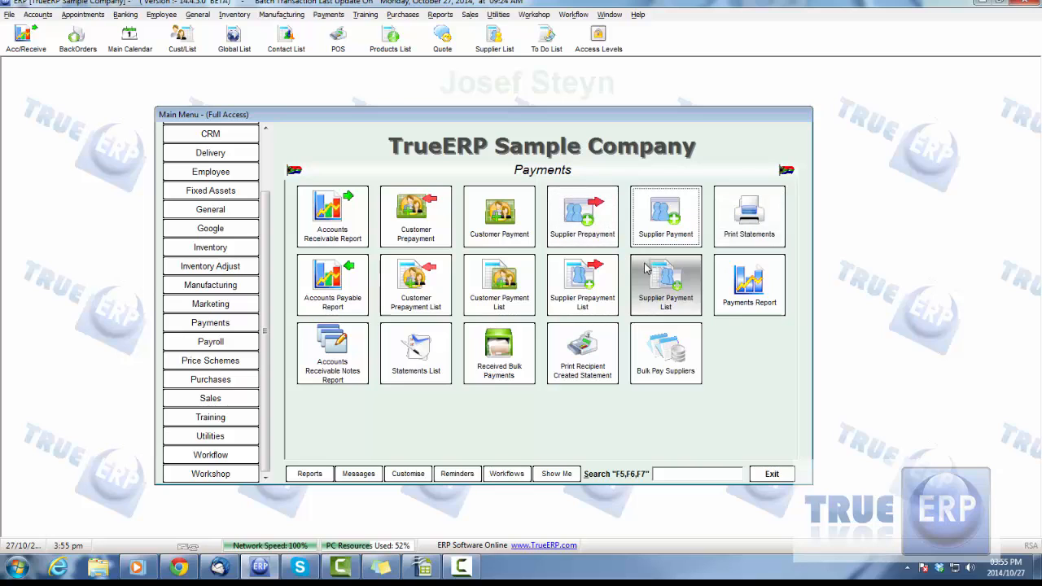
{"action": "left_click", "coordinate": [665, 285]}
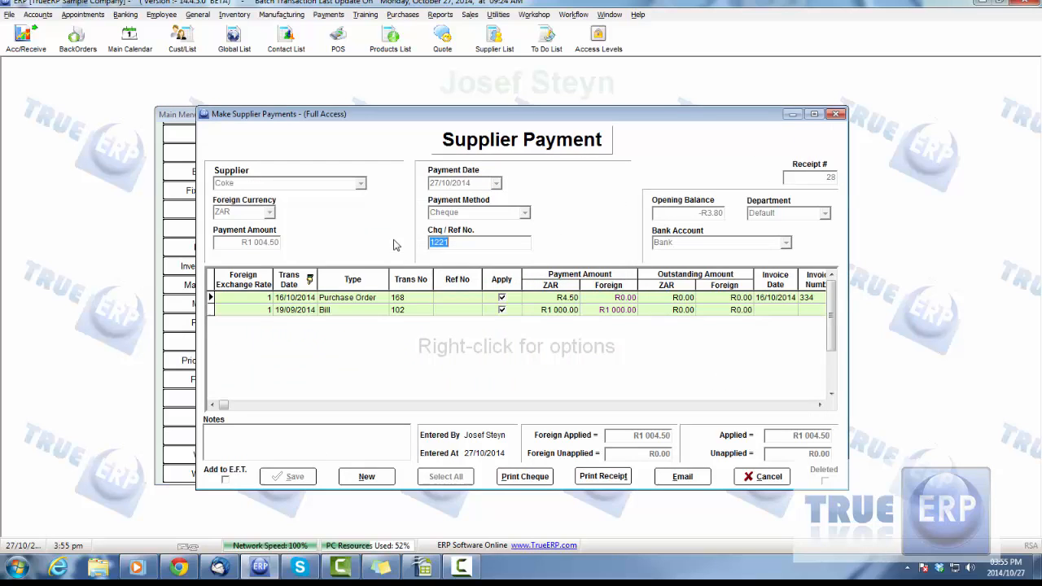
{"action": "mouse_move", "coordinate": [354, 321]}
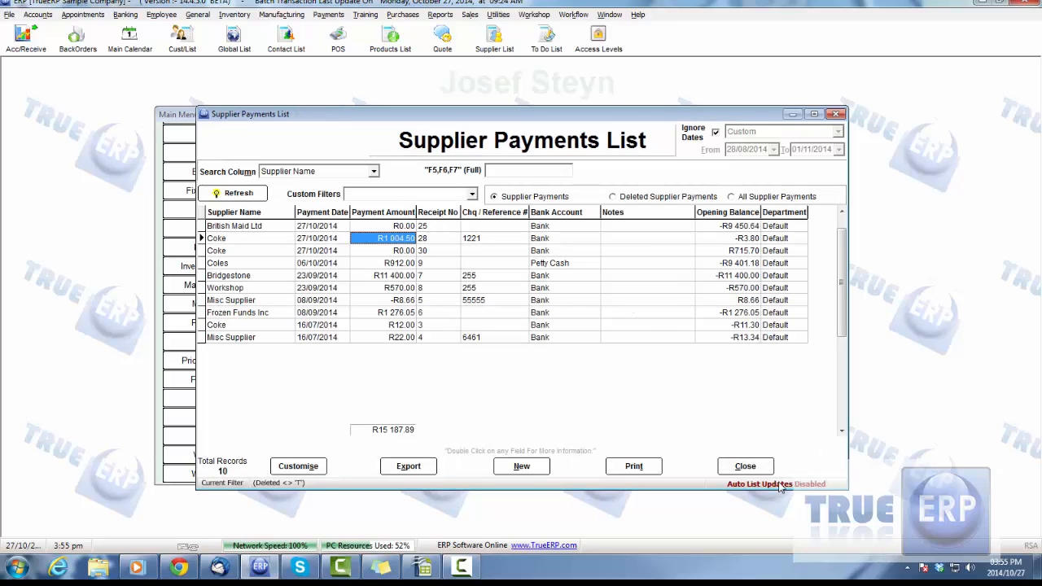
{"action": "left_click", "coordinate": [744, 466]}
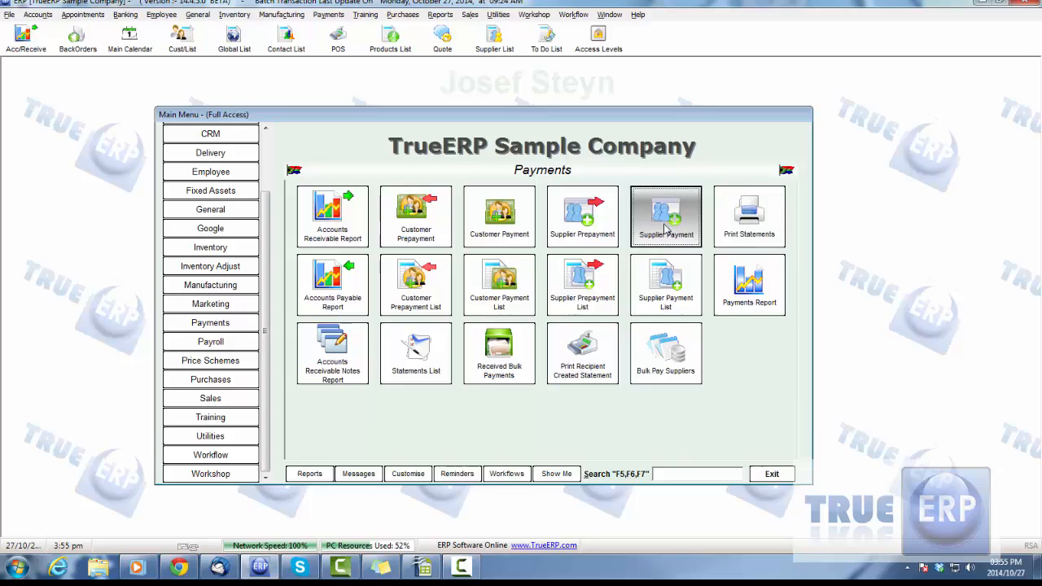
{"action": "left_click", "coordinate": [665, 216]}
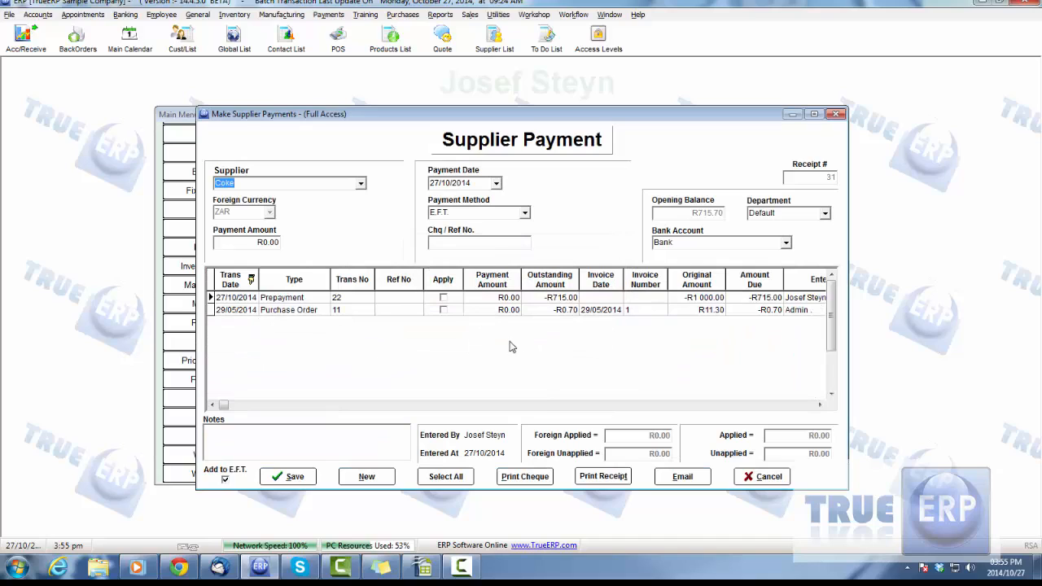
{"action": "left_click", "coordinate": [550, 297]}
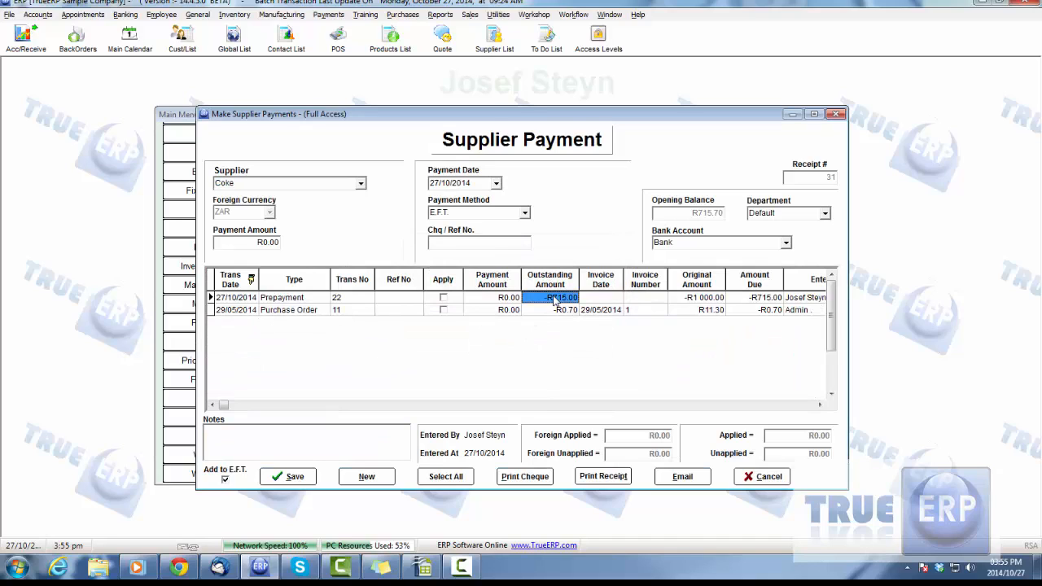
{"action": "mouse_move", "coordinate": [559, 343]}
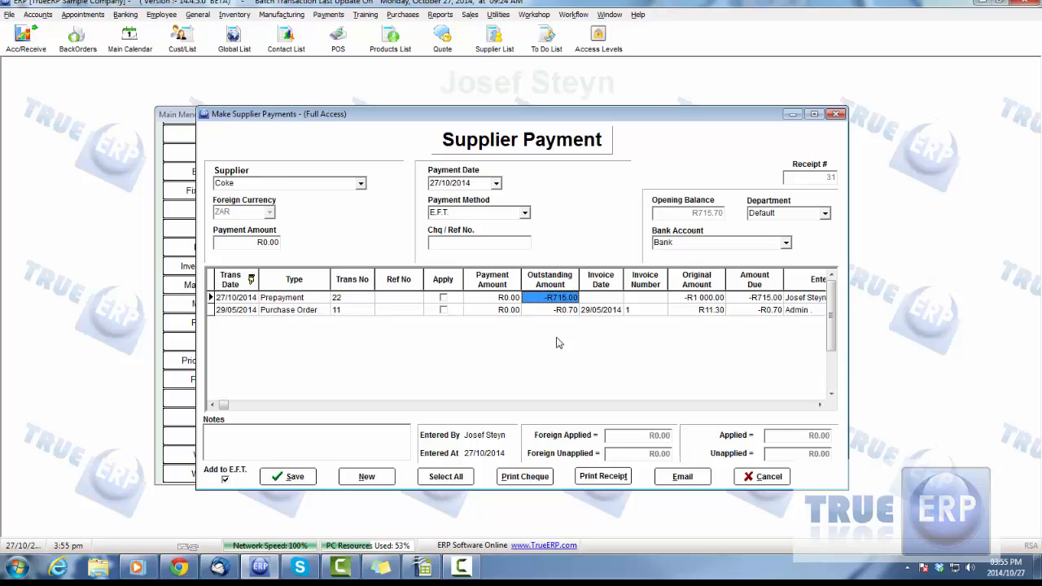
{"action": "mouse_move", "coordinate": [559, 316]}
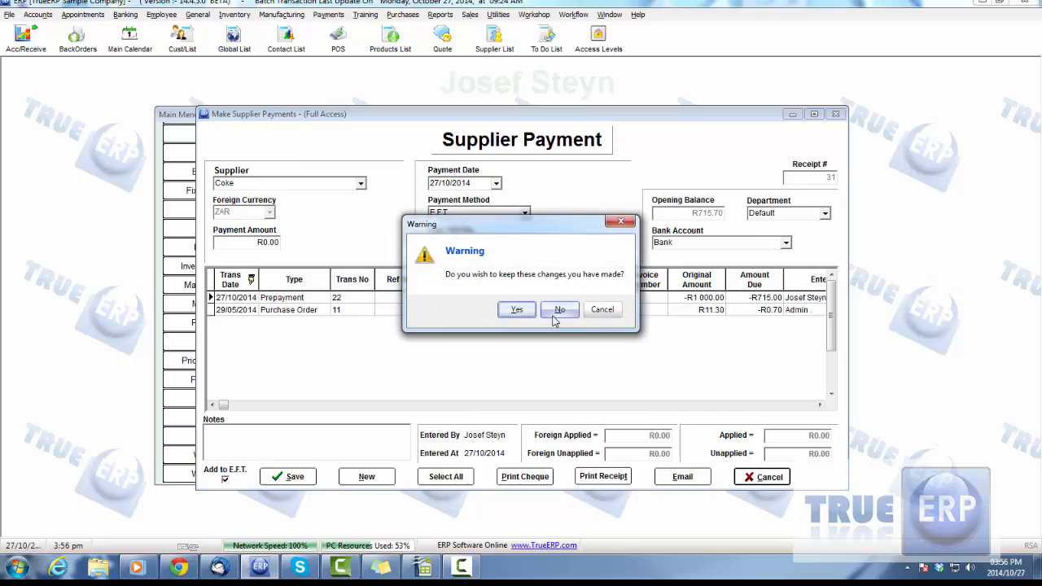
{"action": "left_click", "coordinate": [559, 309]}
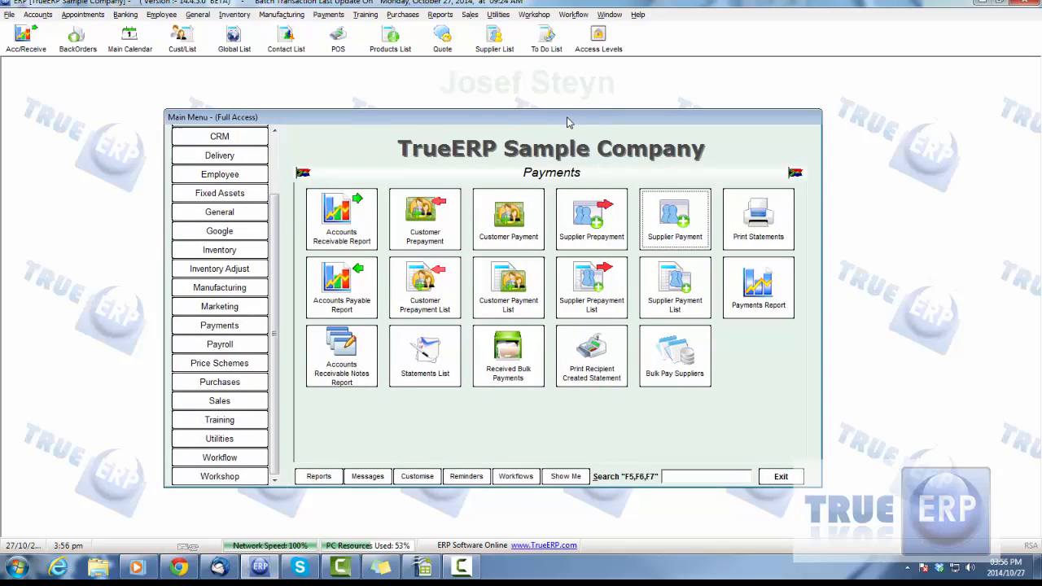
{"action": "mouse_move", "coordinate": [885, 299]}
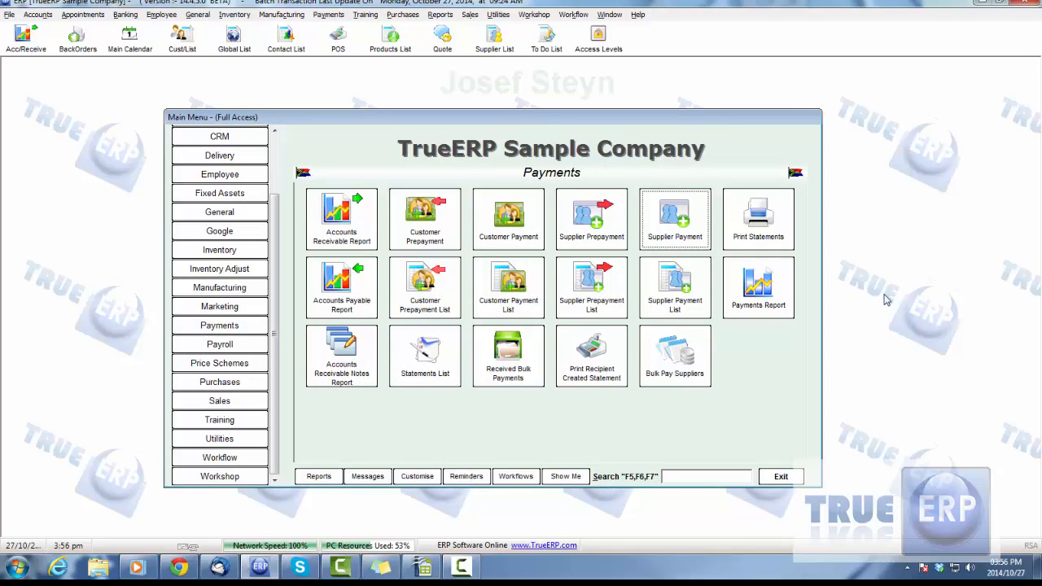